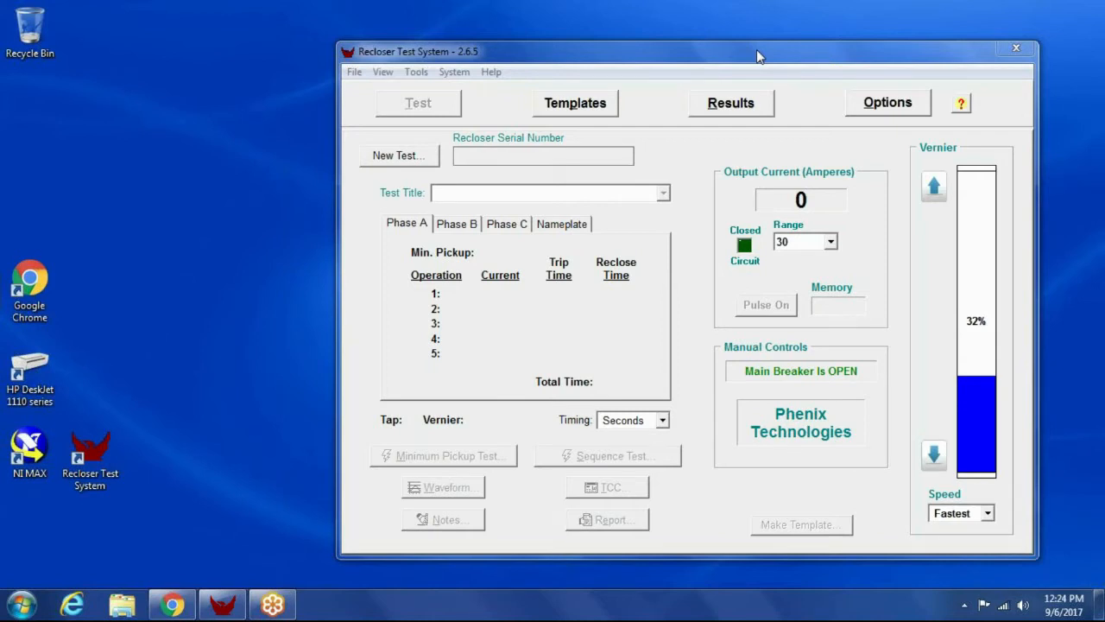
mouse_move(746, 88)
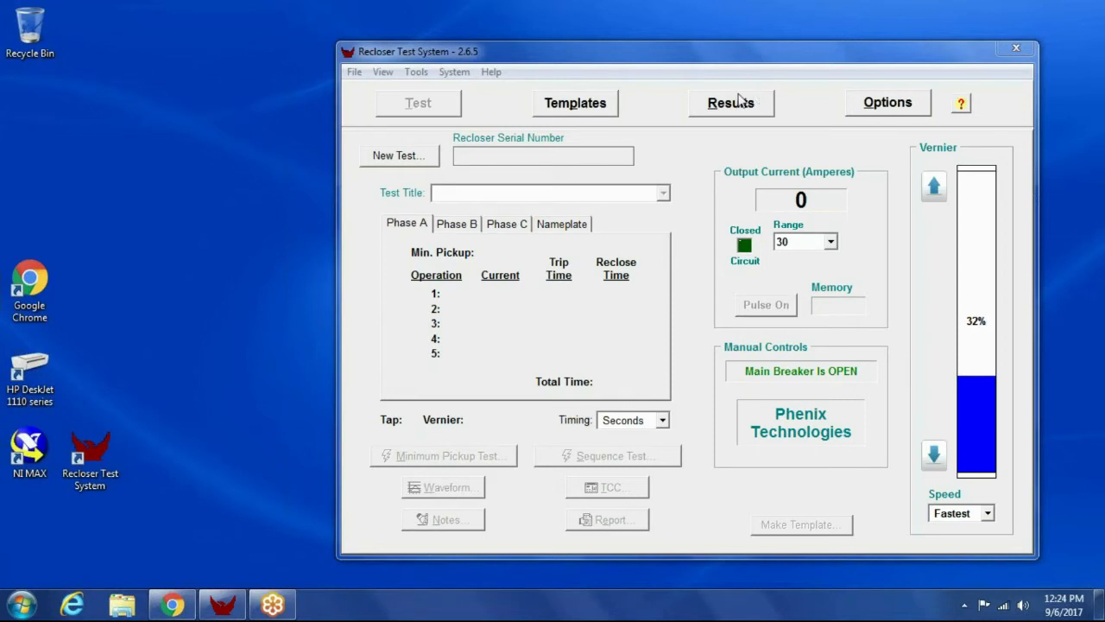
mouse_move(658, 197)
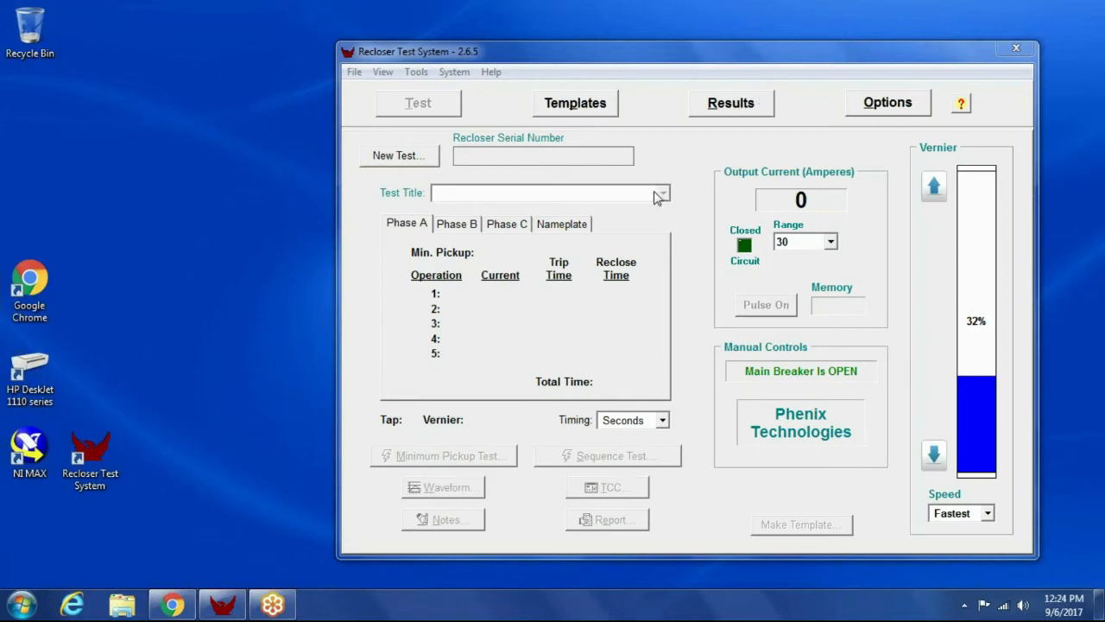
mouse_move(677, 255)
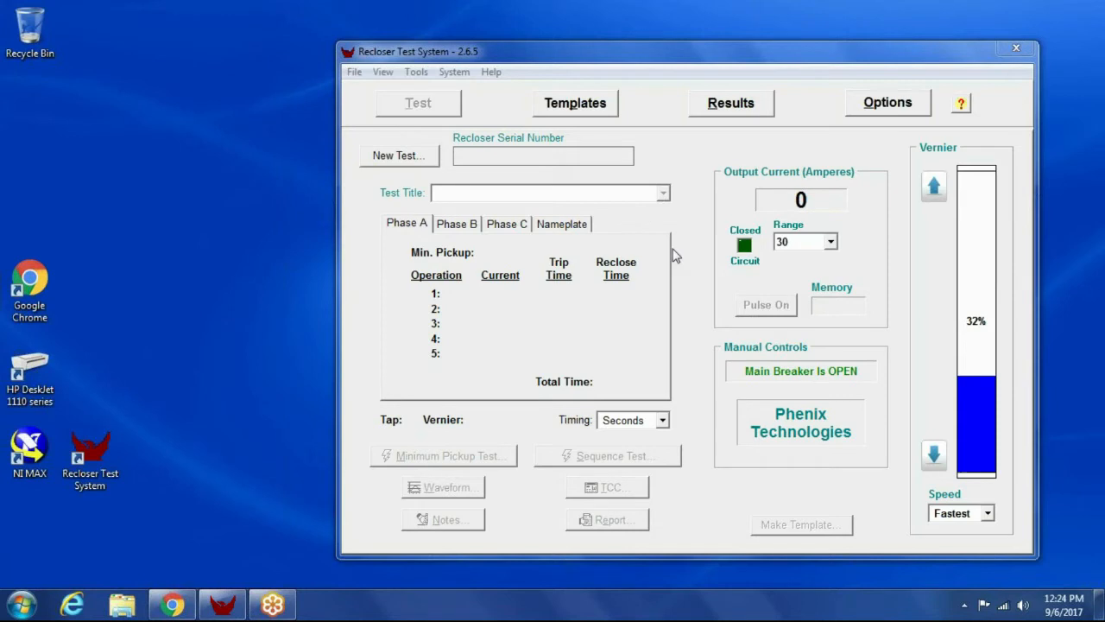
mouse_move(642, 318)
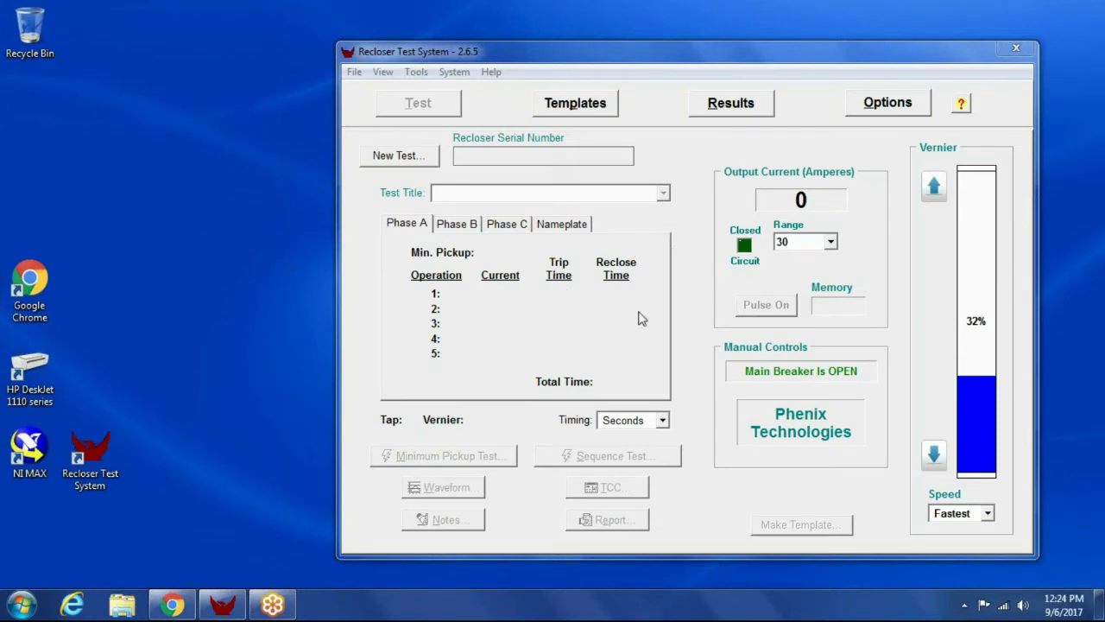
mouse_move(625, 318)
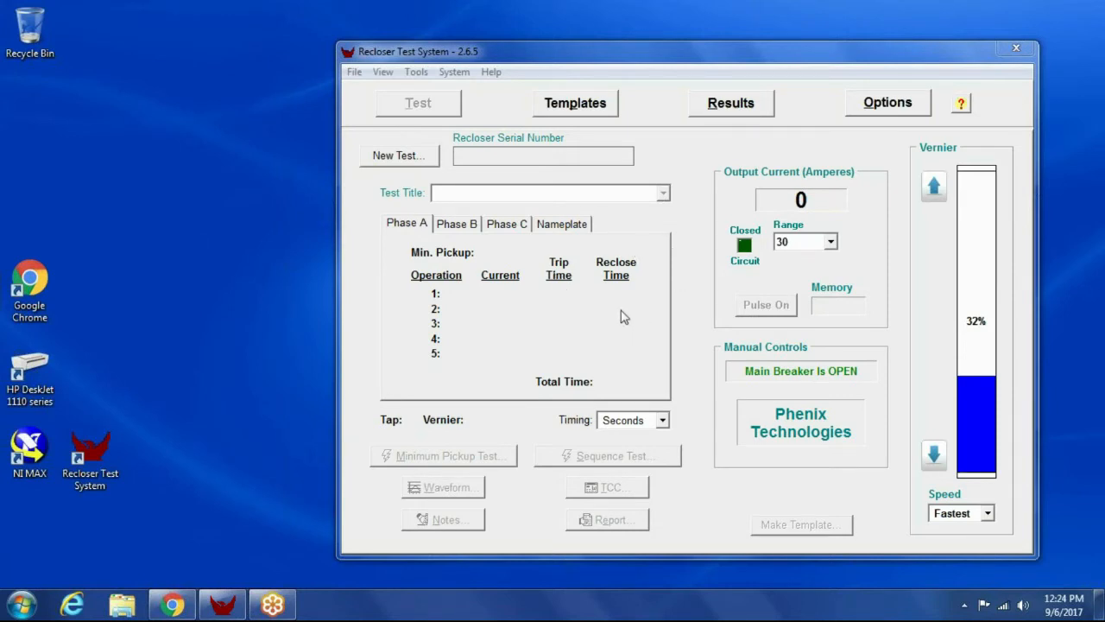
mouse_move(780, 357)
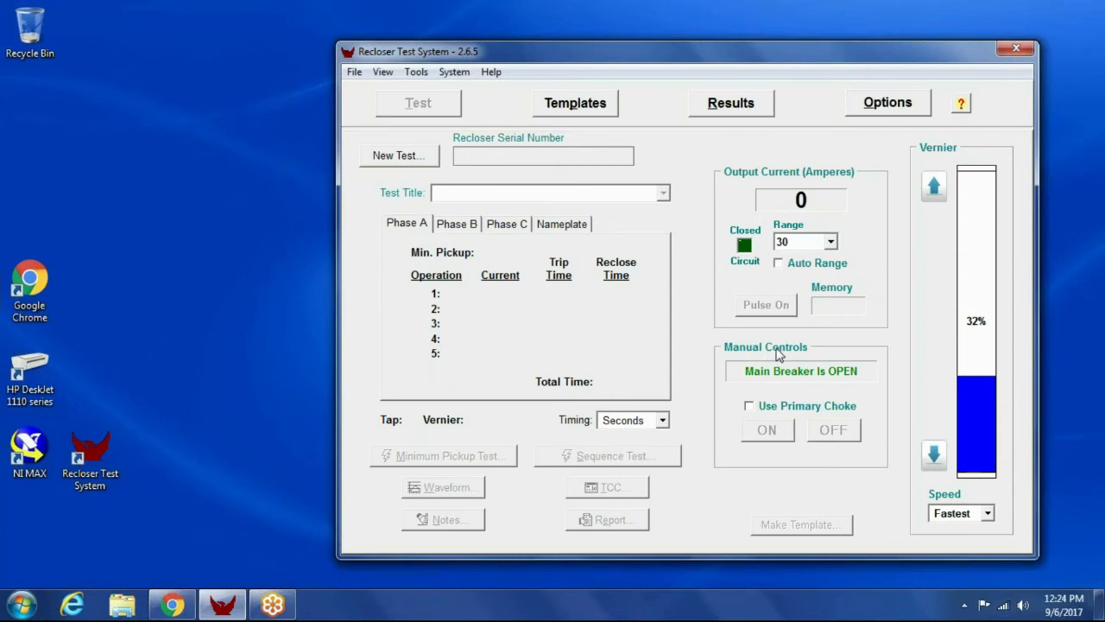
- Browse the System, Tools and View menus without choosing any command
click(453, 73)
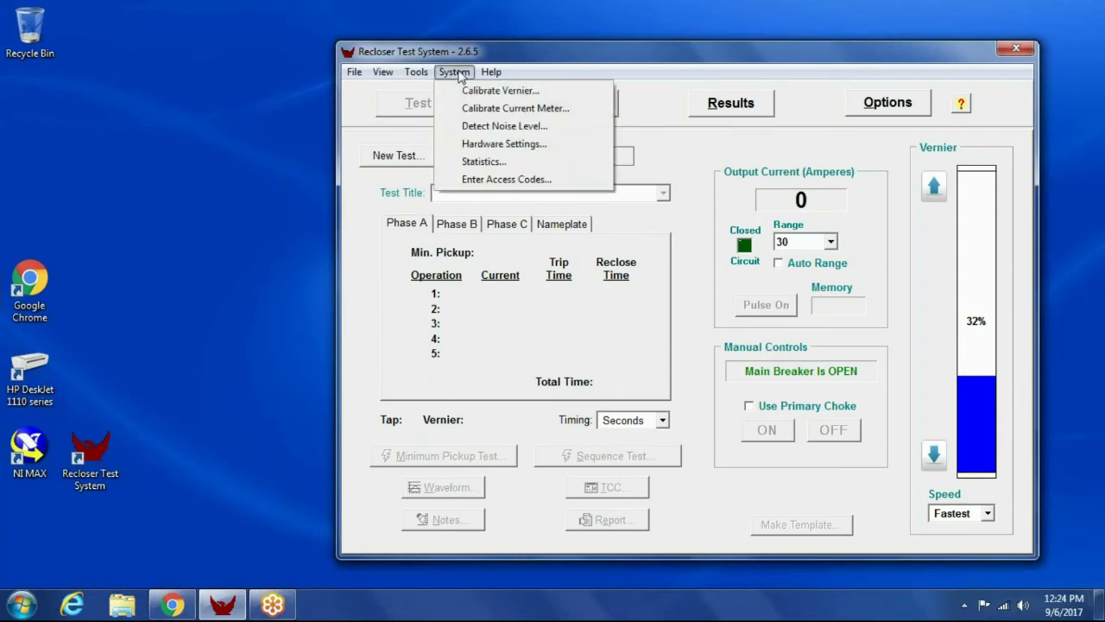
click(416, 73)
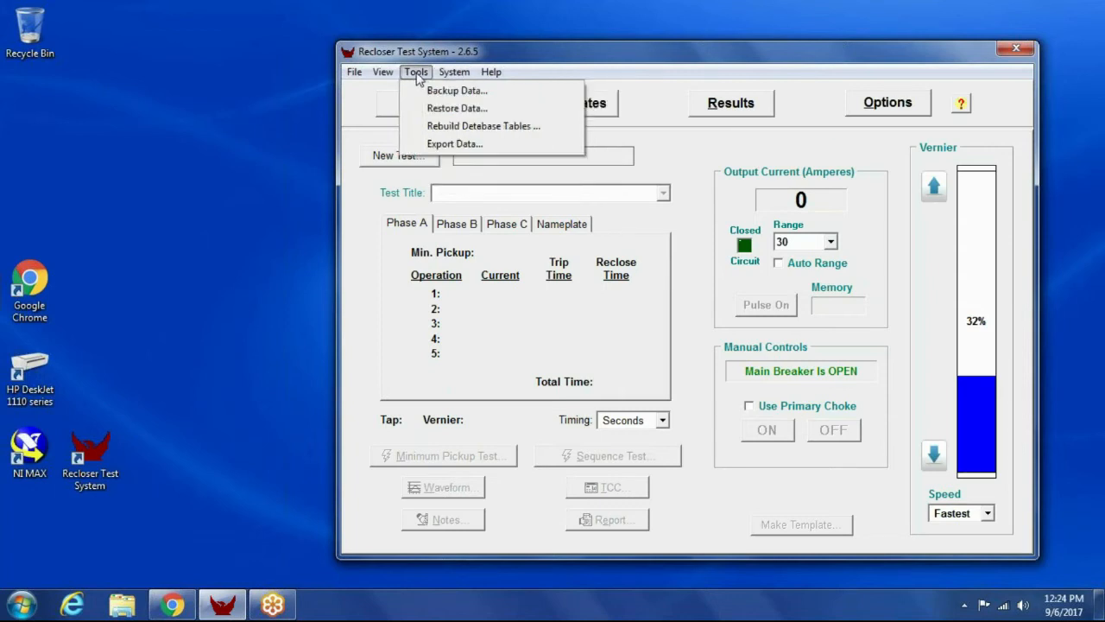
click(384, 73)
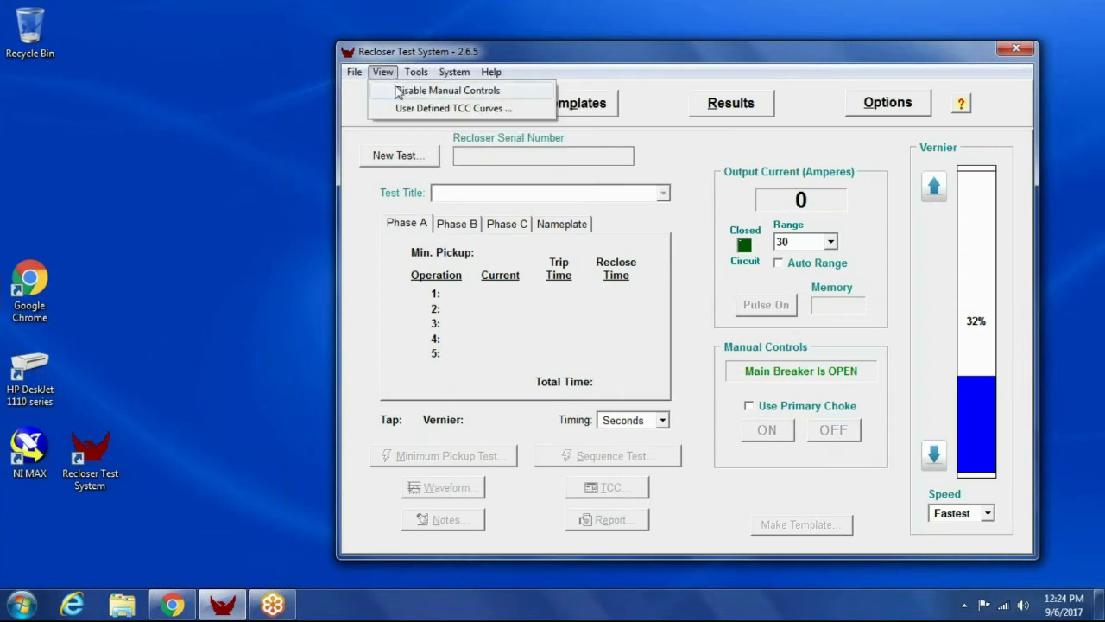
click(447, 90)
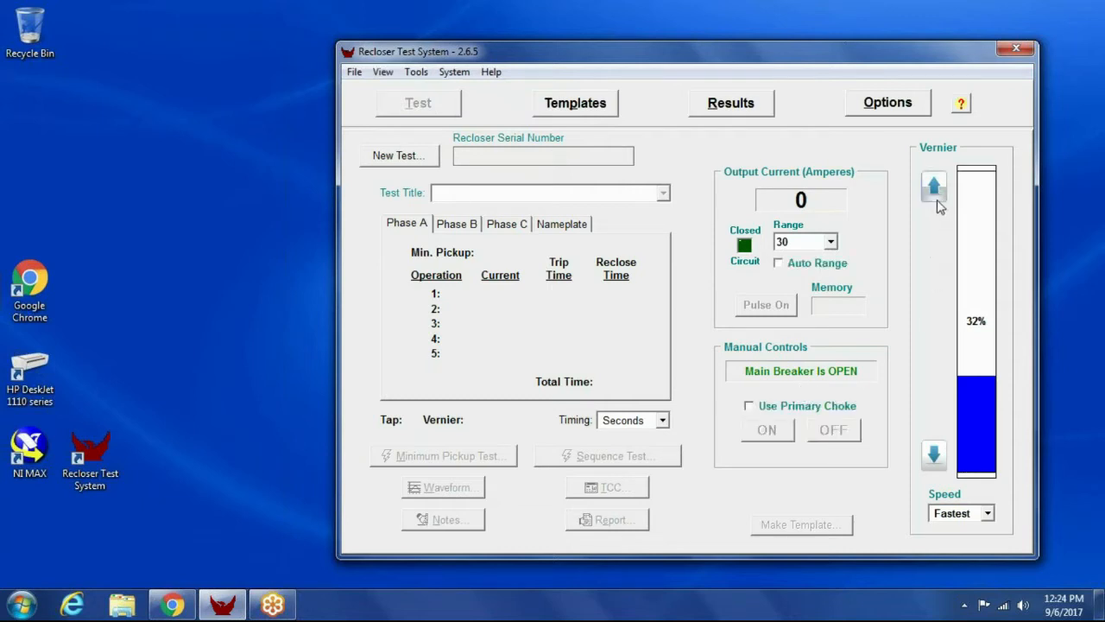
mouse_move(934, 186)
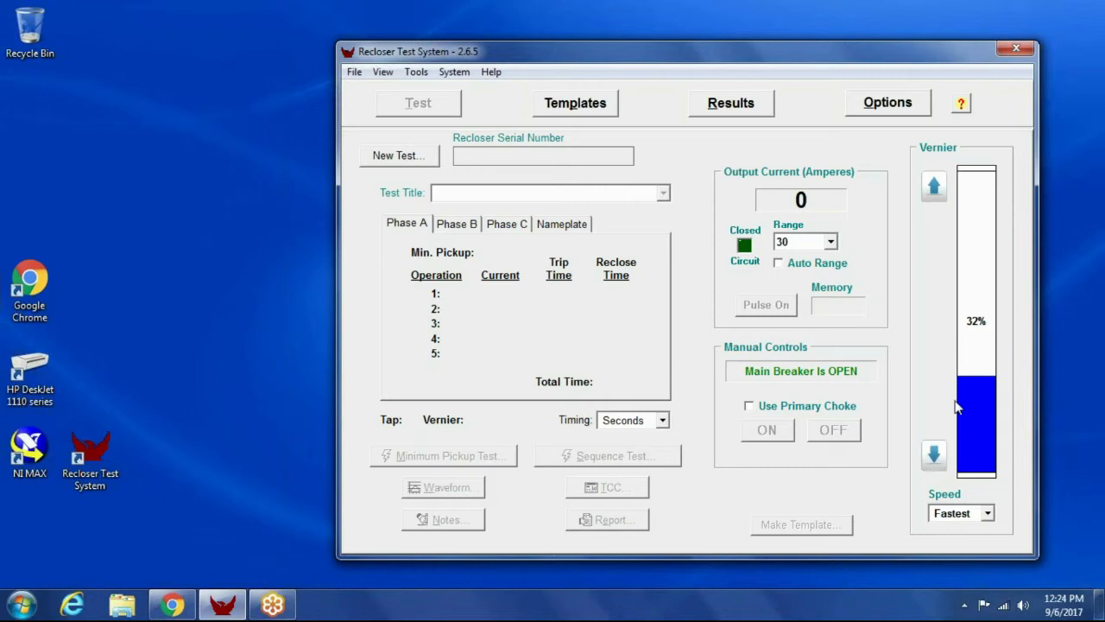
- Raise the vernier output level from 32% to about 50%
click(932, 187)
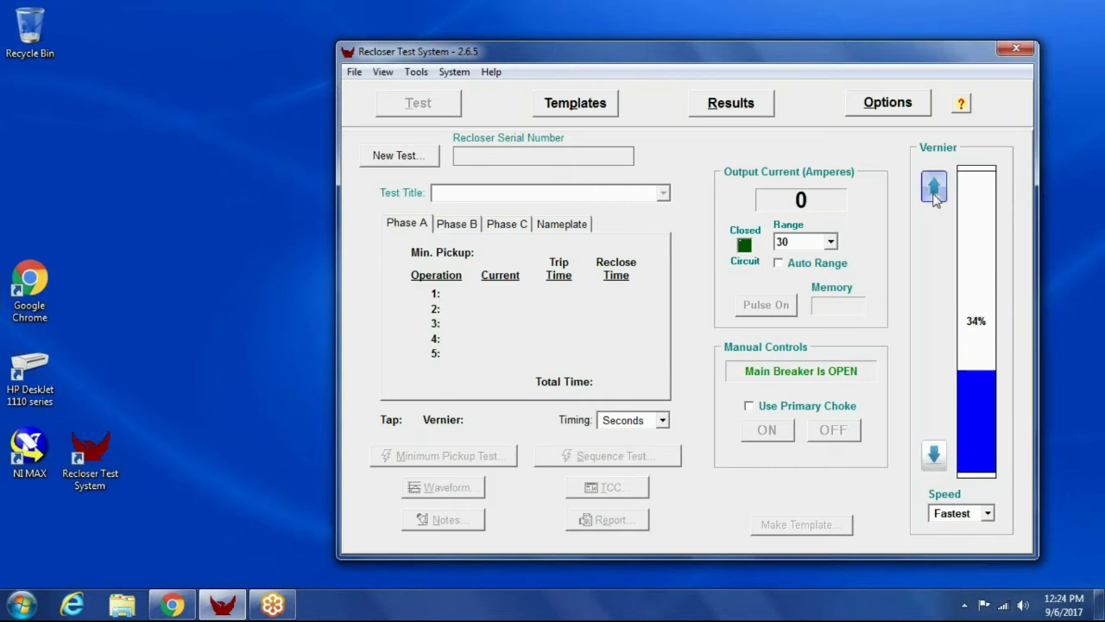
click(932, 187)
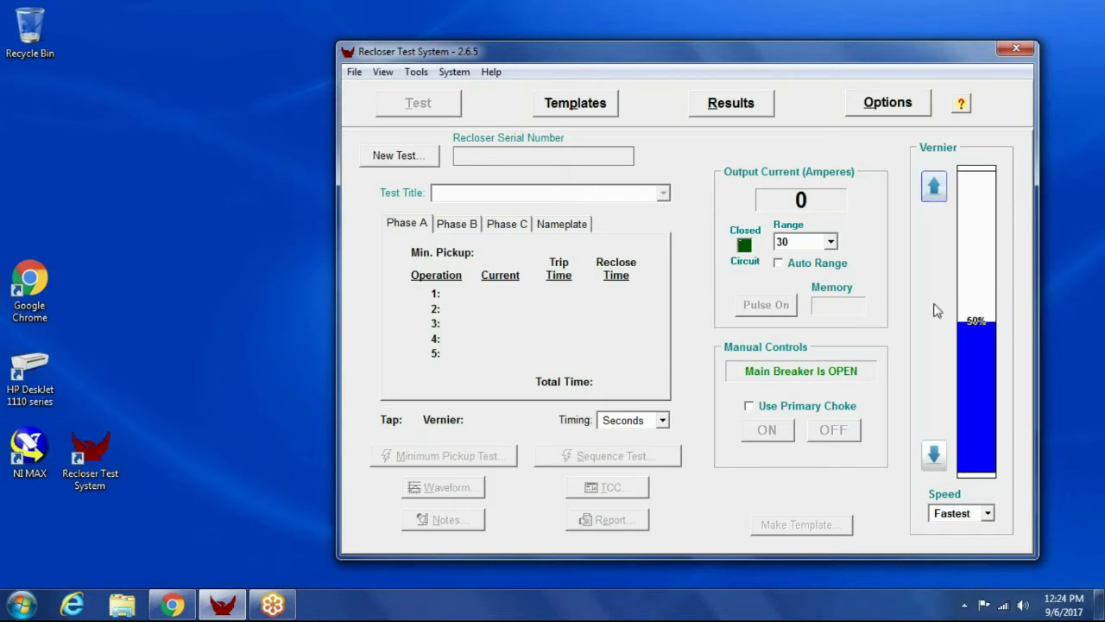
click(988, 513)
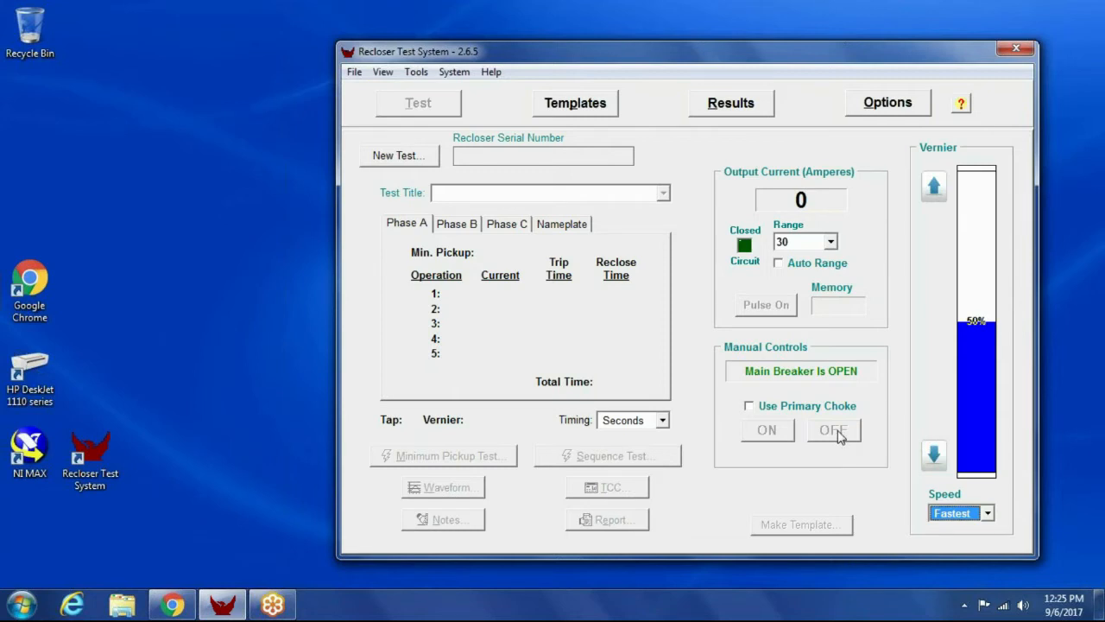
- Close the main breaker, lower the vernier to 11% and turn the output on
click(832, 430)
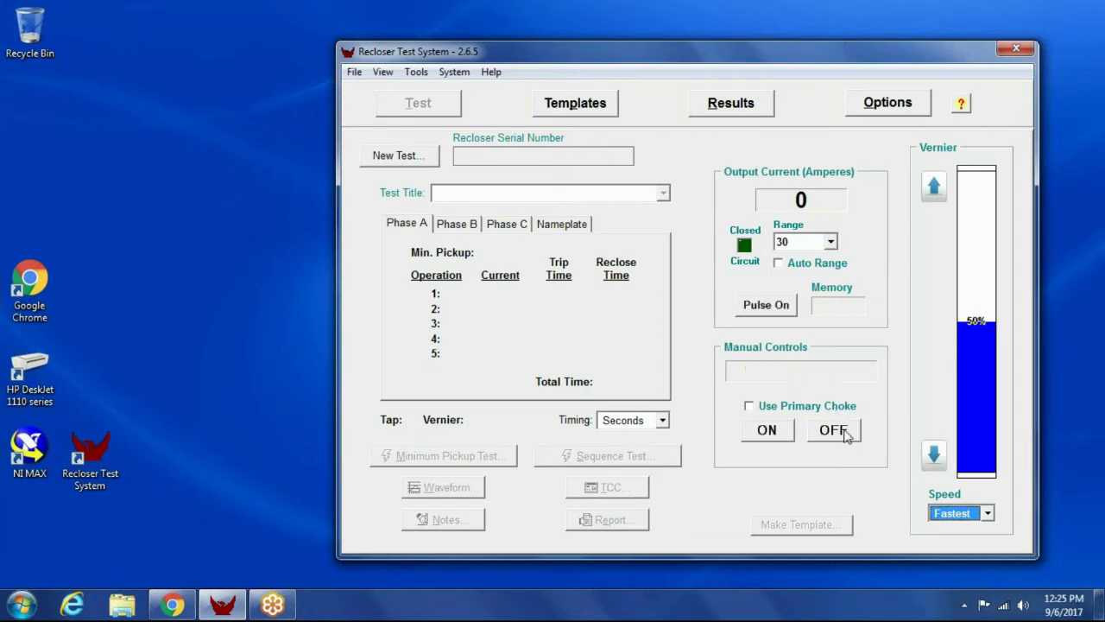
click(934, 456)
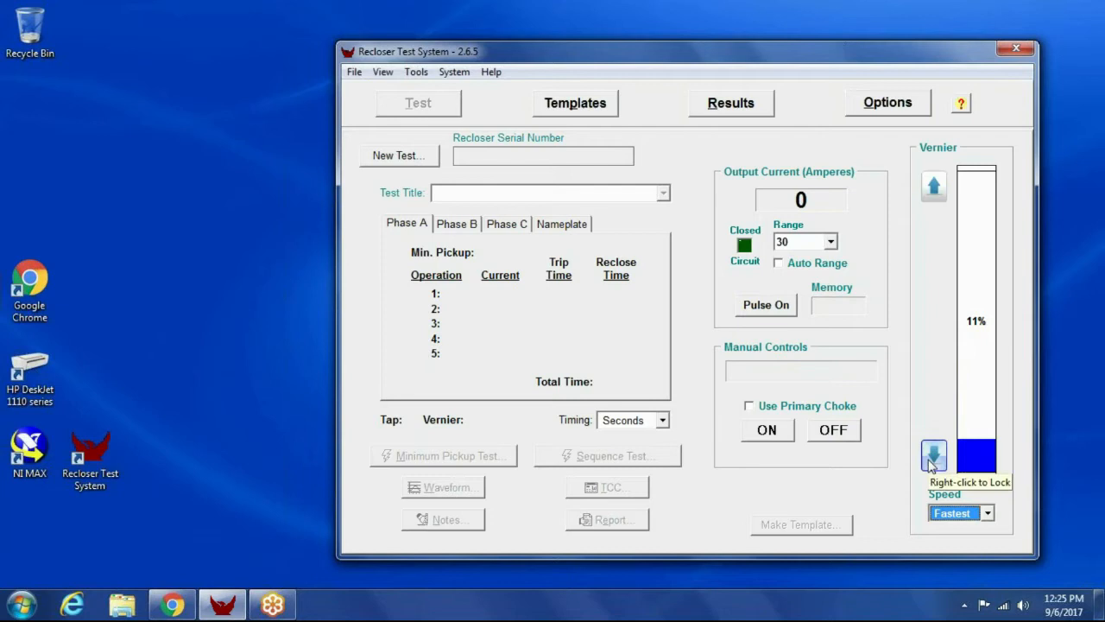
mouse_move(767, 430)
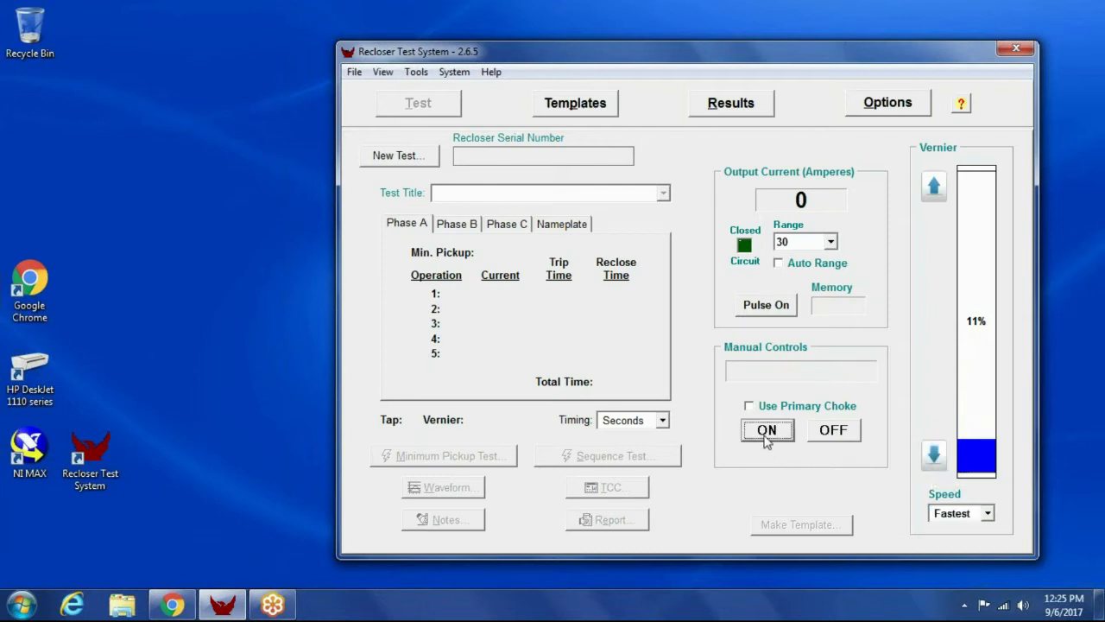
click(766, 430)
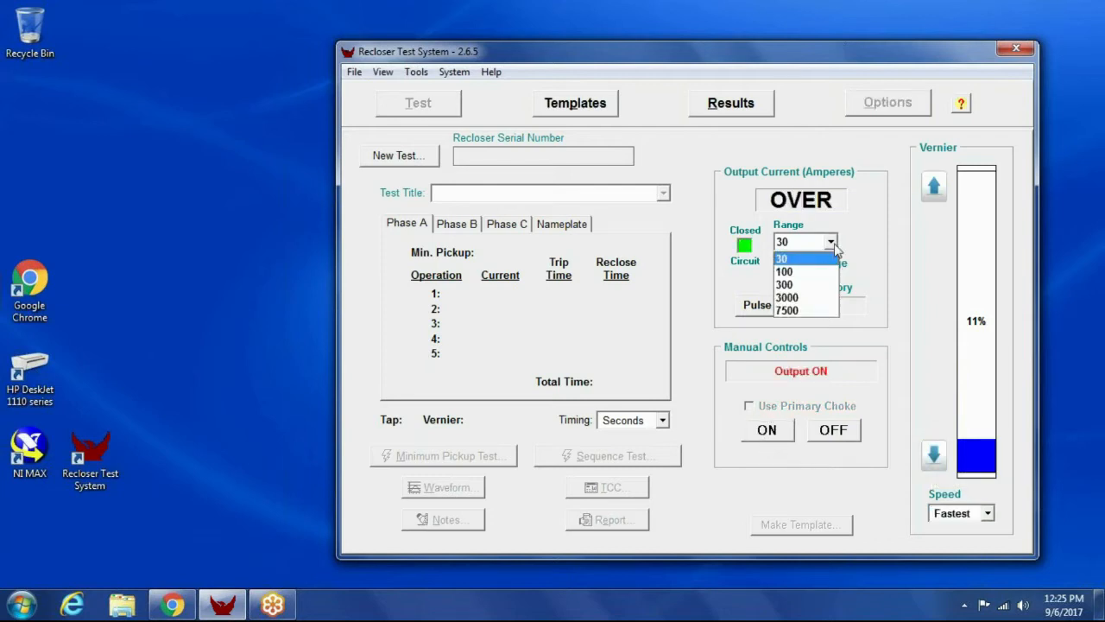
- Switch the range to 100 A, turn the output off and open the main breaker again
click(784, 271)
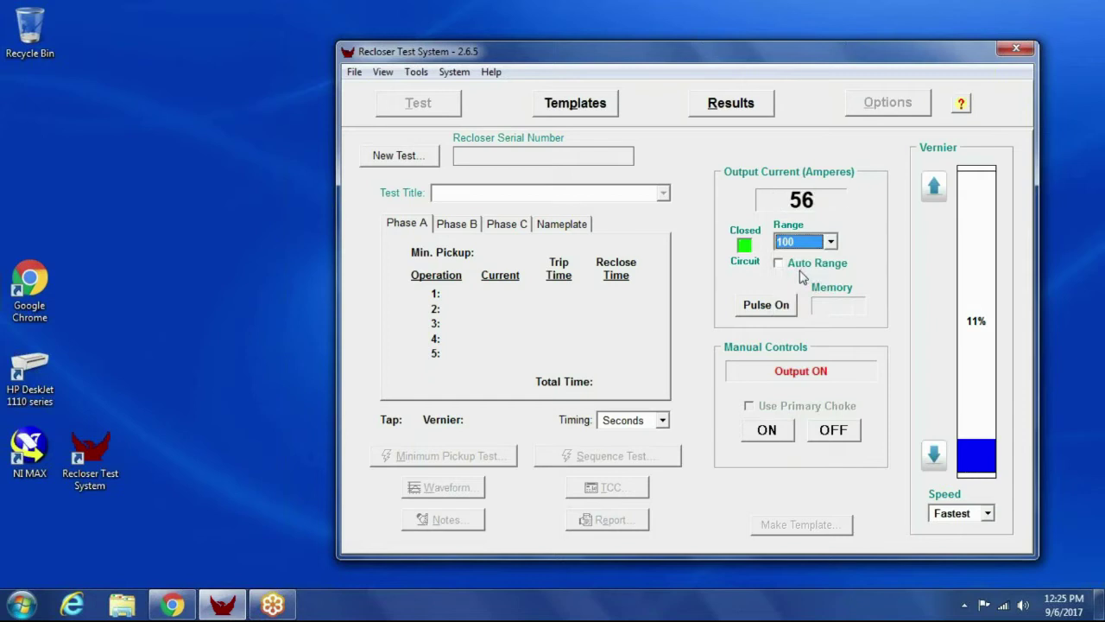
click(832, 430)
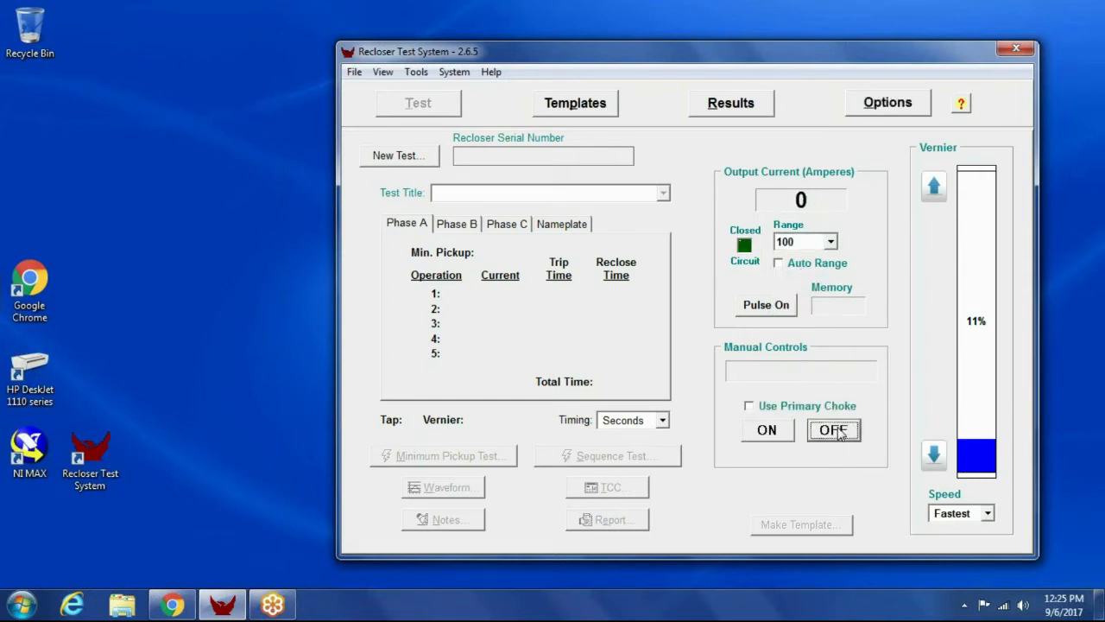
click(832, 430)
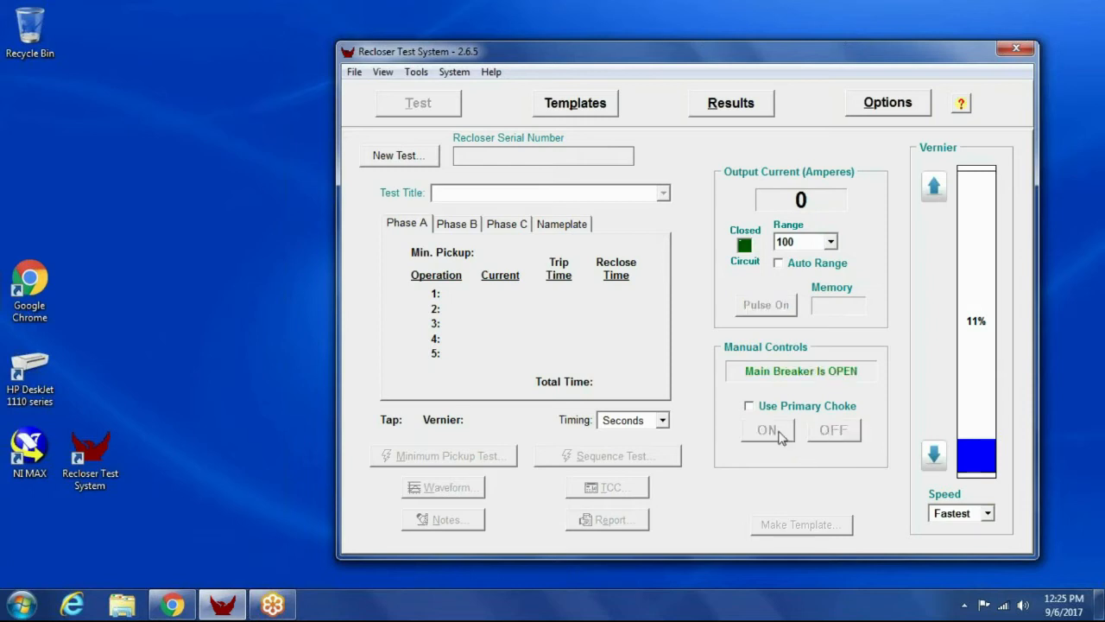
mouse_move(732, 434)
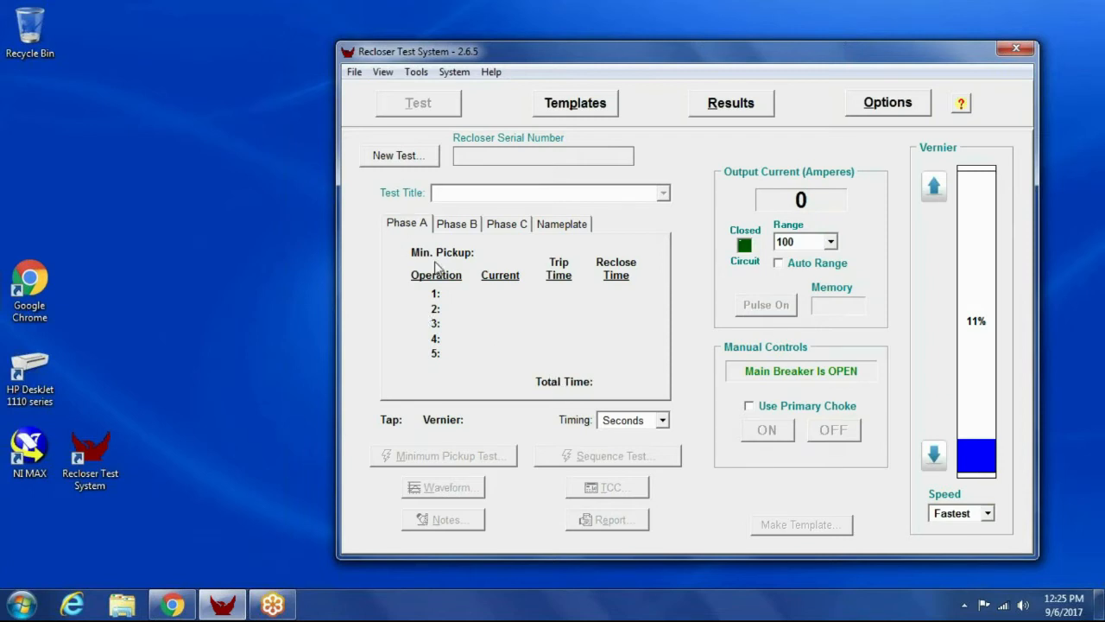
mouse_move(470, 281)
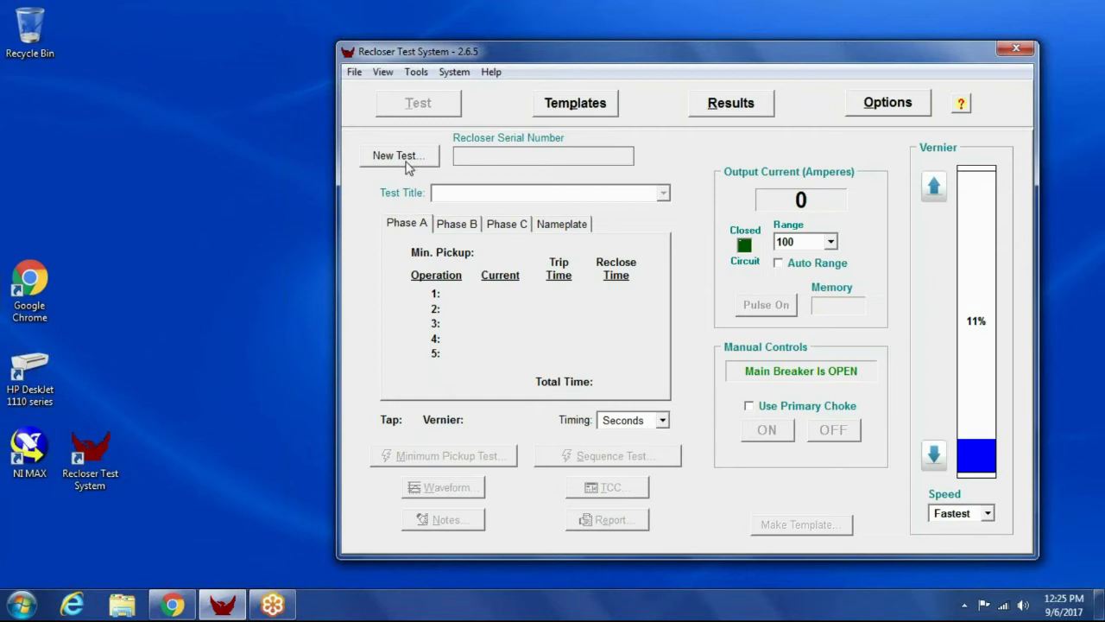
- Start a new test using serial 23255B-1 changed to 23255B-2 and confirm it
click(397, 156)
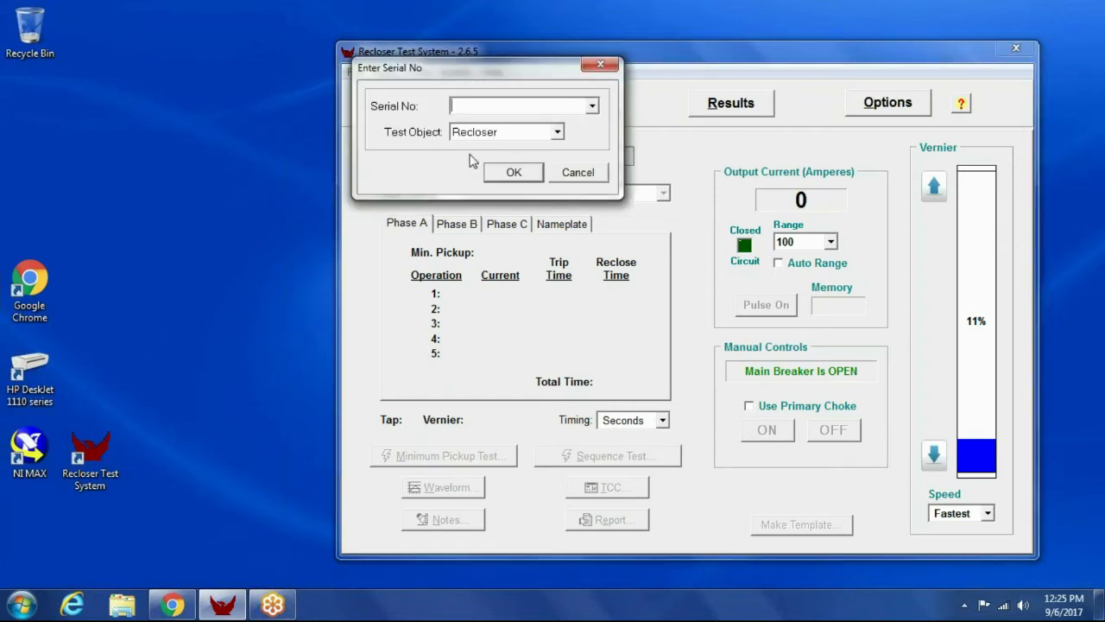
click(590, 106)
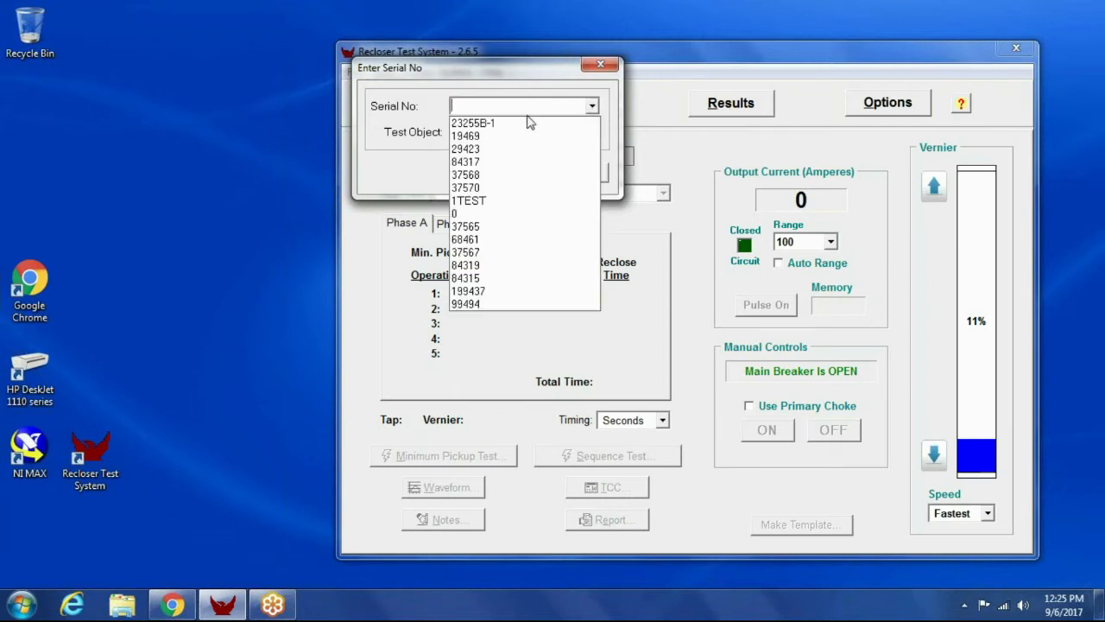
click(473, 122)
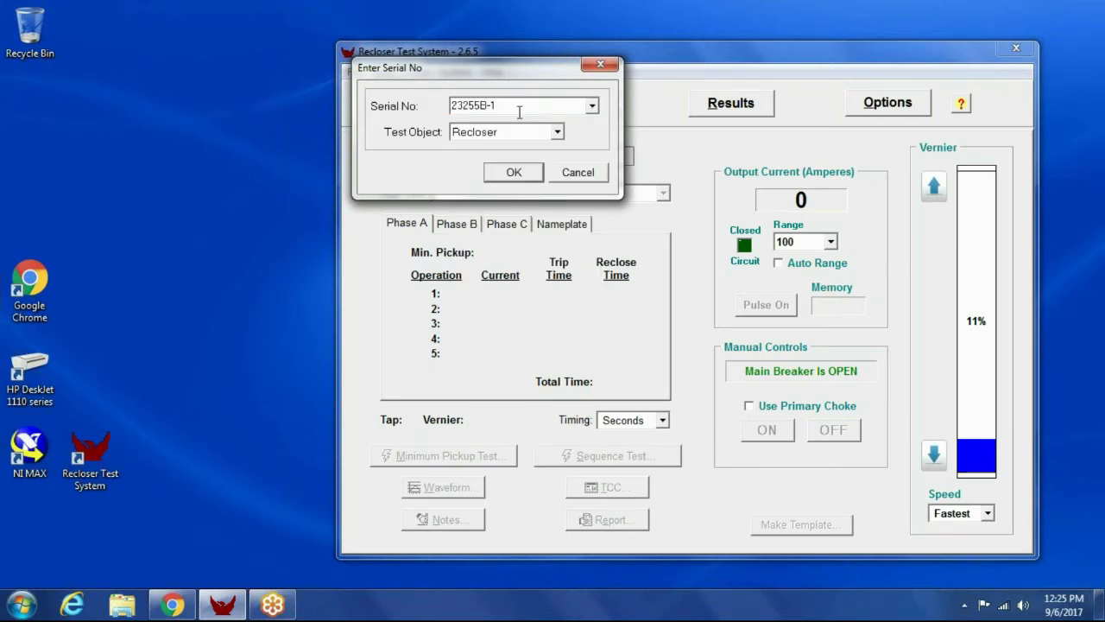
text(2)
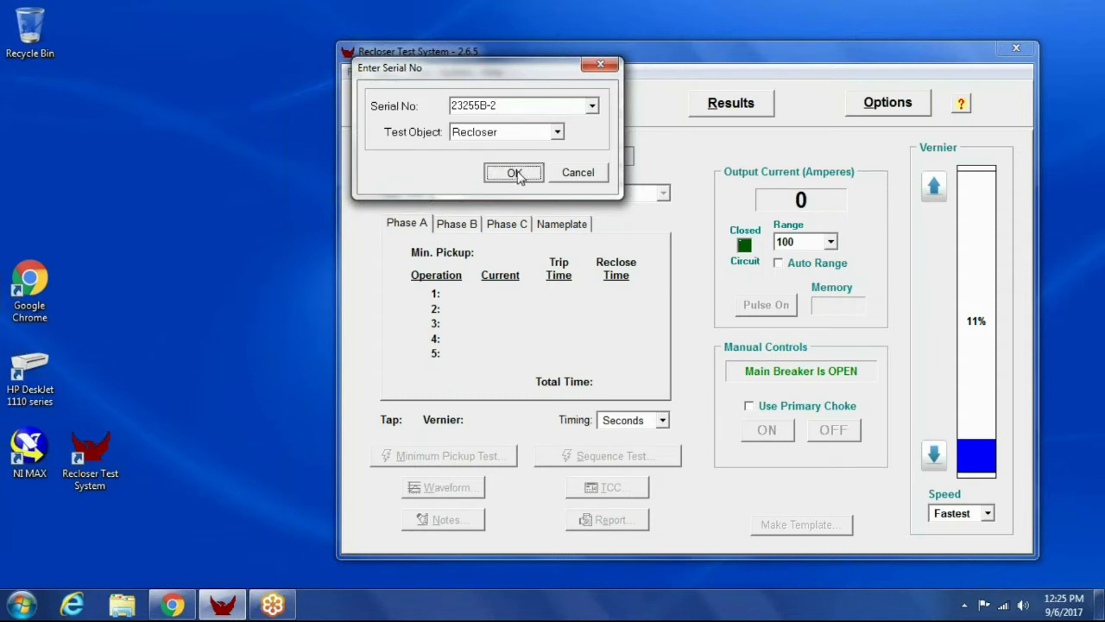
click(514, 173)
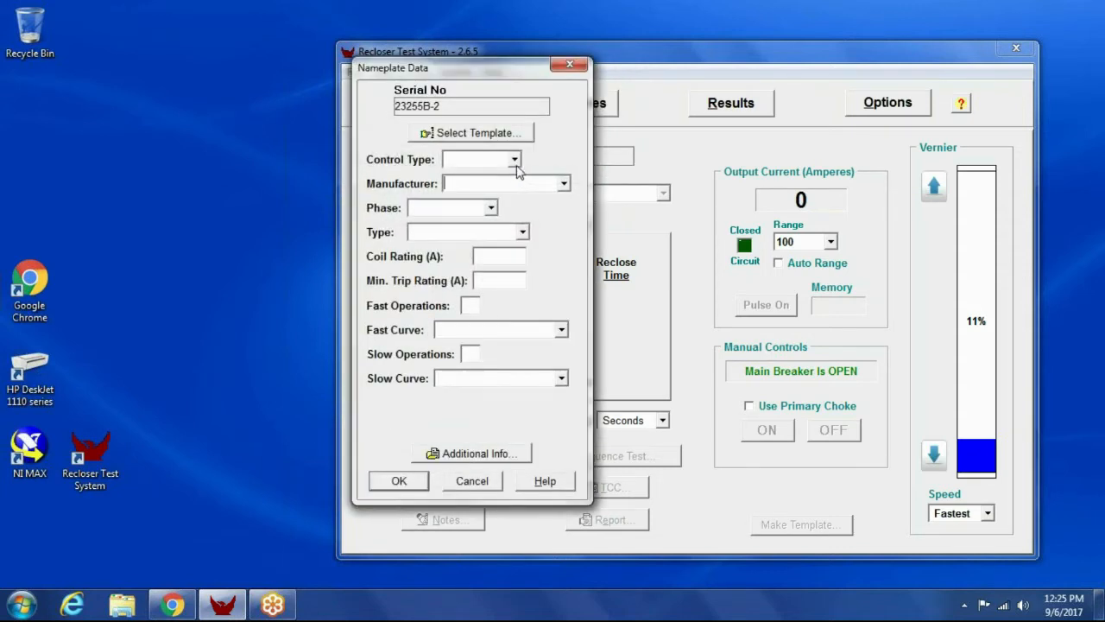
- Set the control type to Hydraulic and choose the recloser's manufacturer
click(515, 159)
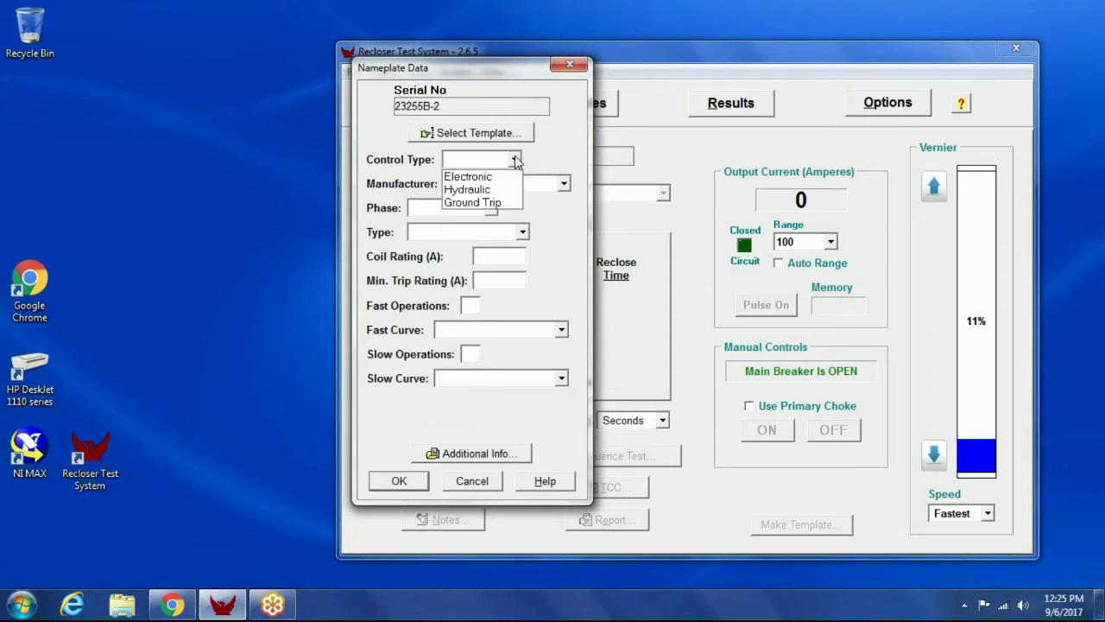
click(467, 188)
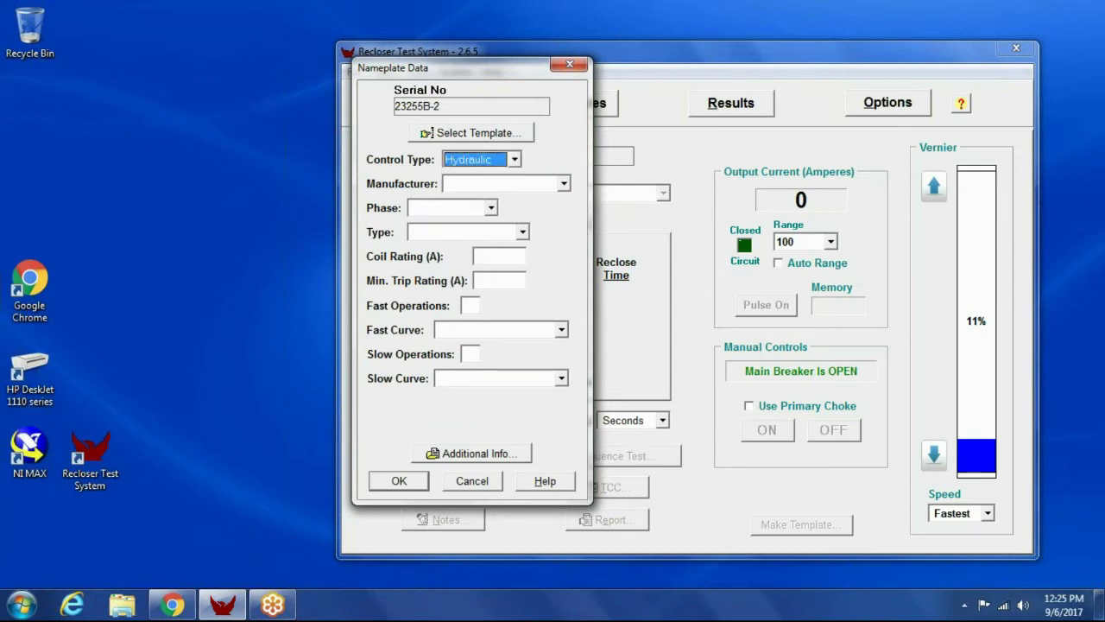
click(563, 183)
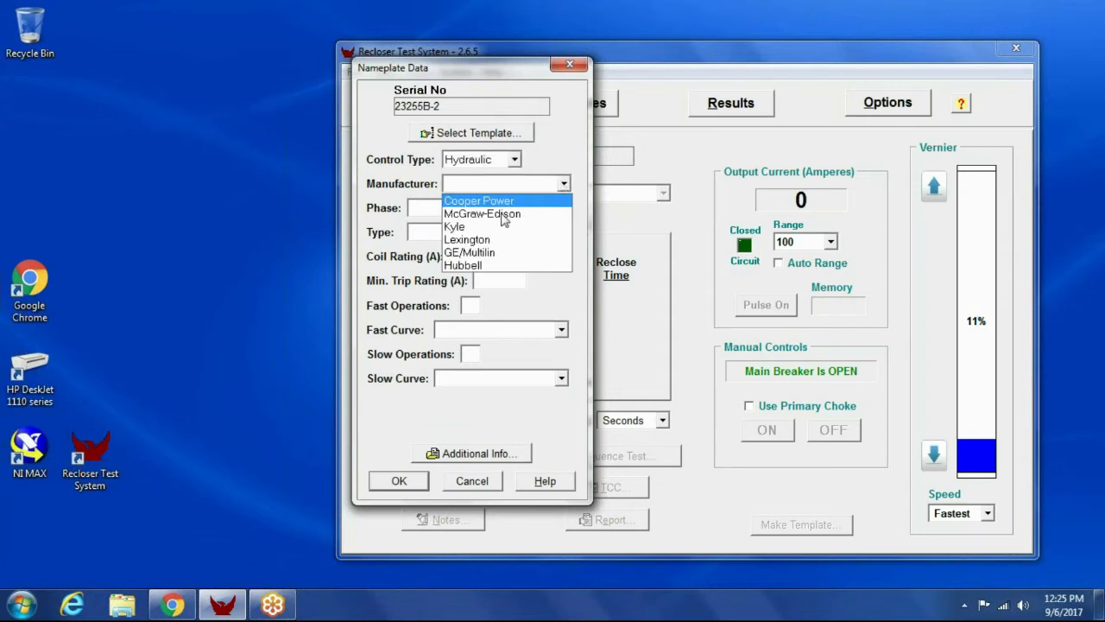
click(466, 239)
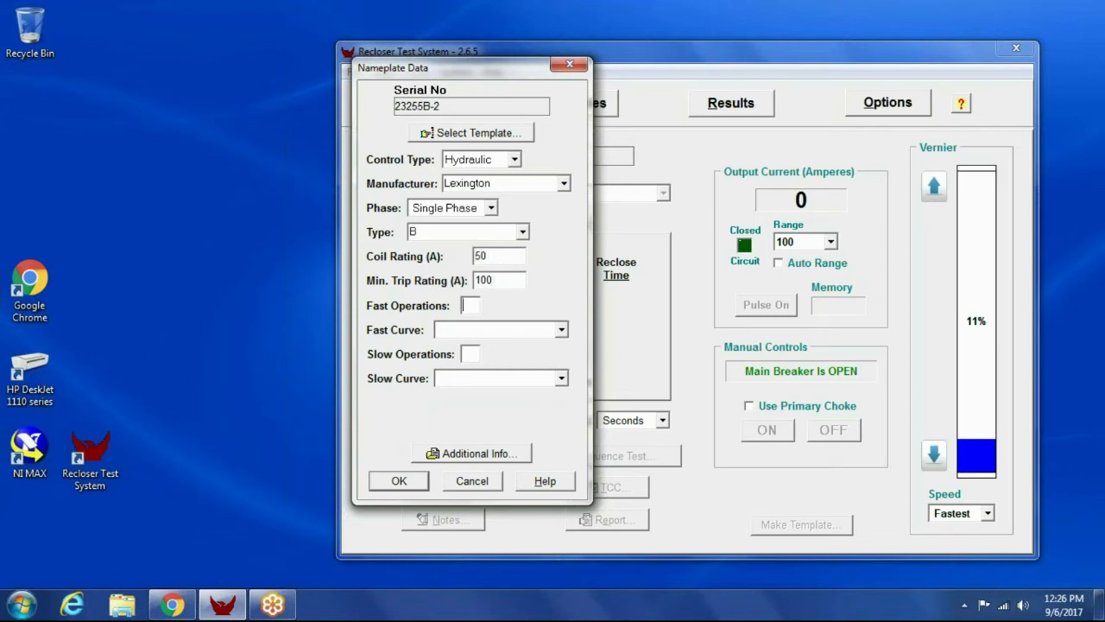
- Enter 2 operations and keep curve B as the slow curve
text(2)
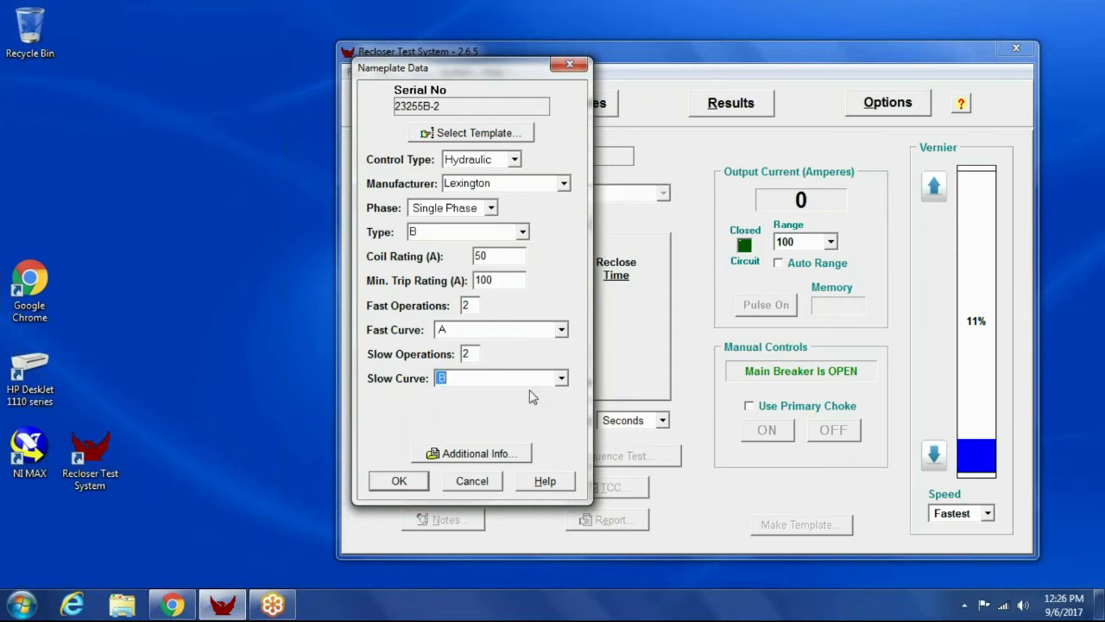
click(559, 379)
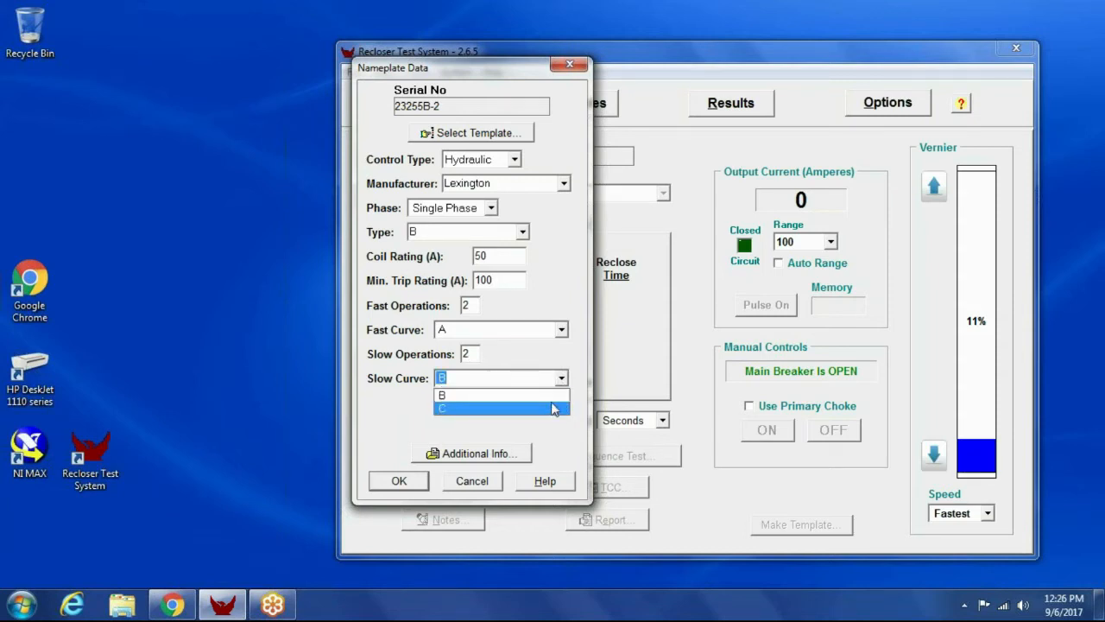
mouse_move(500, 394)
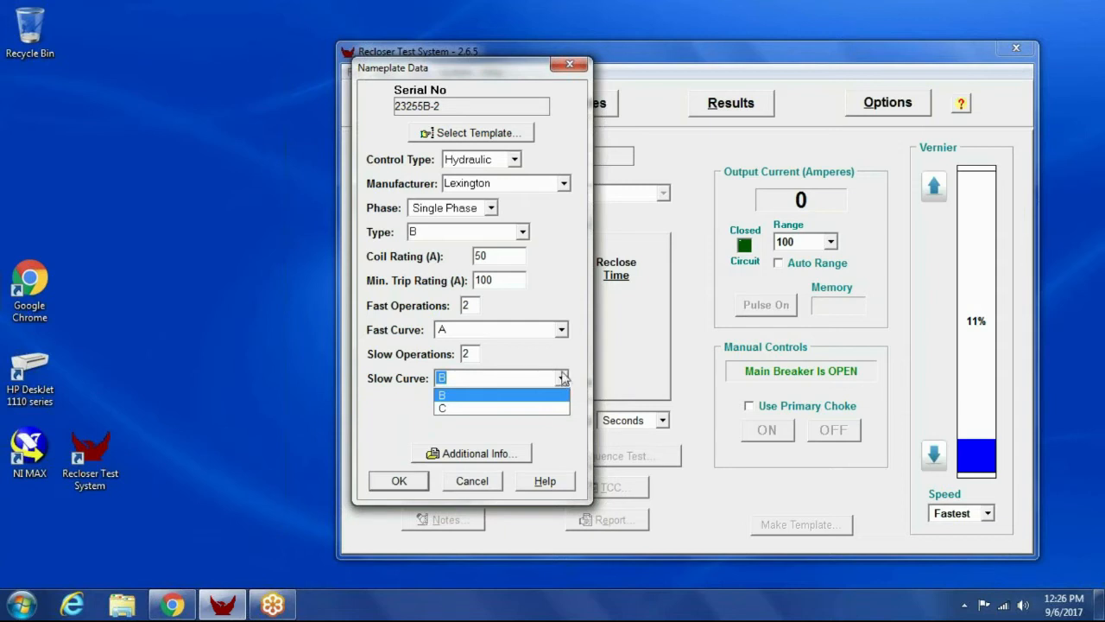
click(442, 393)
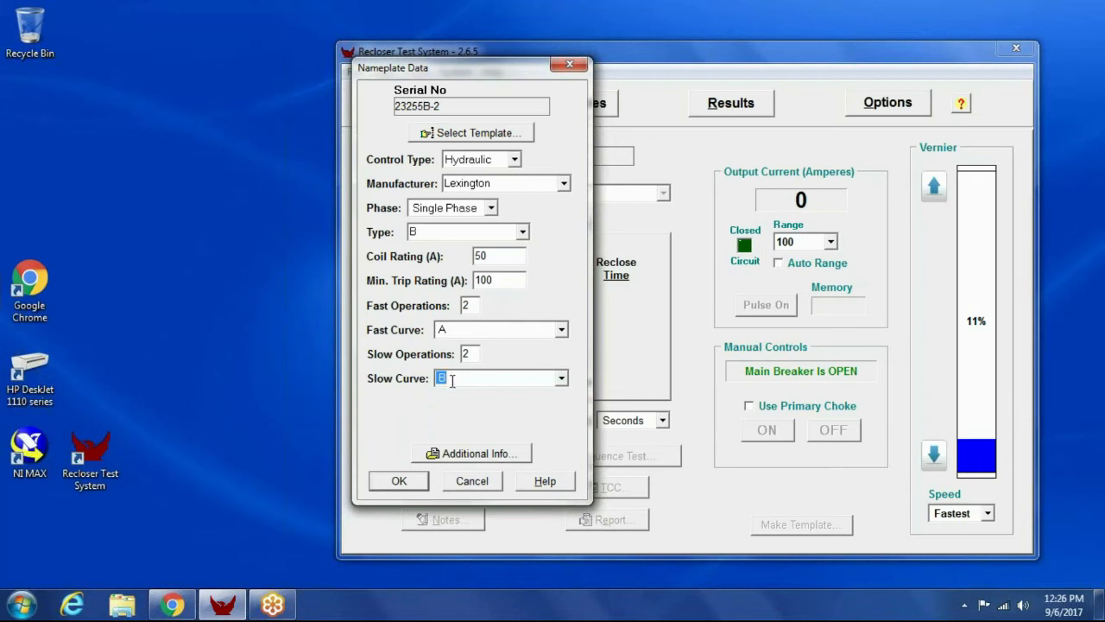
mouse_move(490, 460)
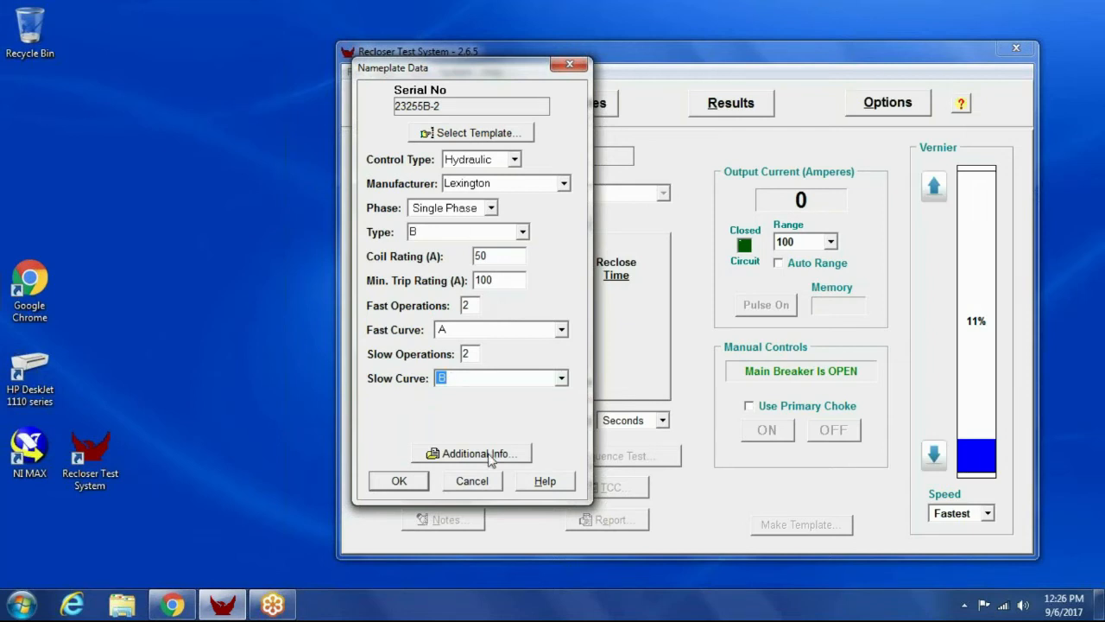
click(470, 452)
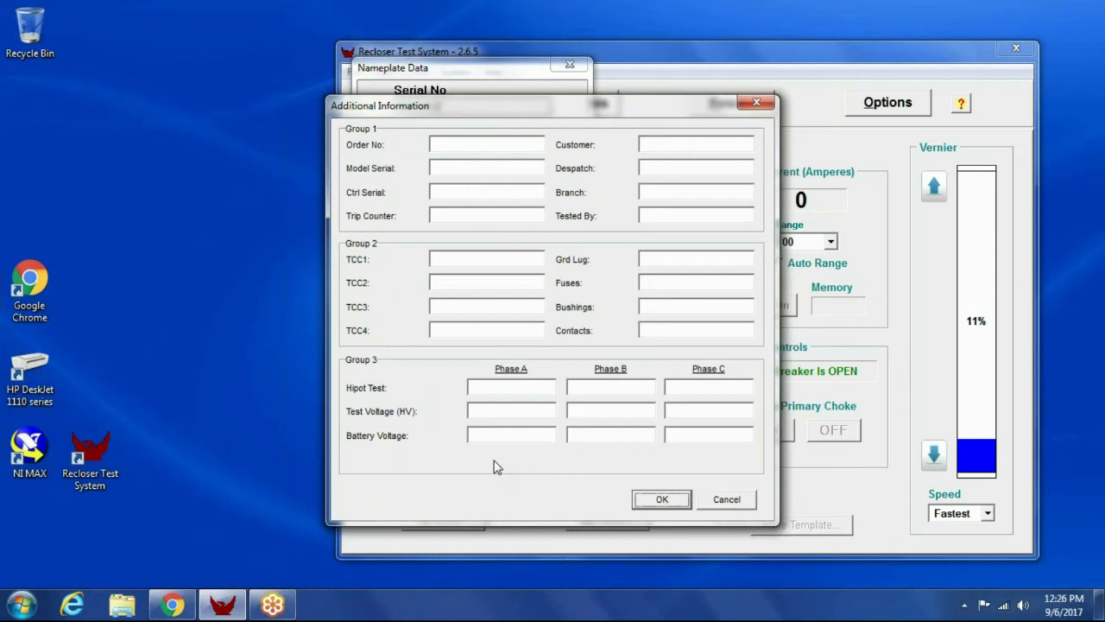
mouse_move(466, 394)
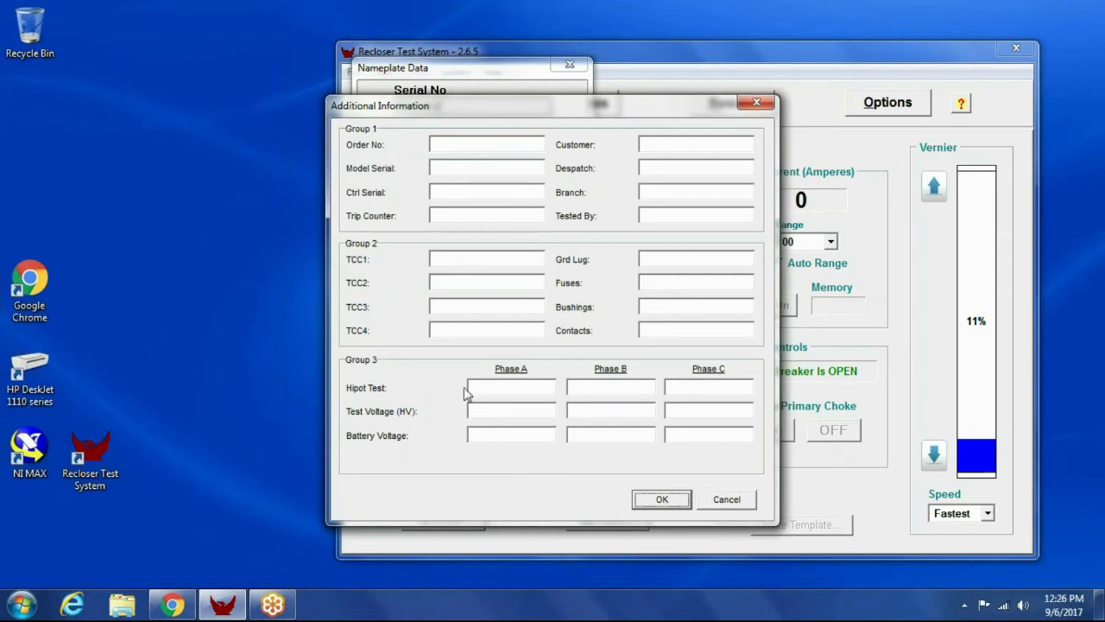
mouse_move(521, 408)
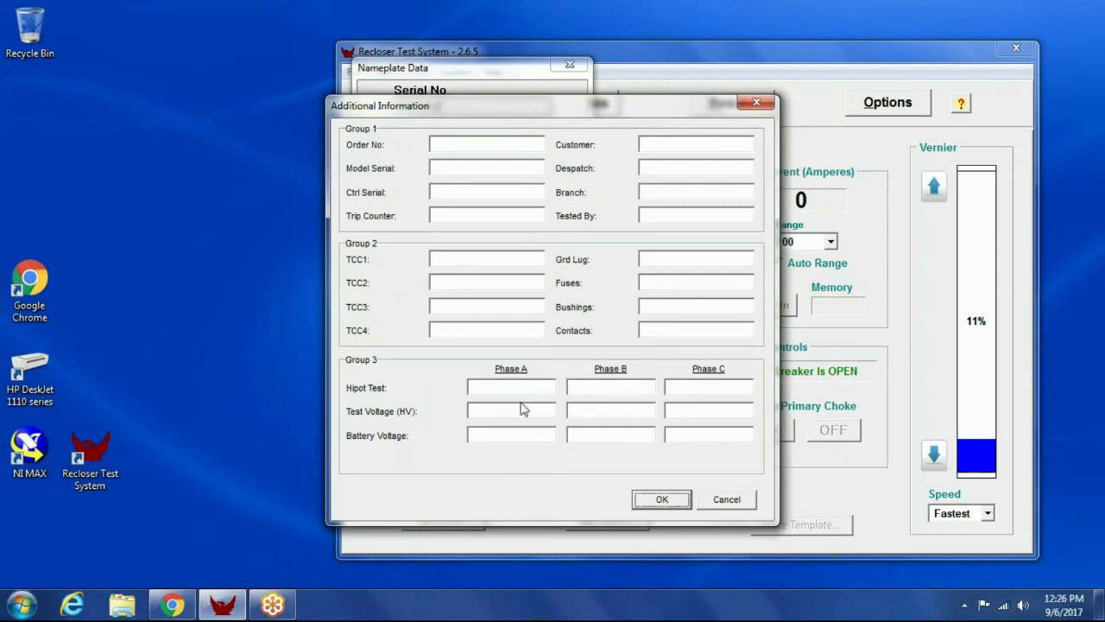
click(662, 499)
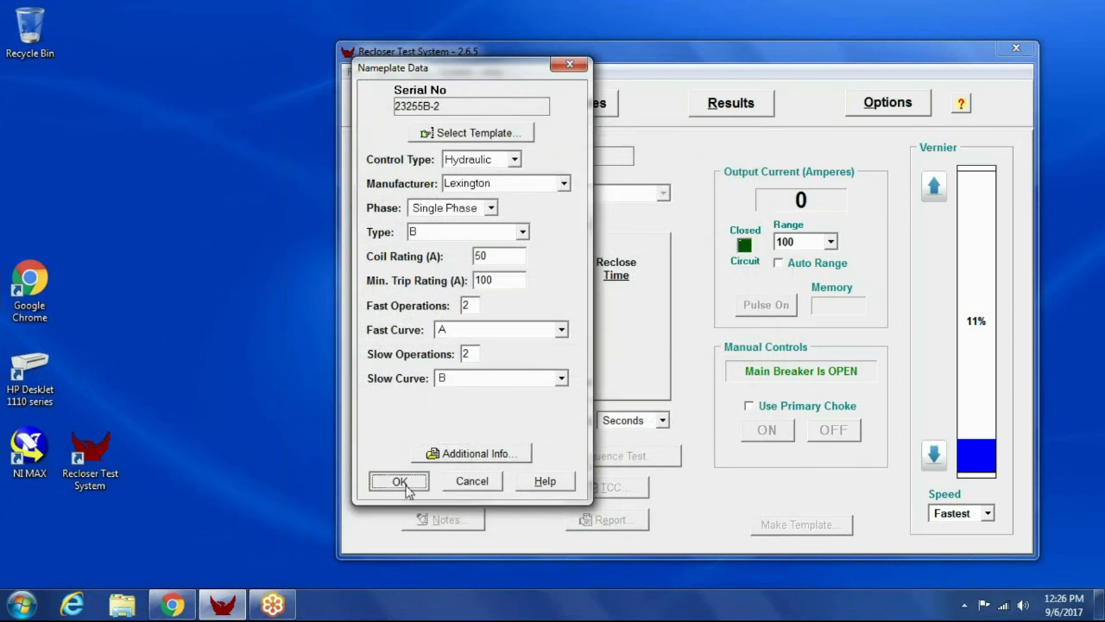
- Accept the nameplate data for 23255B-2 and return to the main test screen
click(399, 480)
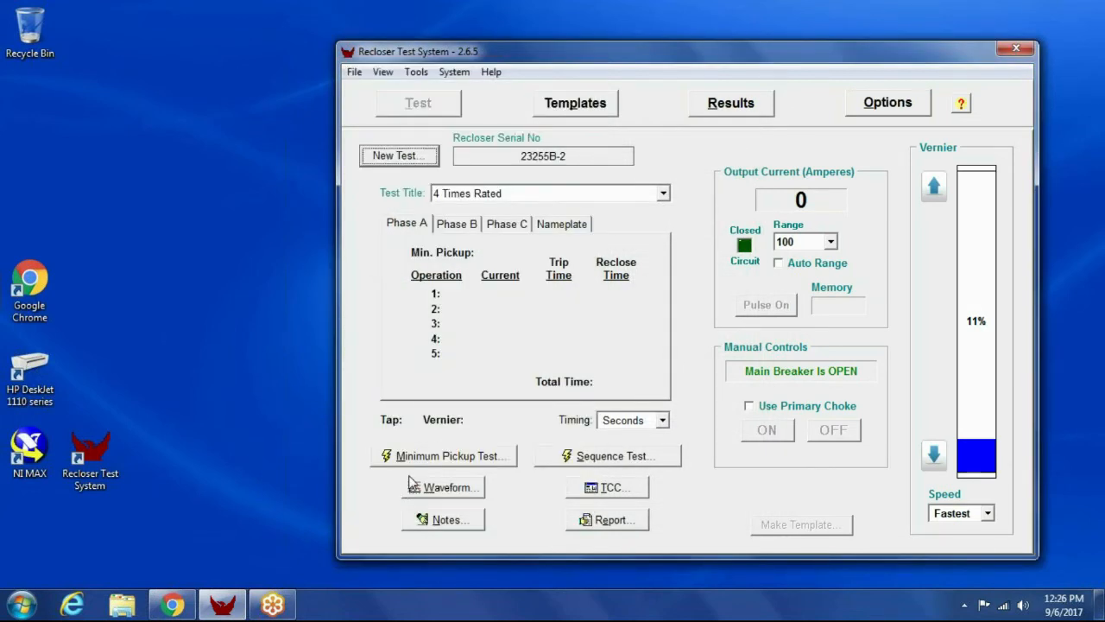
mouse_move(484, 428)
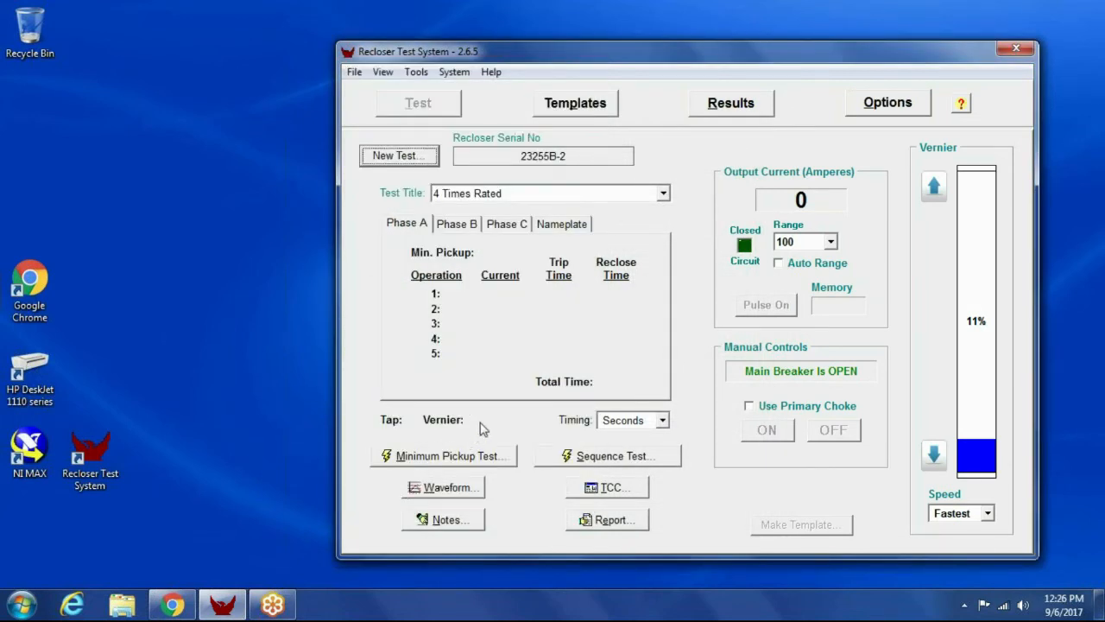
mouse_move(501, 406)
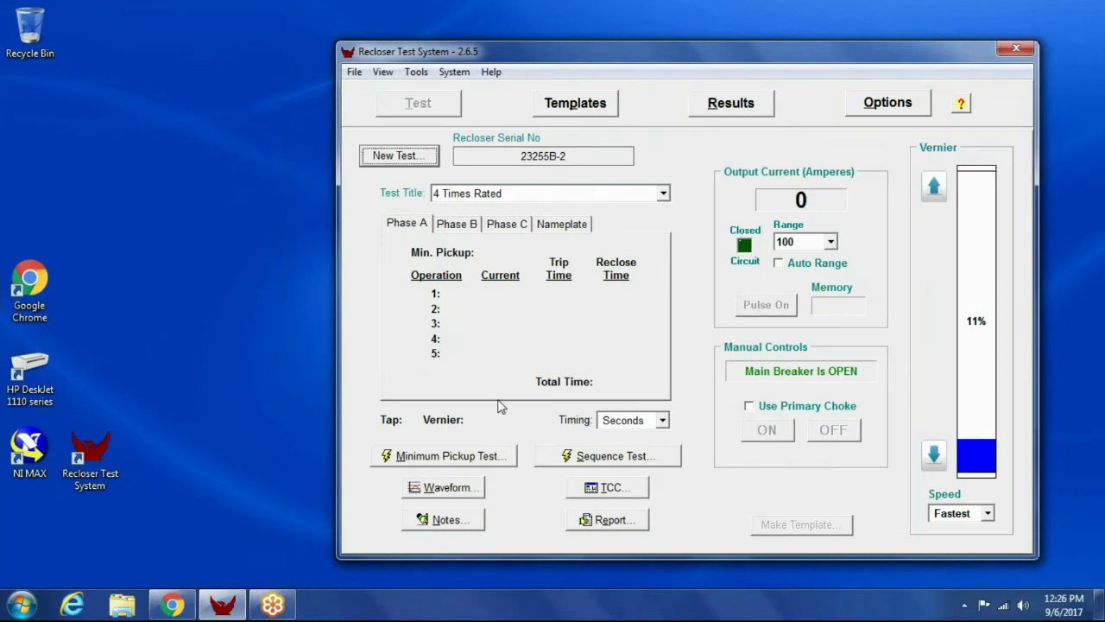
mouse_move(480, 465)
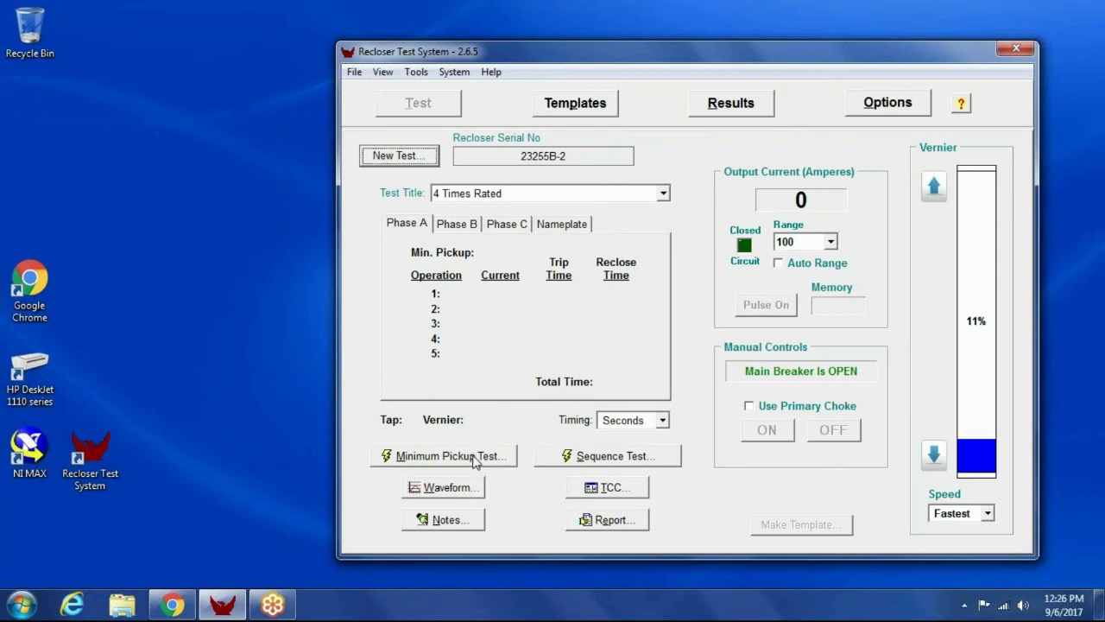
- Set up the minimum pickup test with 100 A pickup and Dip In Current detection
click(442, 456)
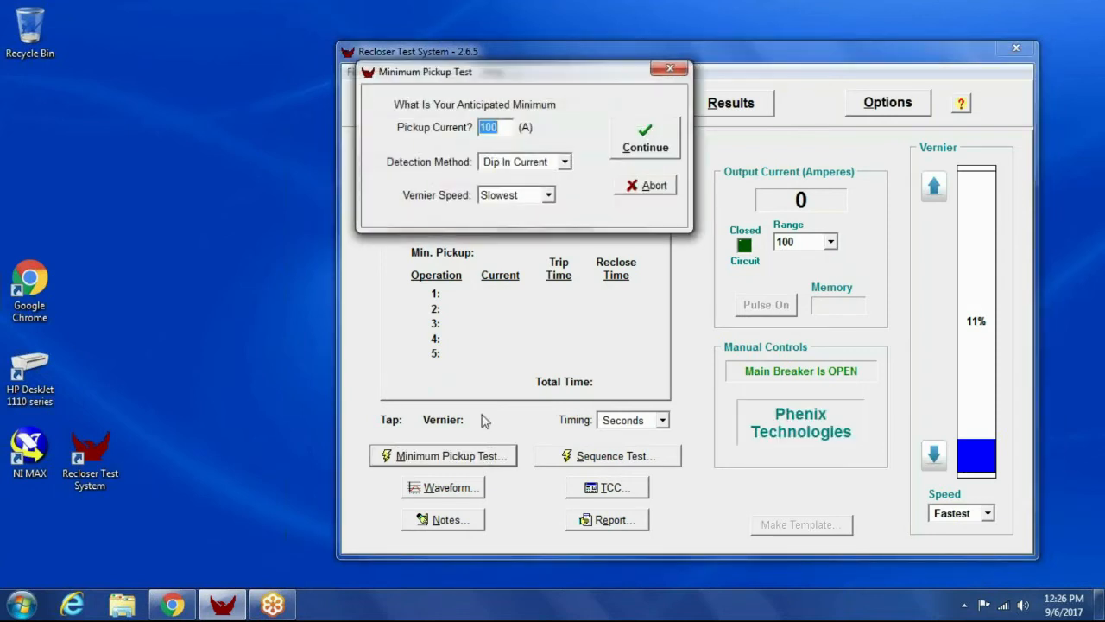
mouse_move(470, 162)
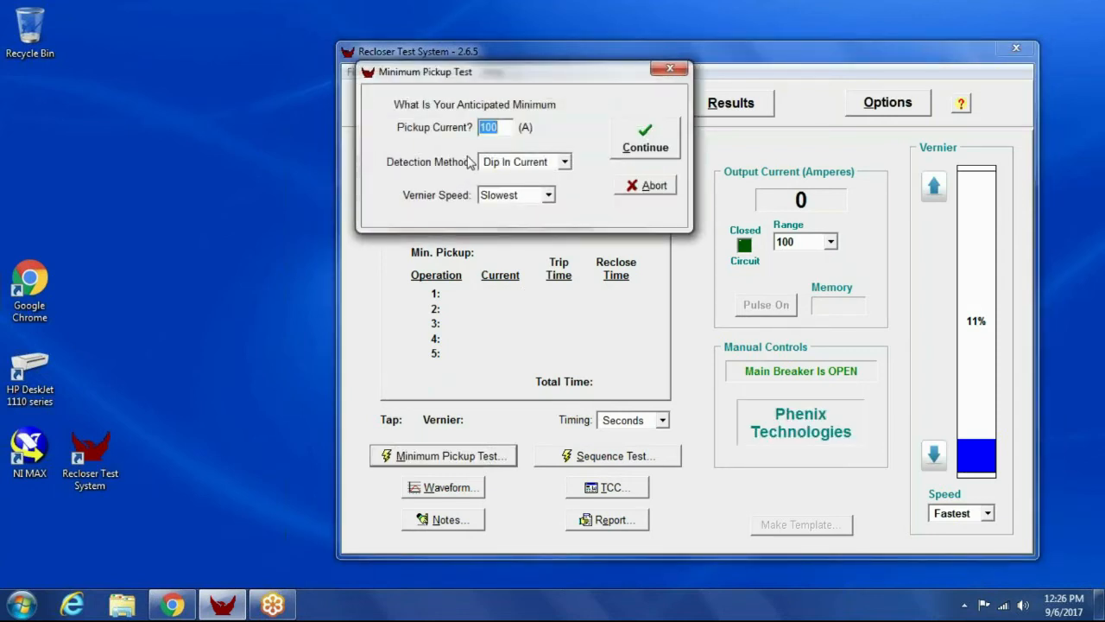
mouse_move(504, 176)
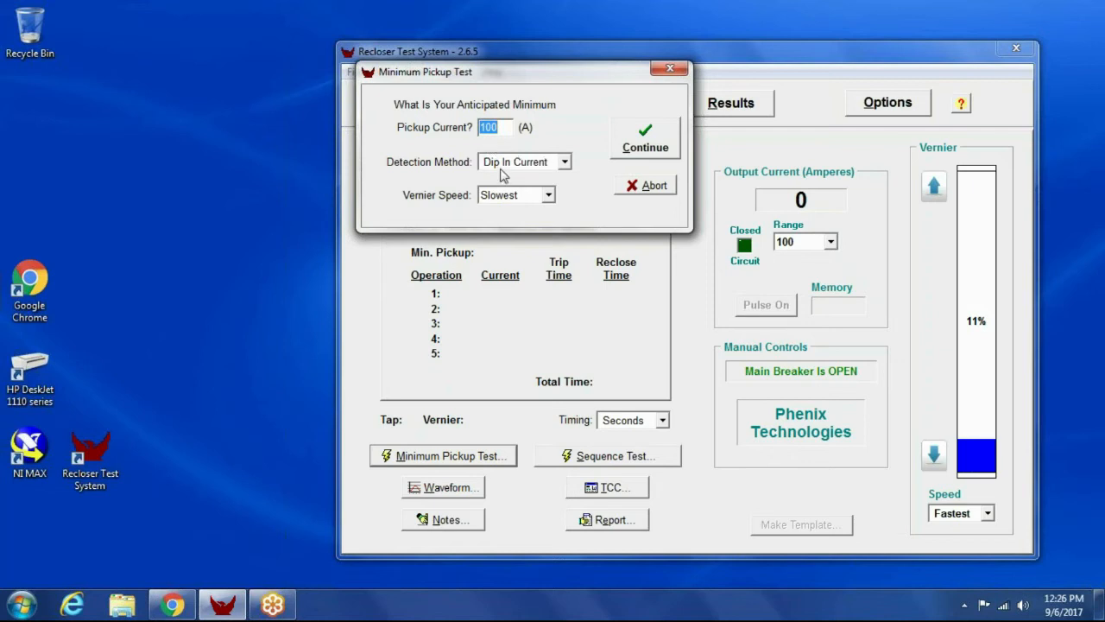
click(565, 163)
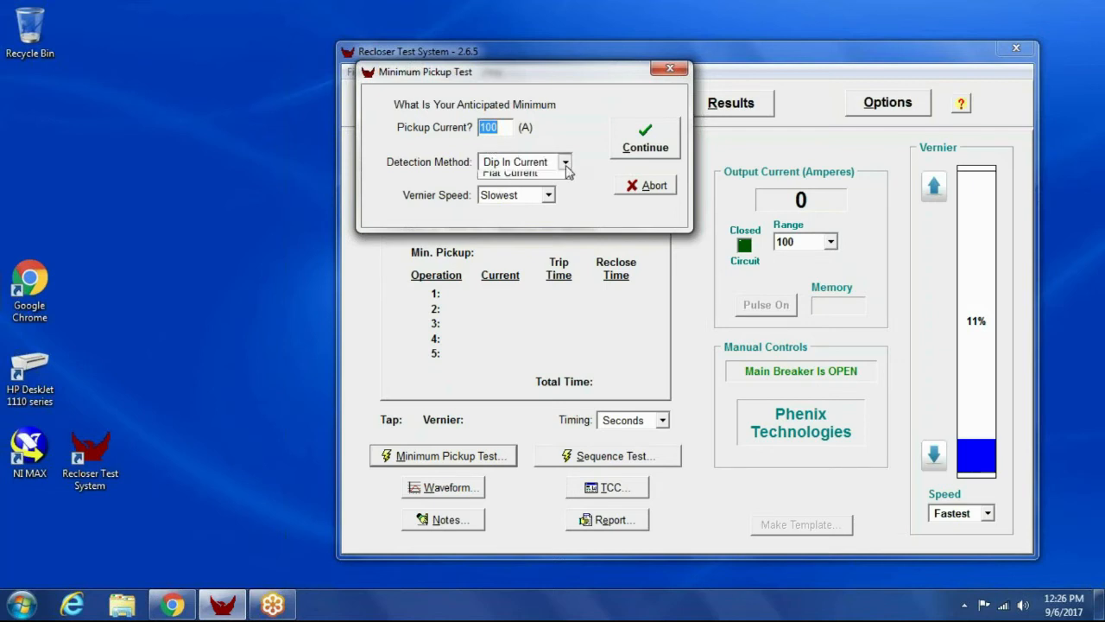
click(565, 163)
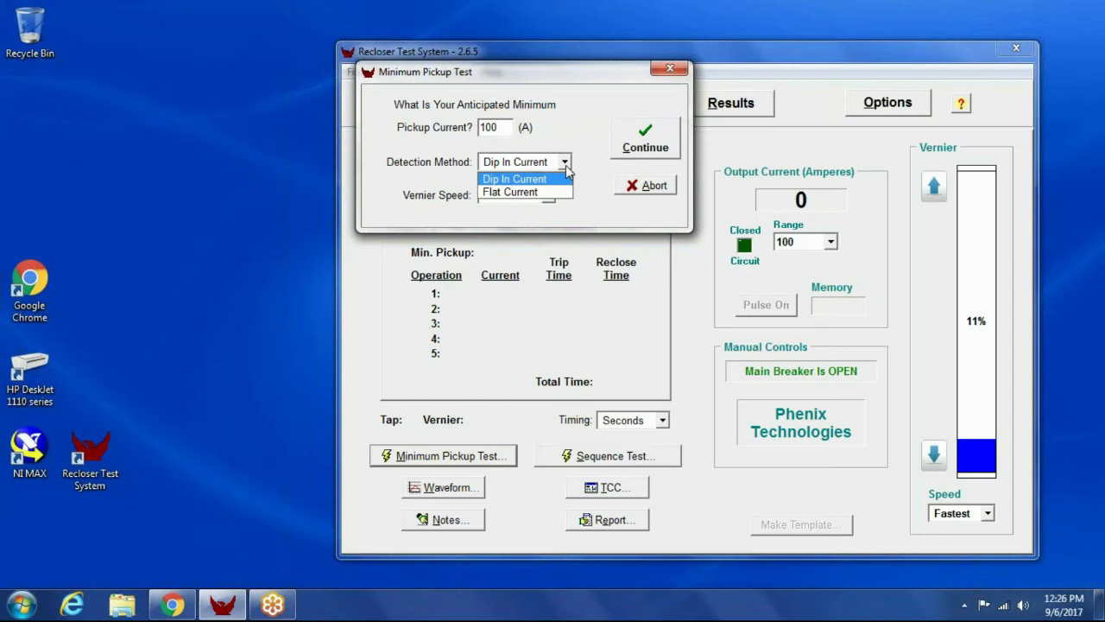
click(514, 178)
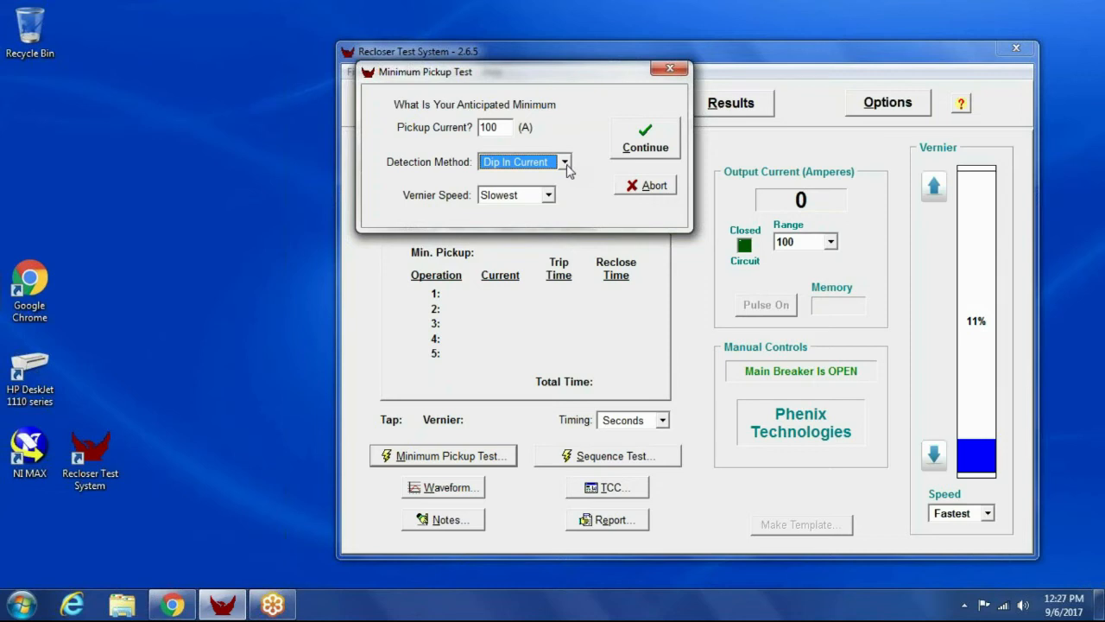
click(564, 163)
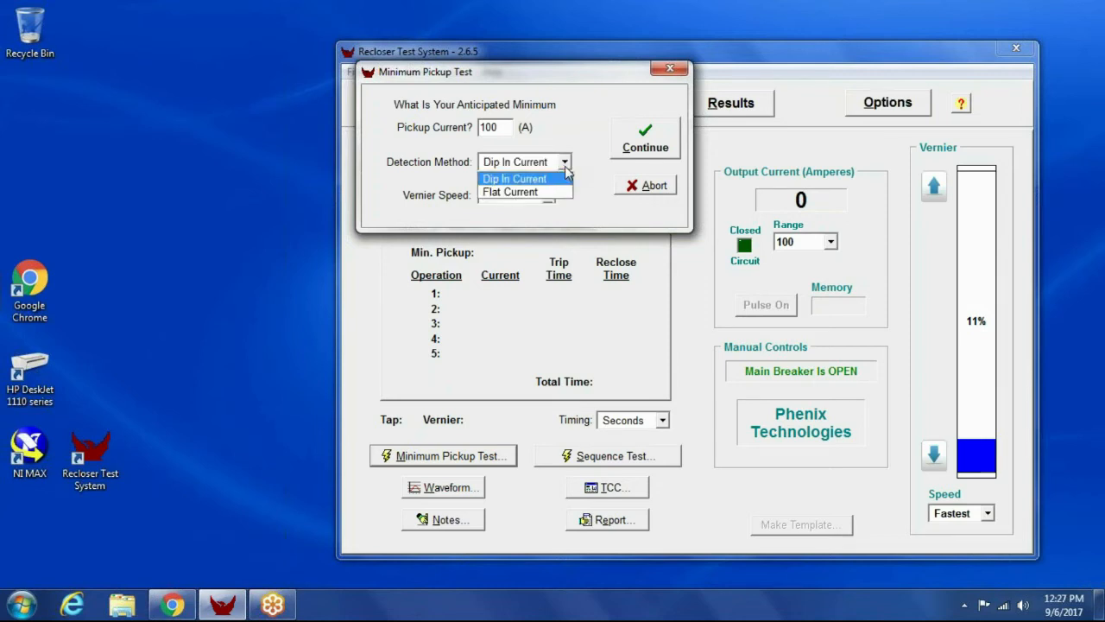
click(514, 178)
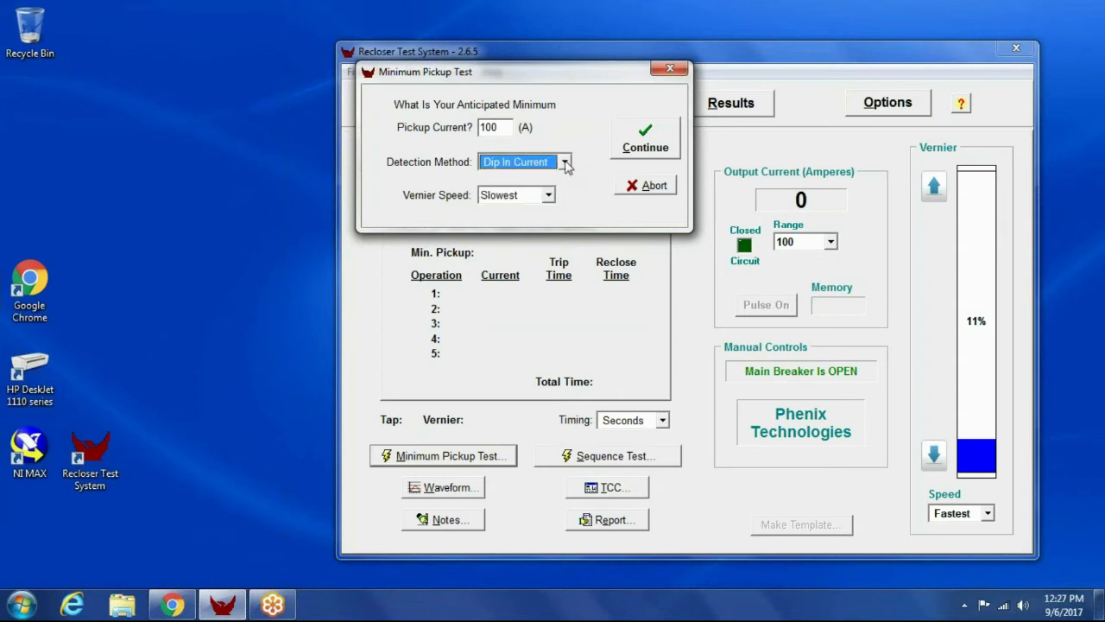
mouse_move(538, 200)
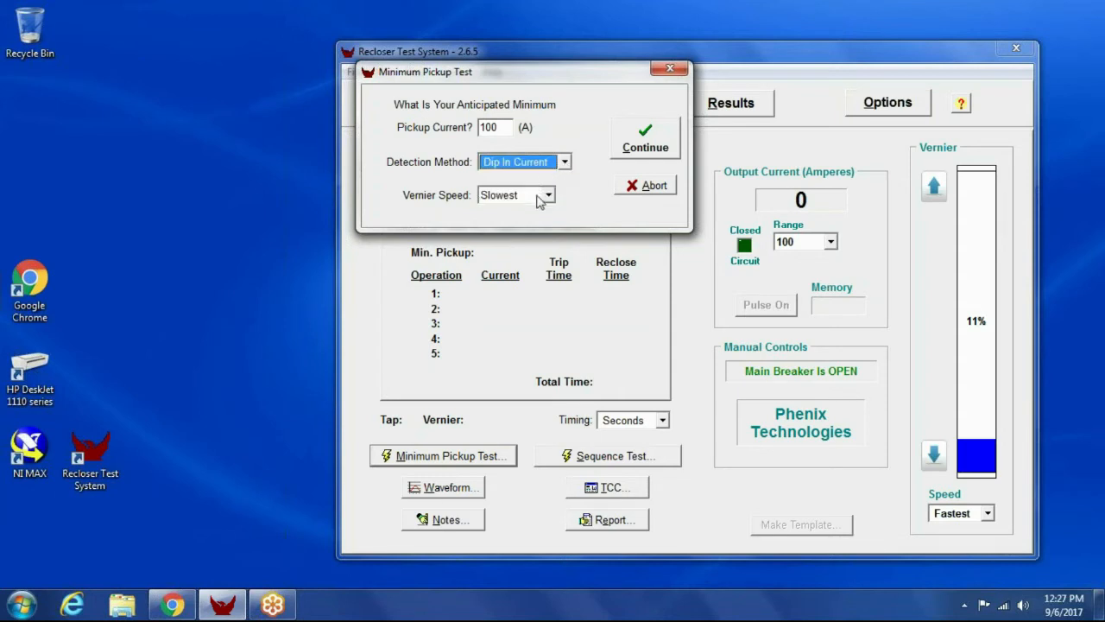
mouse_move(535, 204)
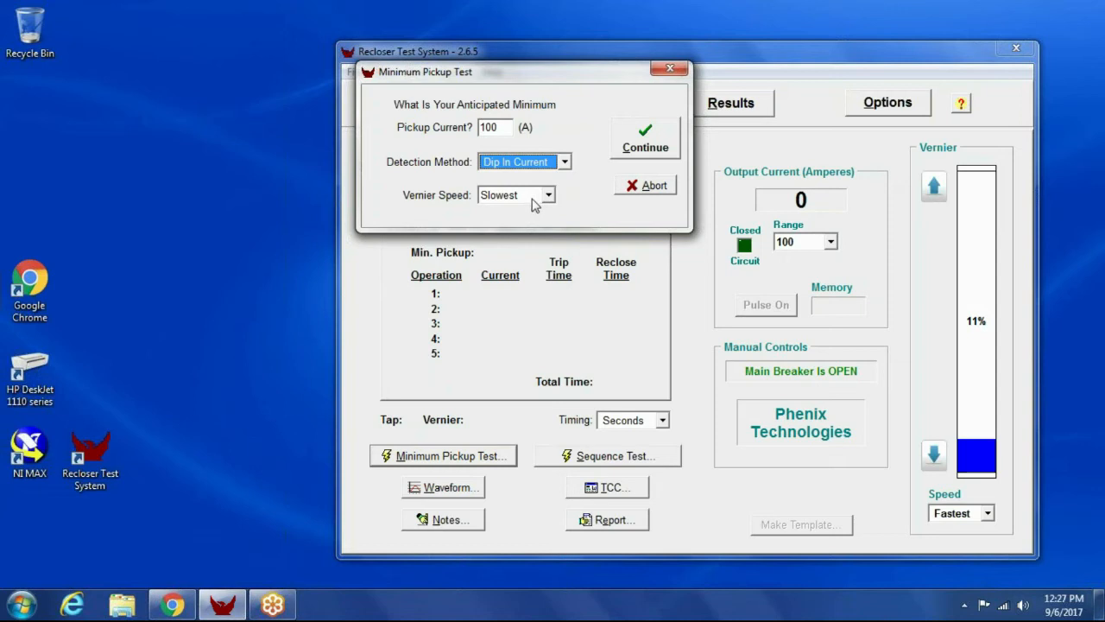
- Continue past the tap 4 connection step and start the minimum pickup test
click(646, 140)
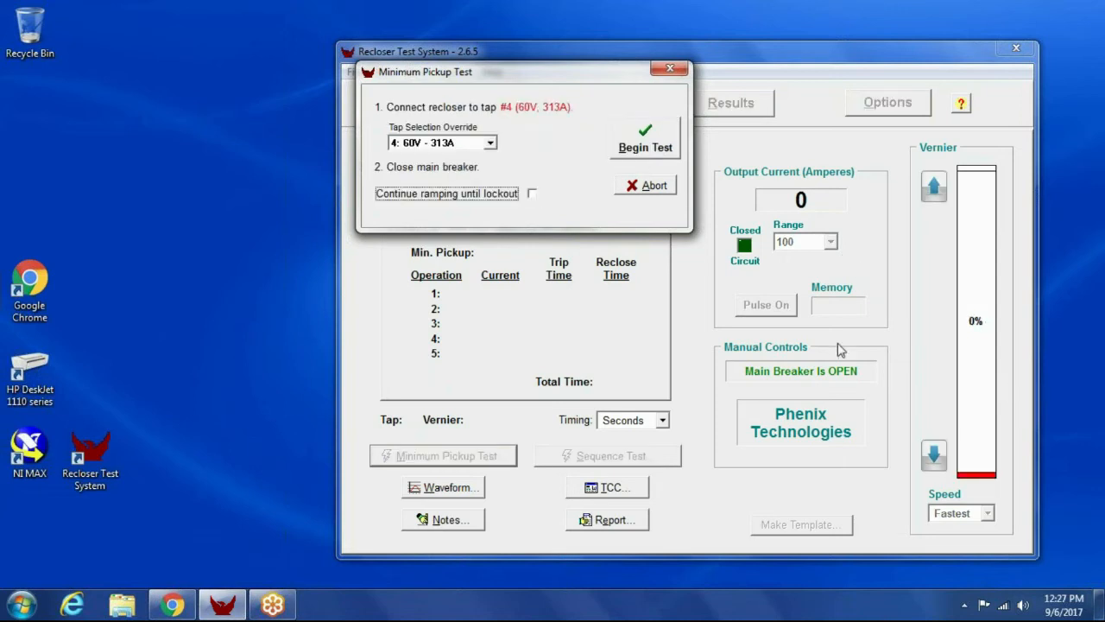
mouse_move(504, 131)
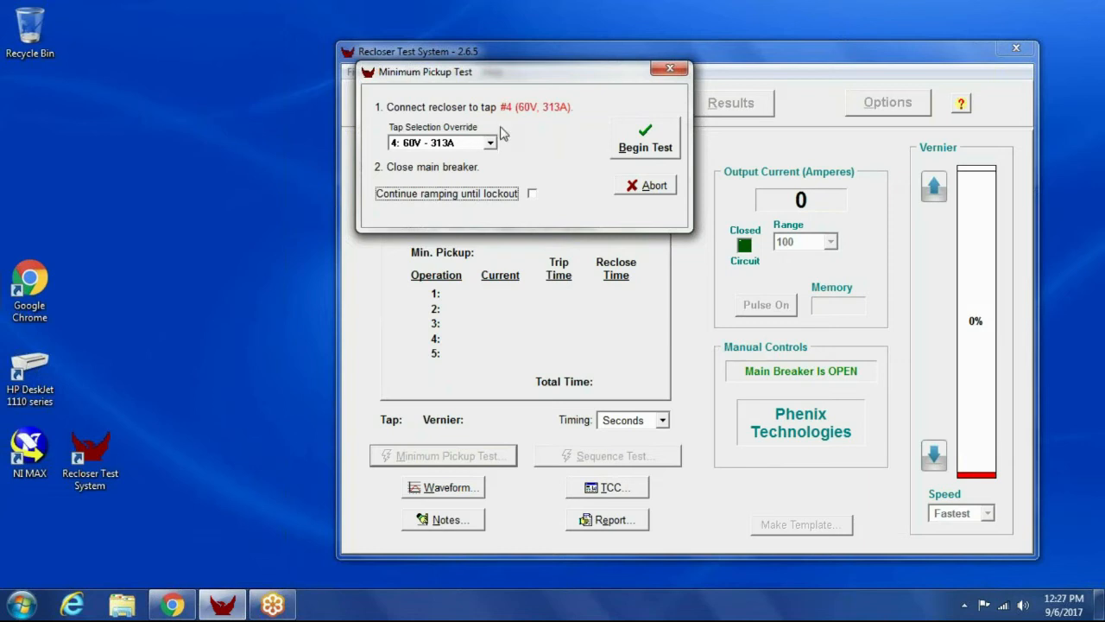
mouse_move(539, 131)
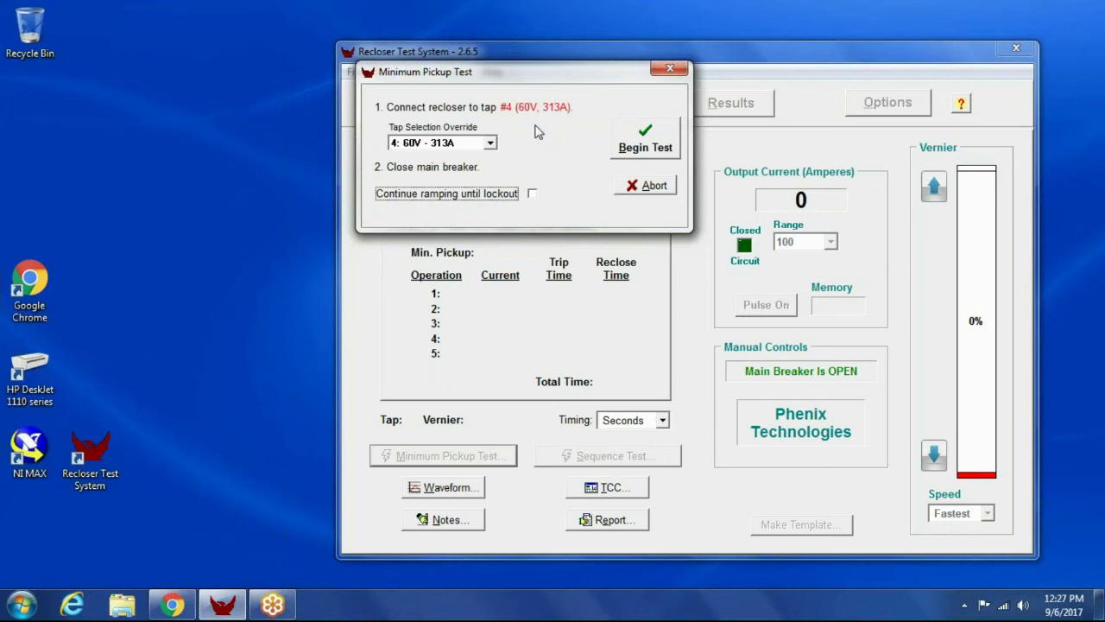
mouse_move(532, 135)
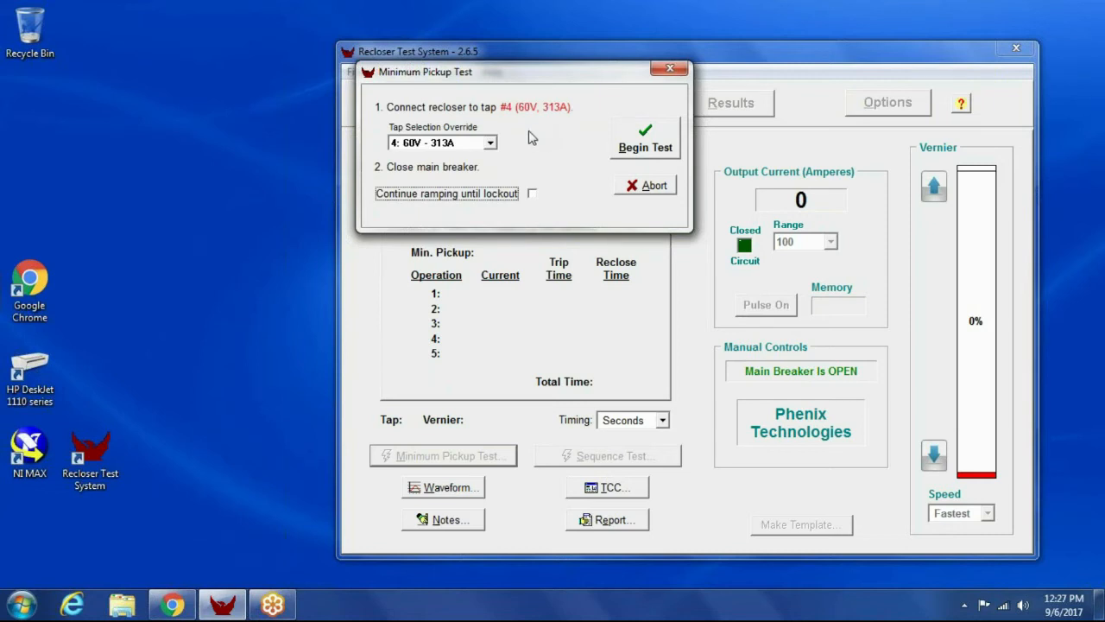
mouse_move(544, 181)
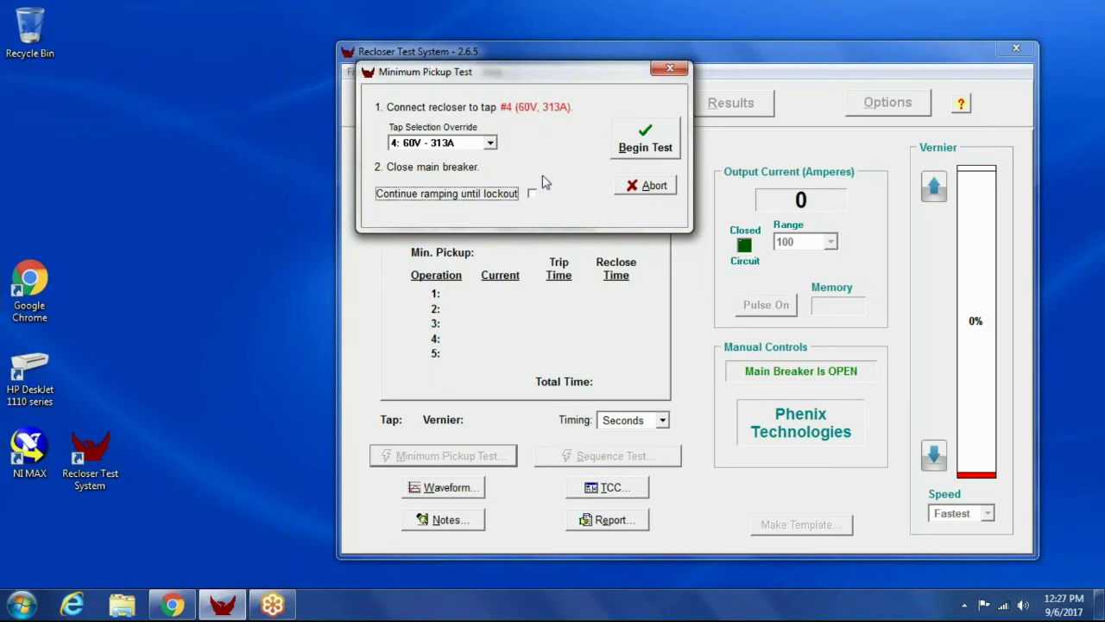
mouse_move(642, 166)
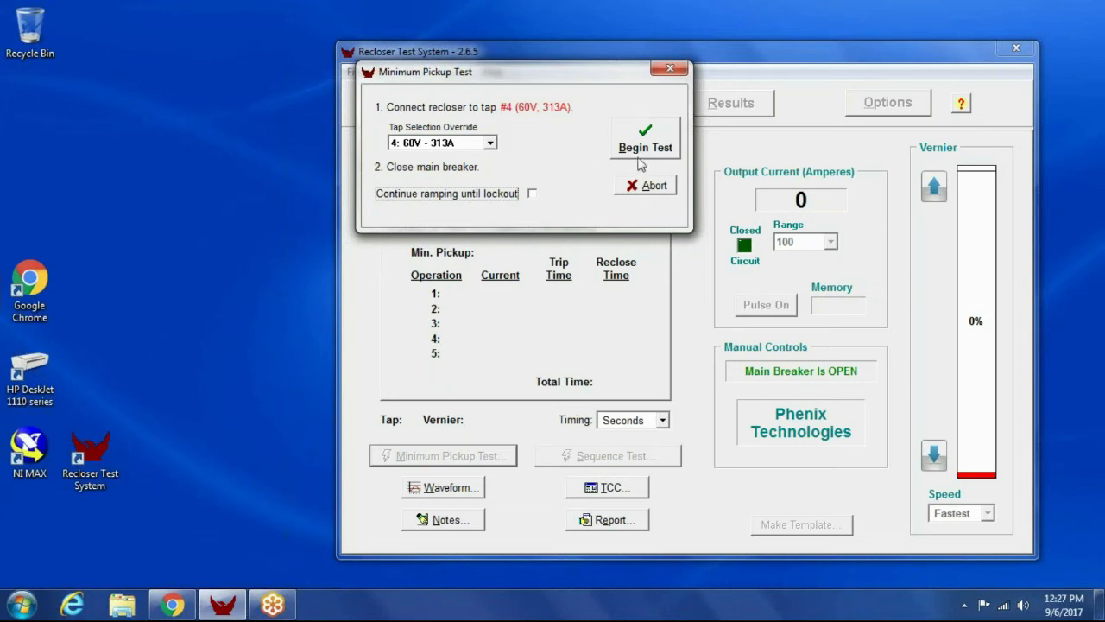
click(646, 147)
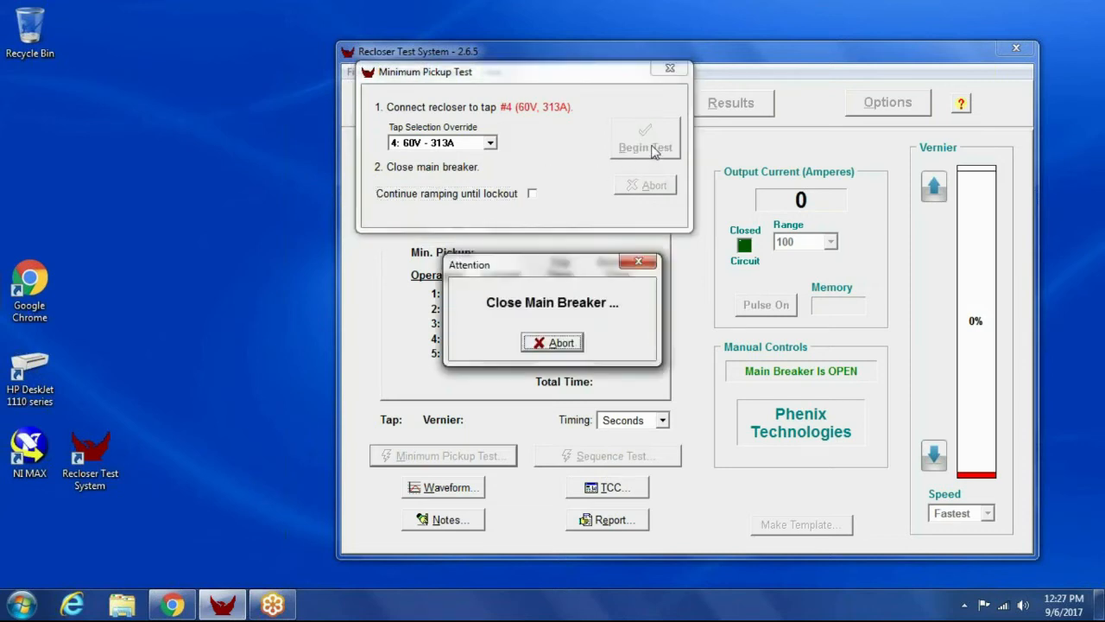
mouse_move(648, 326)
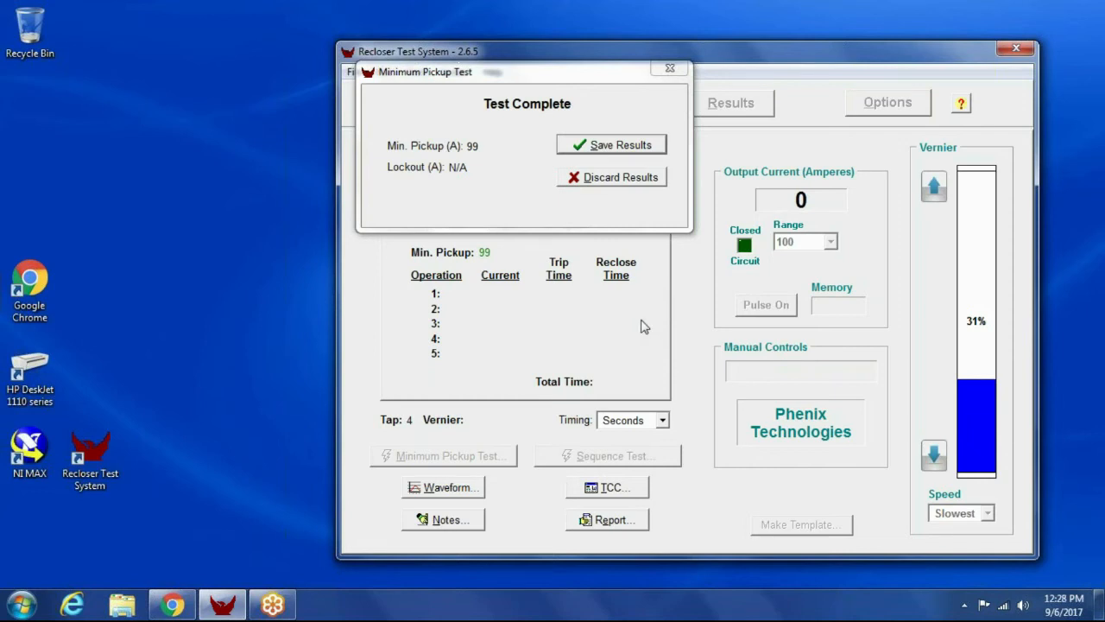
mouse_move(612, 169)
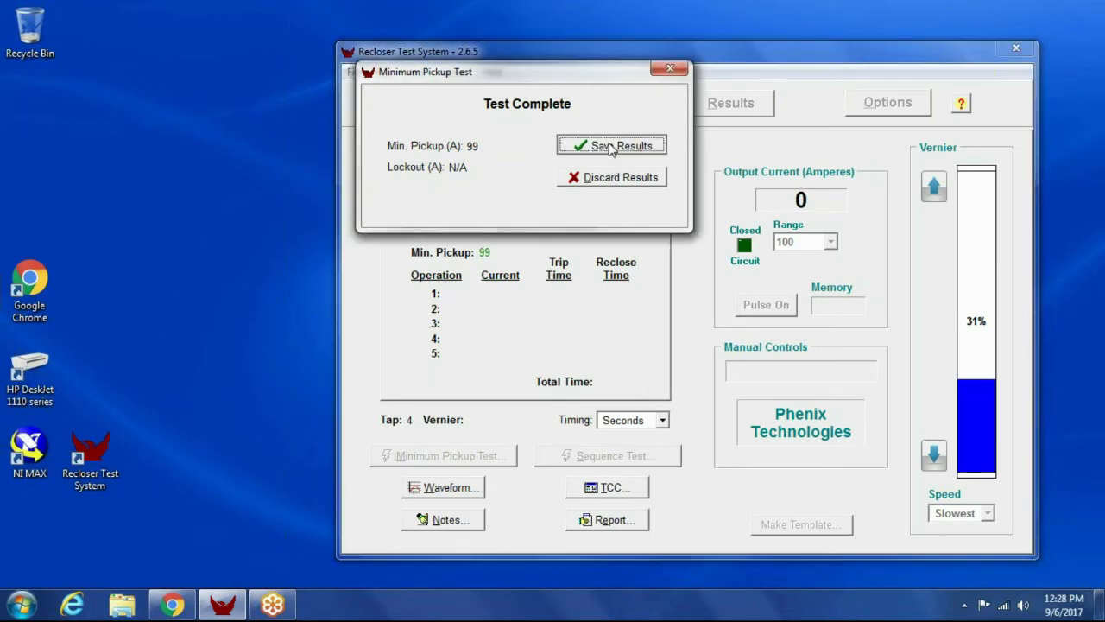
- Save the 99 A minimum pickup result to the Phase A results
click(611, 145)
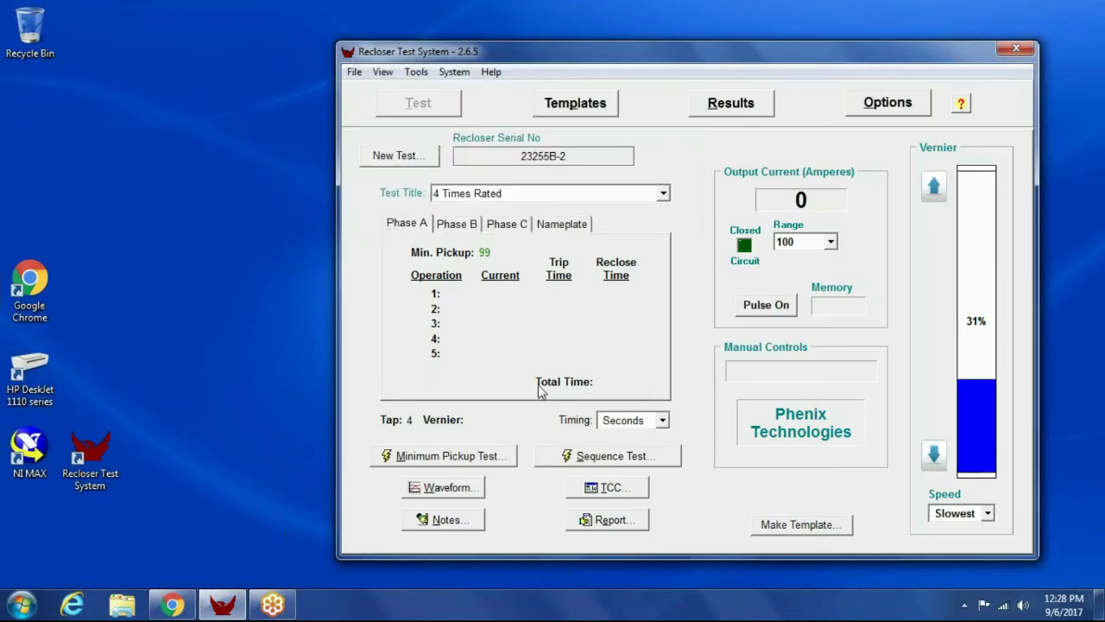
mouse_move(485, 256)
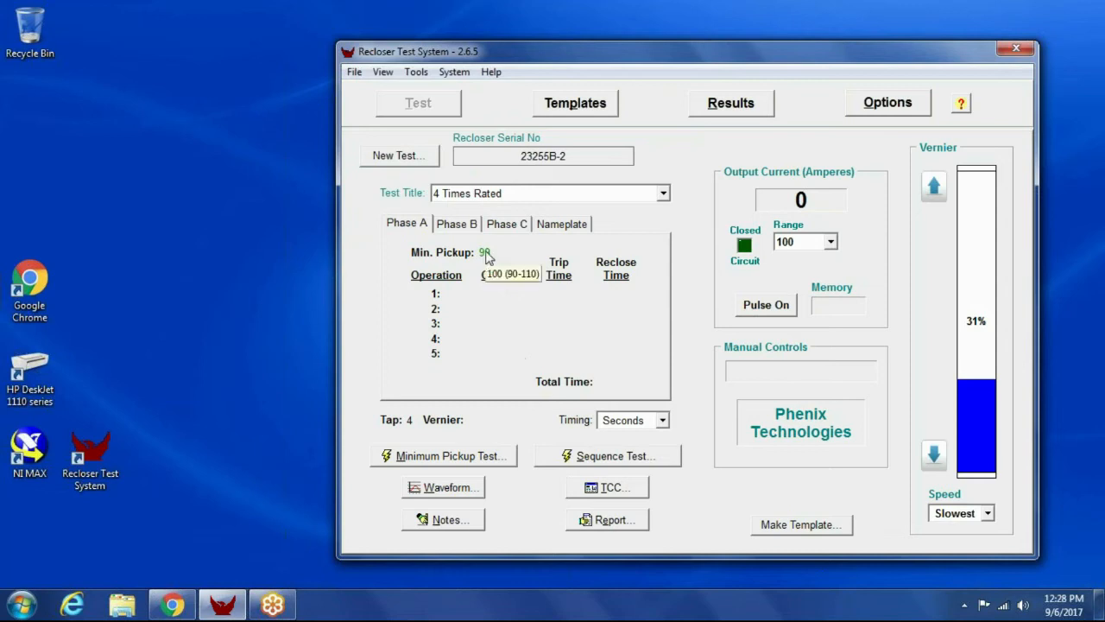
mouse_move(487, 259)
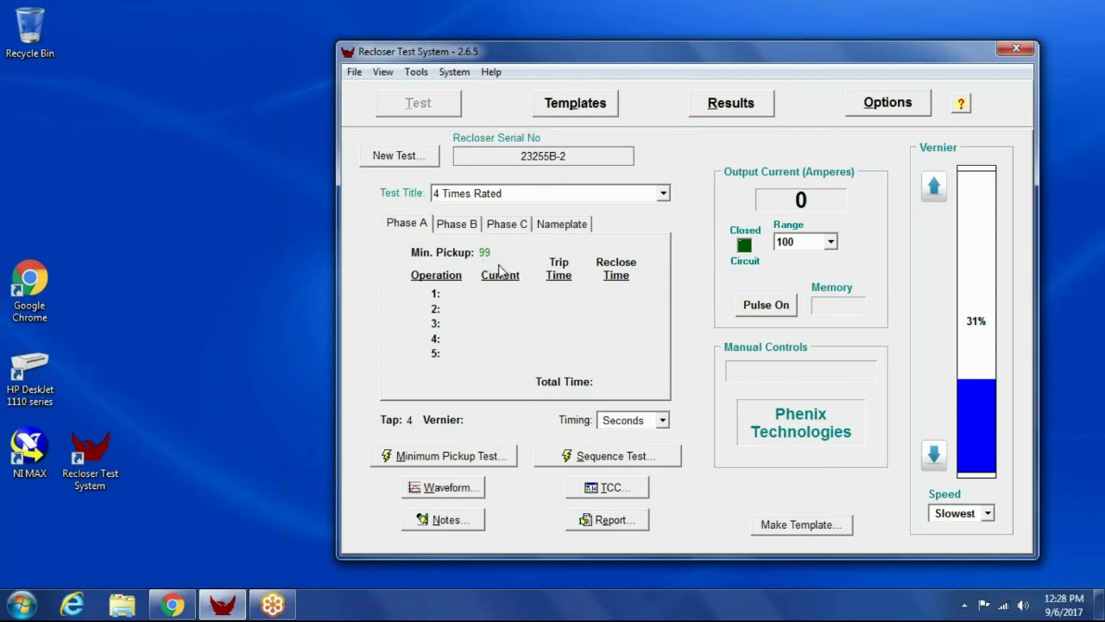
mouse_move(487, 259)
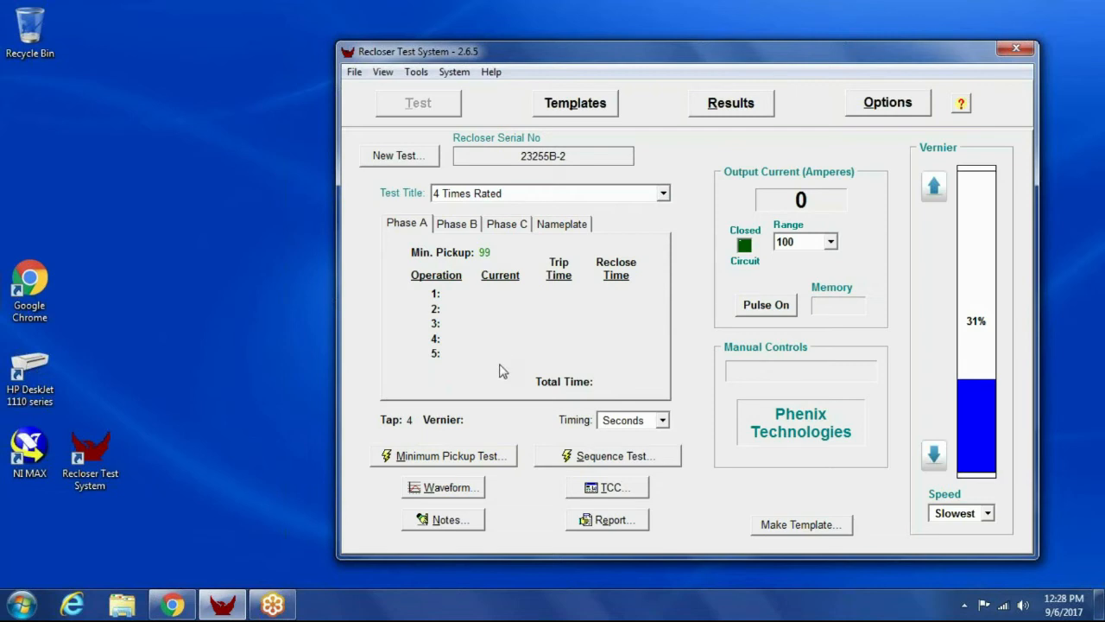
mouse_move(504, 377)
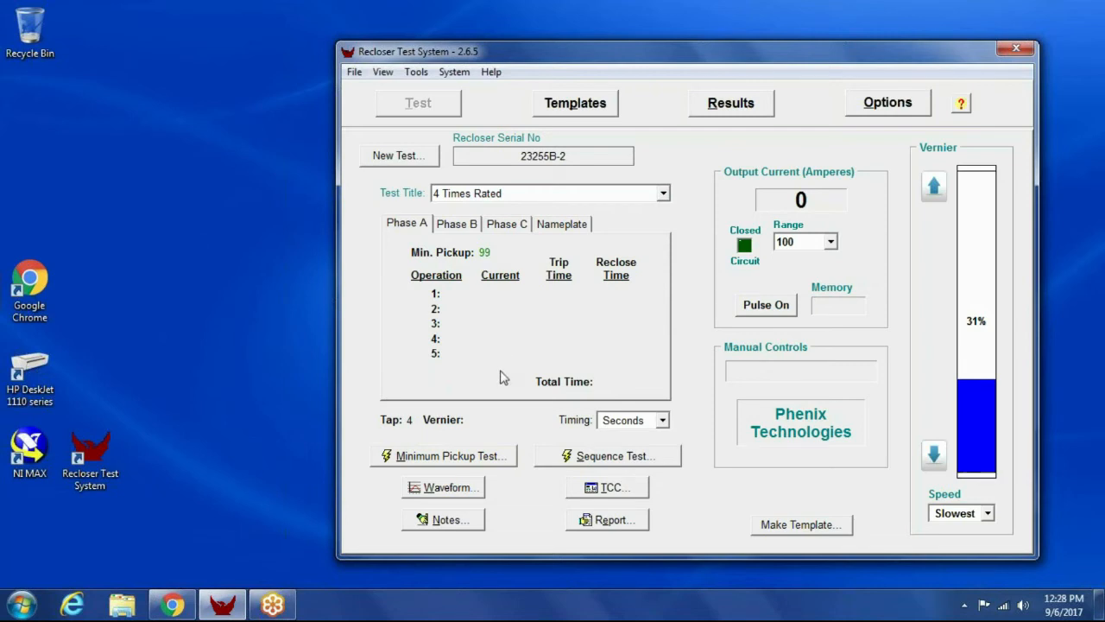
click(608, 456)
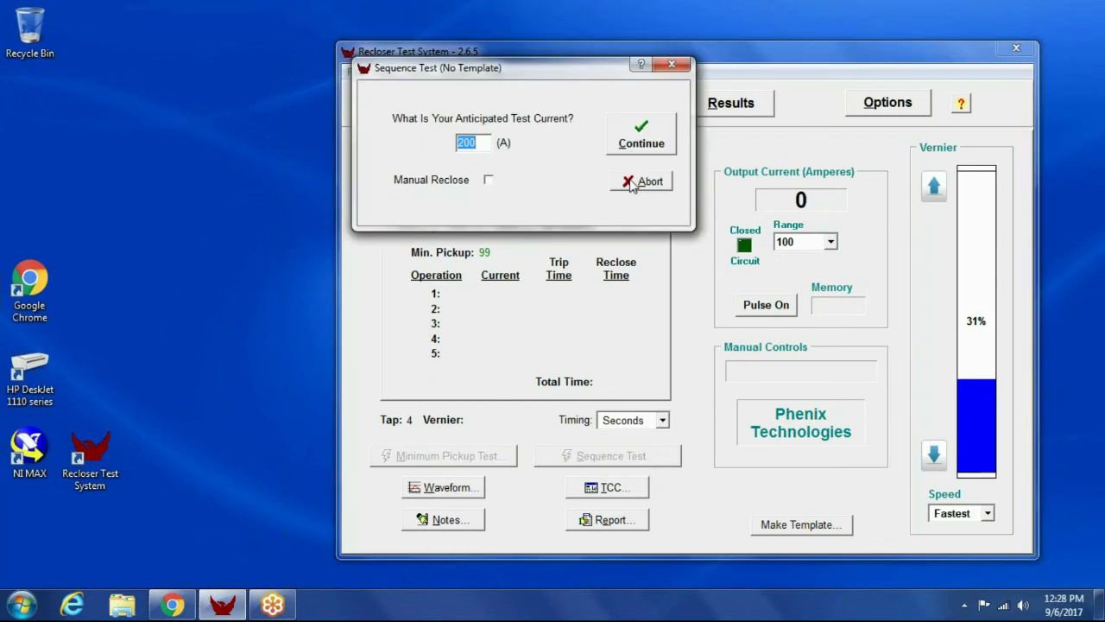
click(642, 181)
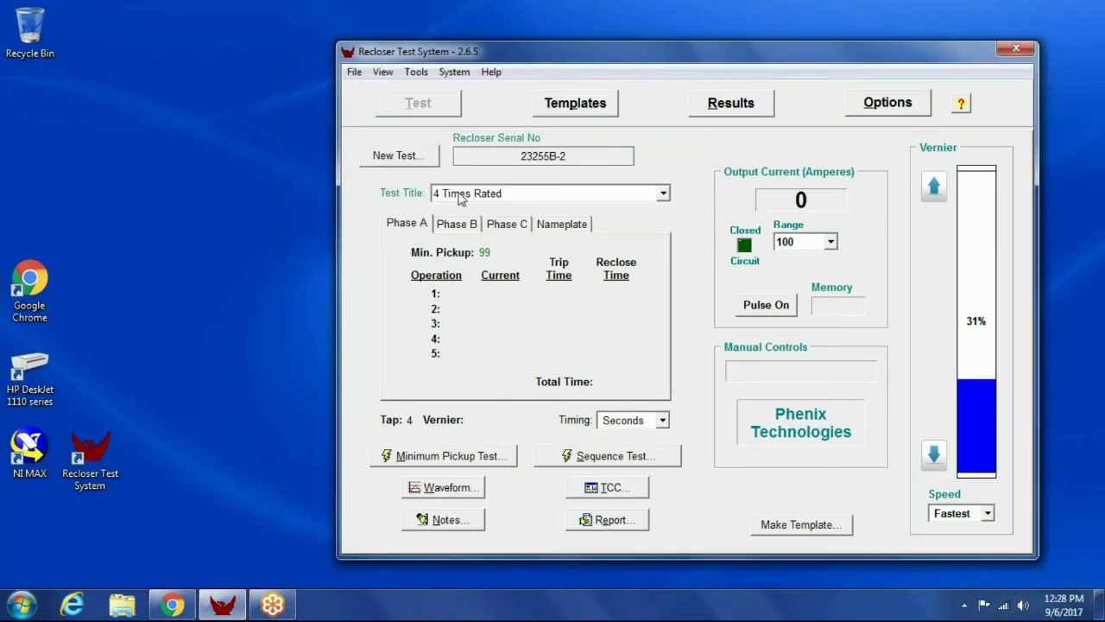
mouse_move(514, 201)
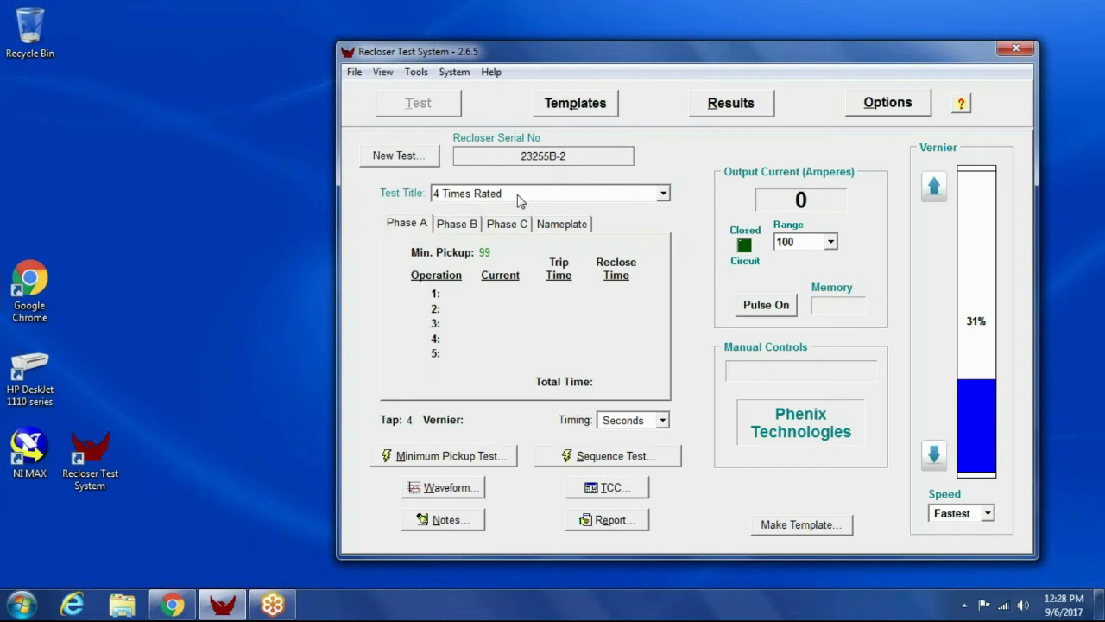
mouse_move(639, 205)
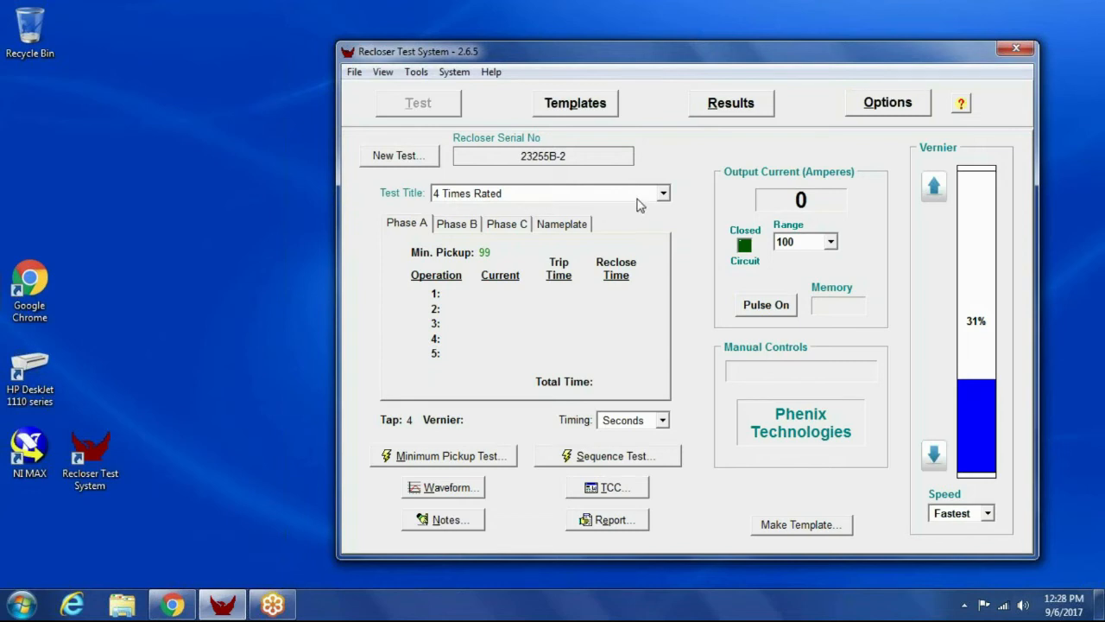
click(663, 193)
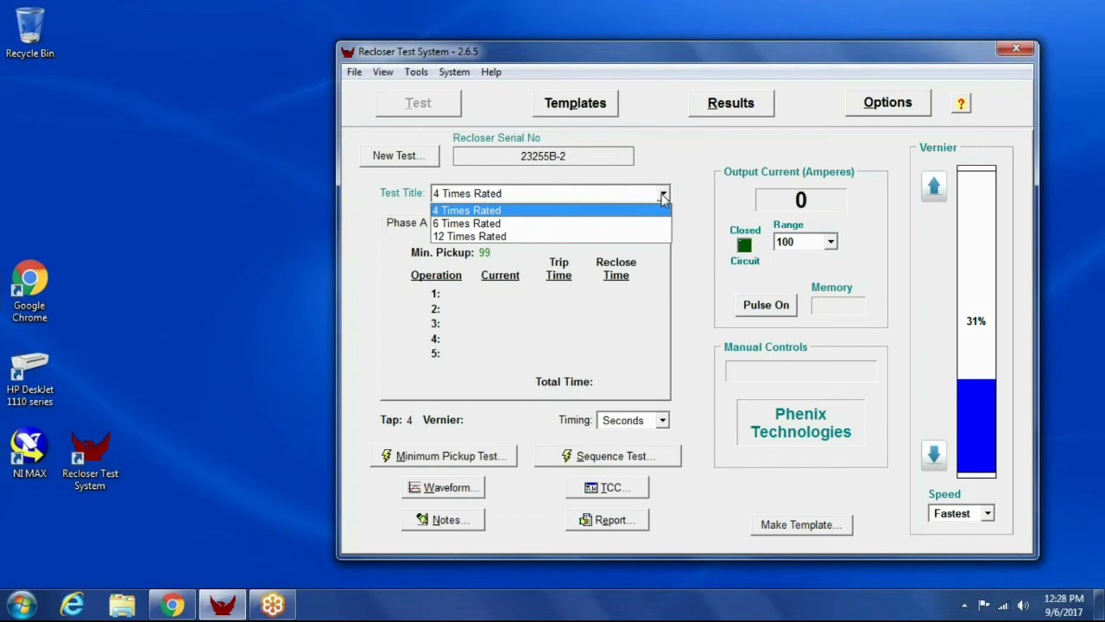
mouse_move(470, 223)
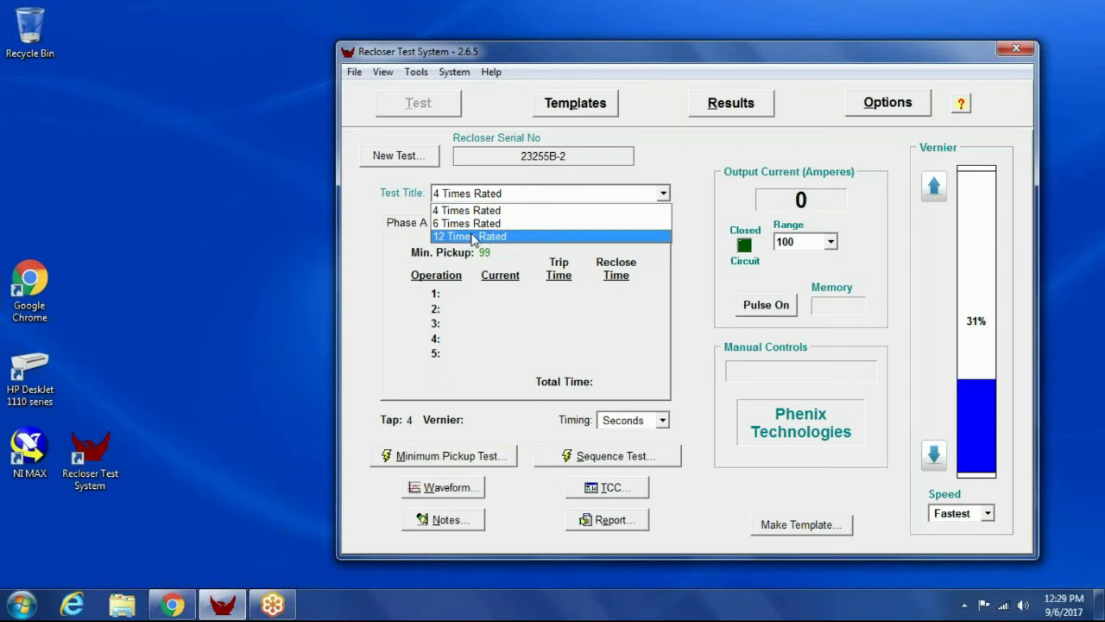
click(468, 210)
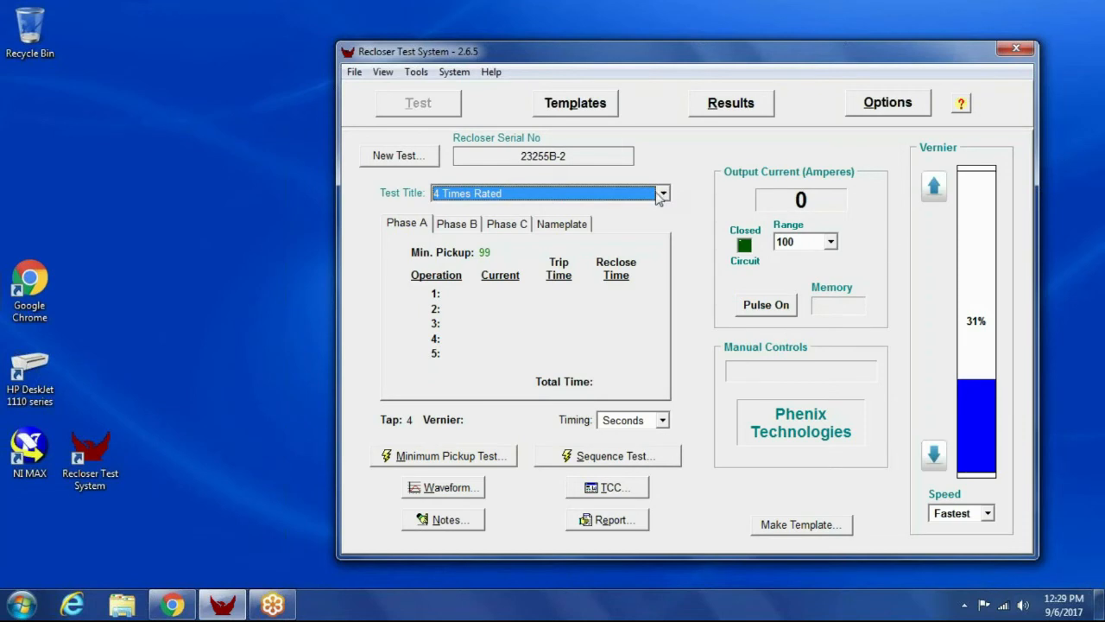
mouse_move(630, 463)
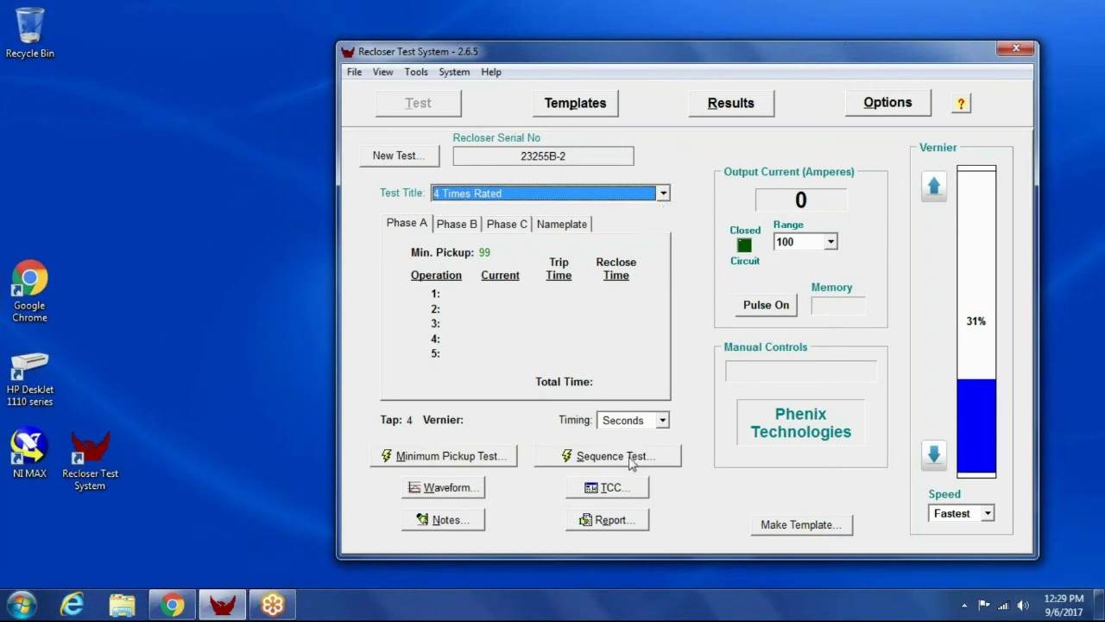
- Start a sequence test accepting the 200 A anticipated current and proceed to tap 4 setup
click(613, 456)
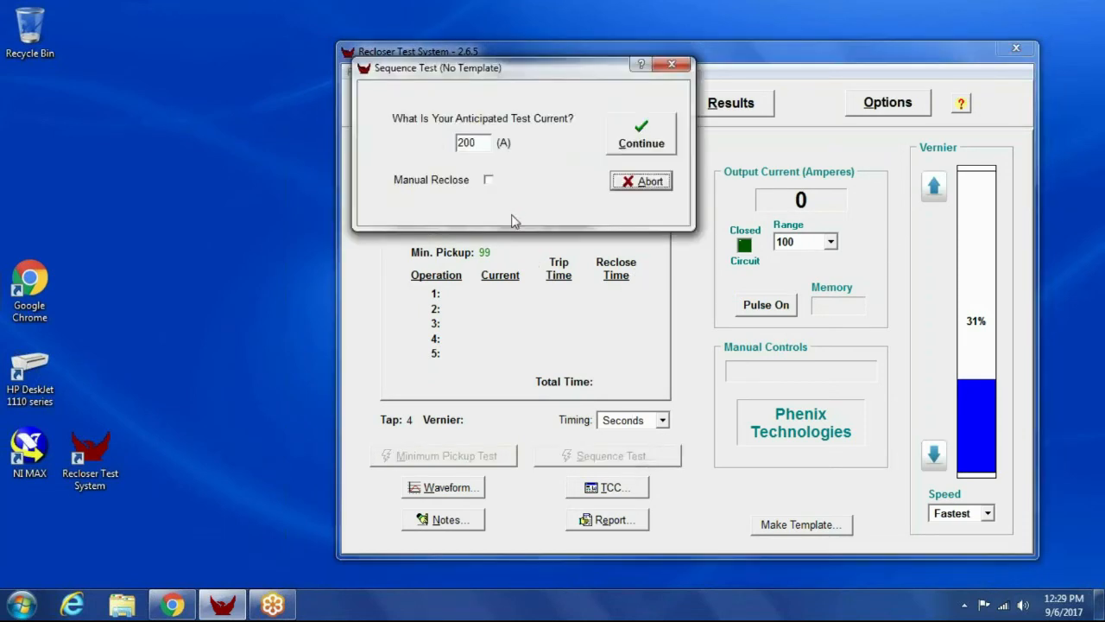
click(642, 138)
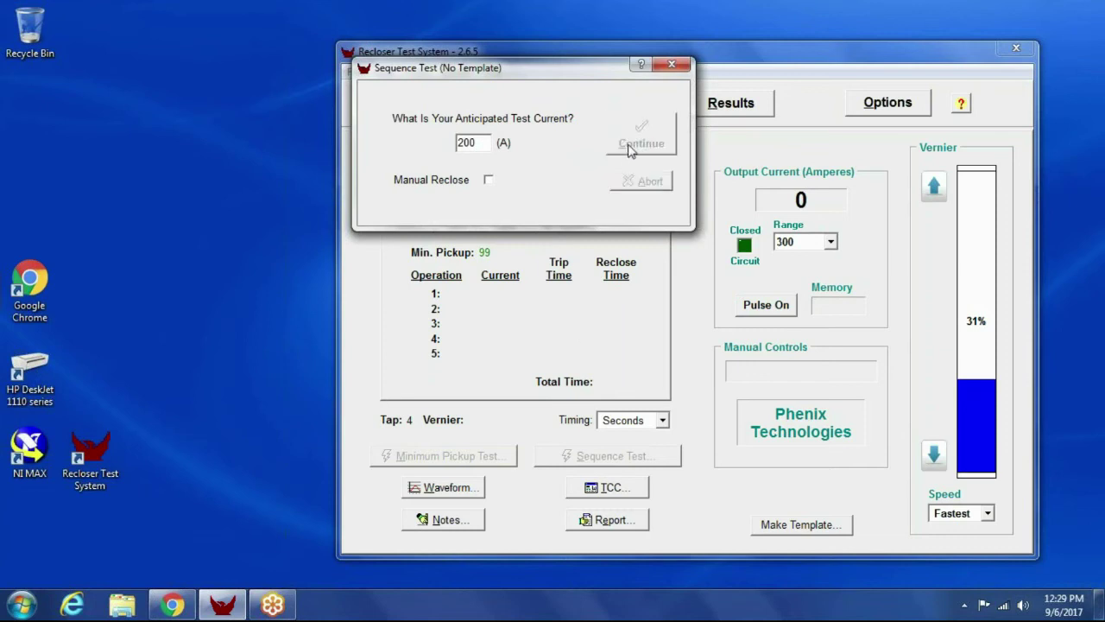
click(640, 143)
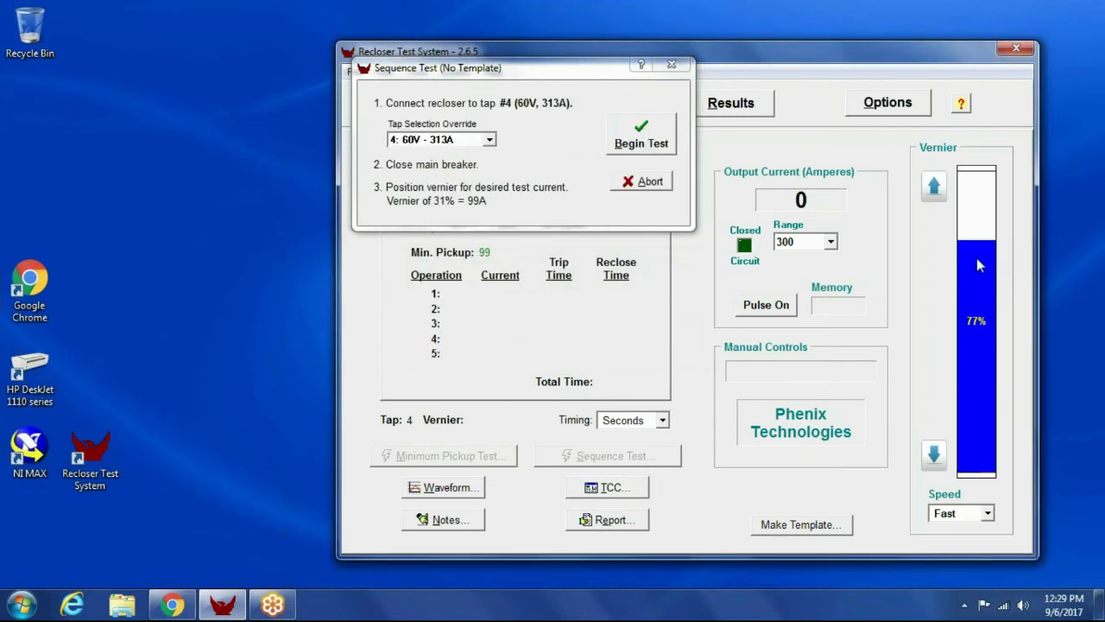
mouse_move(871, 297)
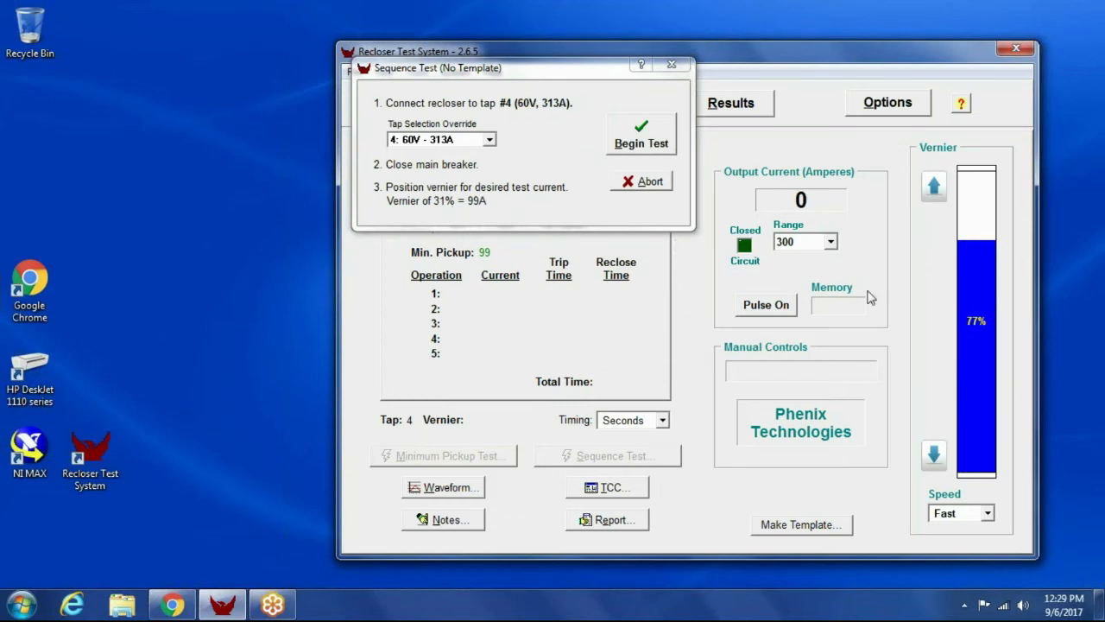
mouse_move(946, 321)
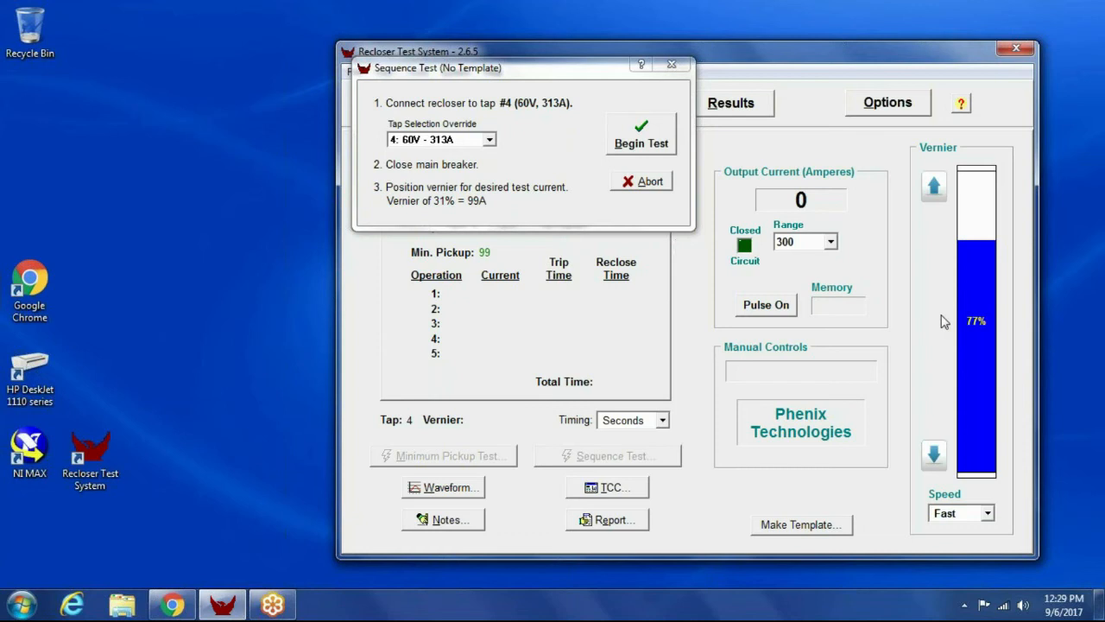
mouse_move(440, 217)
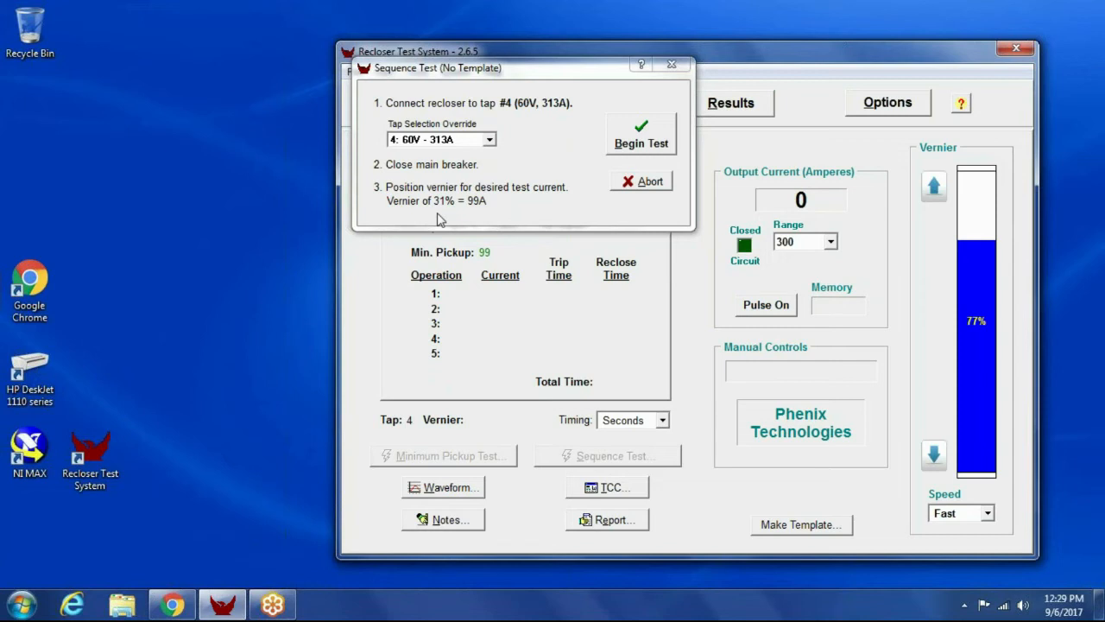
mouse_move(387, 307)
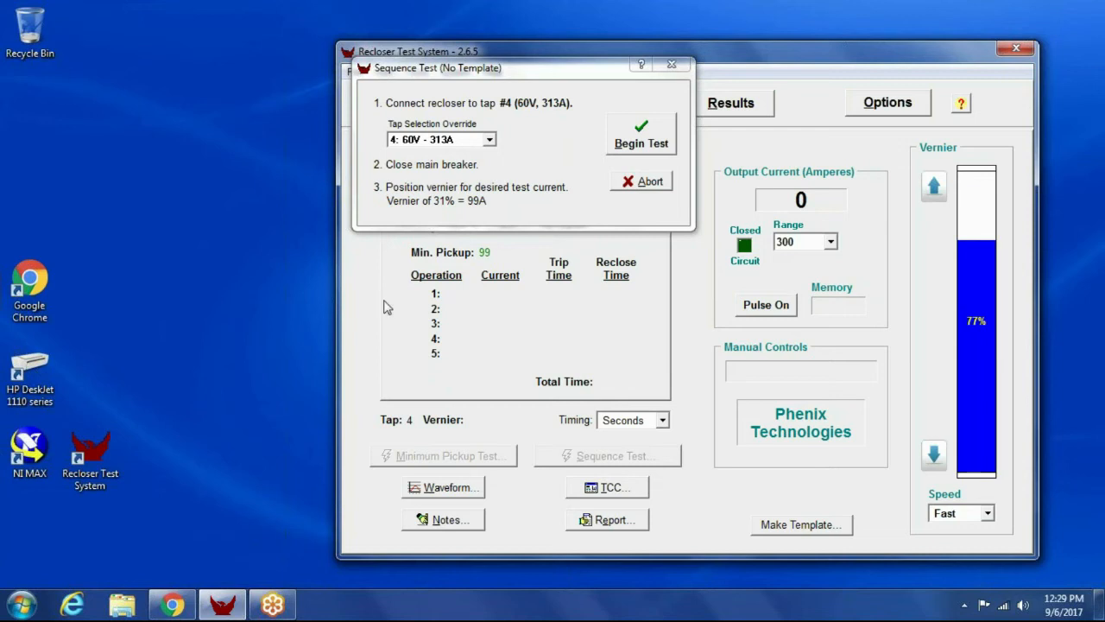
mouse_move(517, 473)
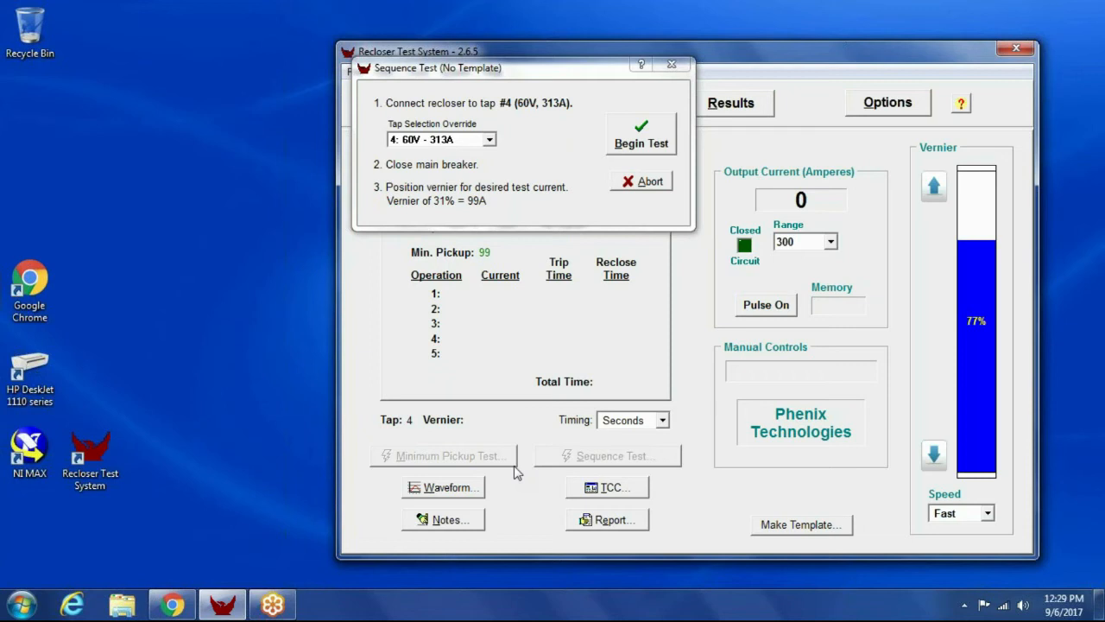
mouse_move(501, 309)
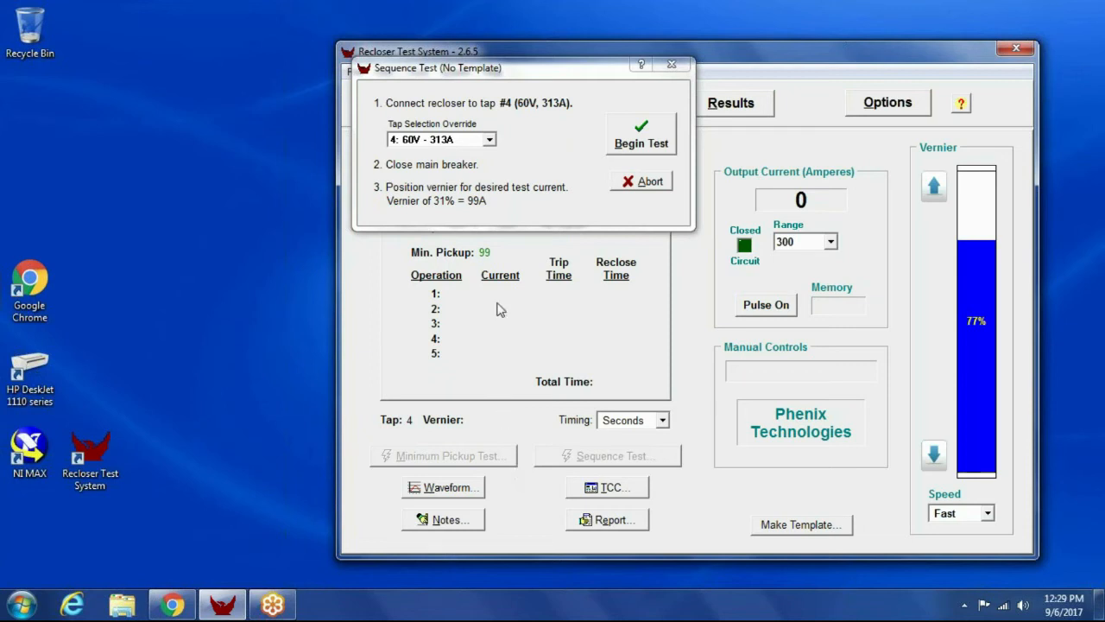
mouse_move(520, 186)
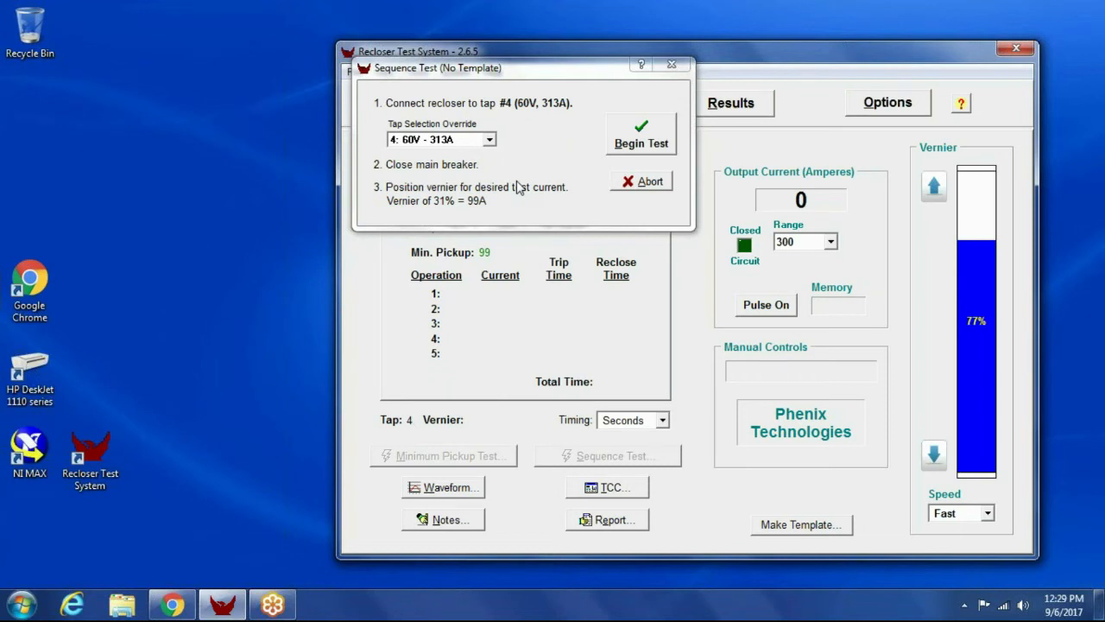
mouse_move(621, 159)
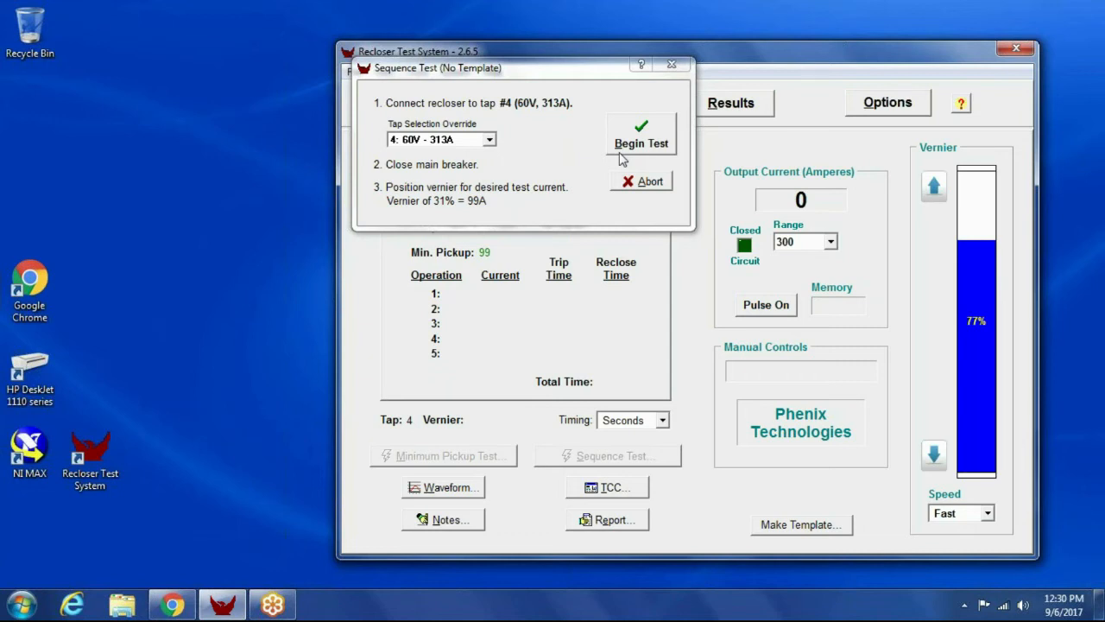
- Begin the sequence test and let it run to completion
click(641, 134)
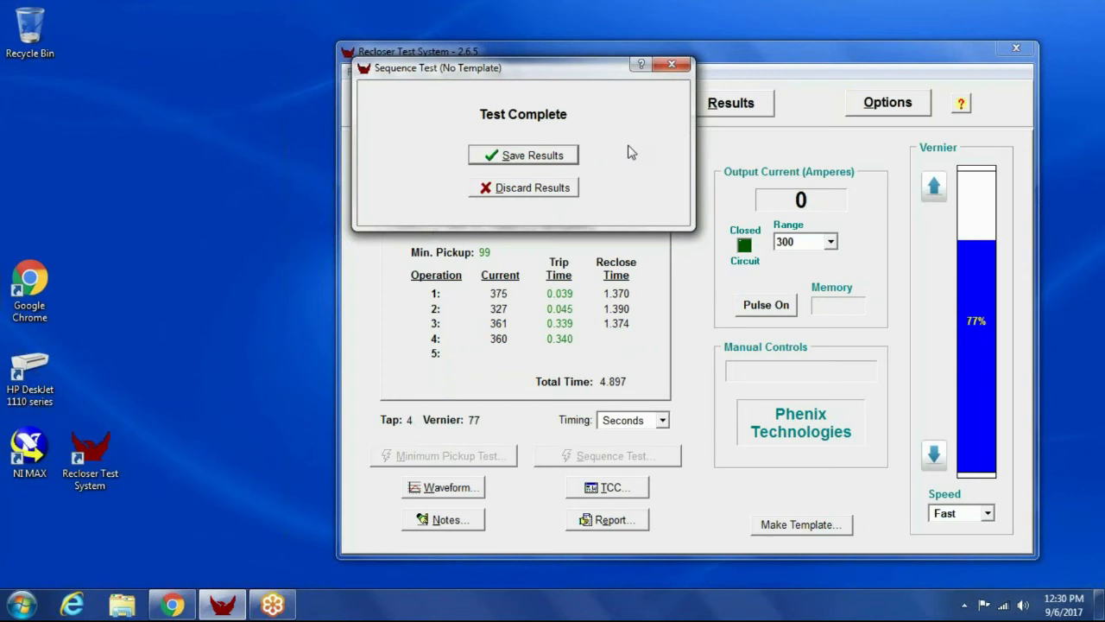
- Save the completed sequence test results so Phase A lists currents 375, 327, 361, 360 and 4.897 s total
click(523, 156)
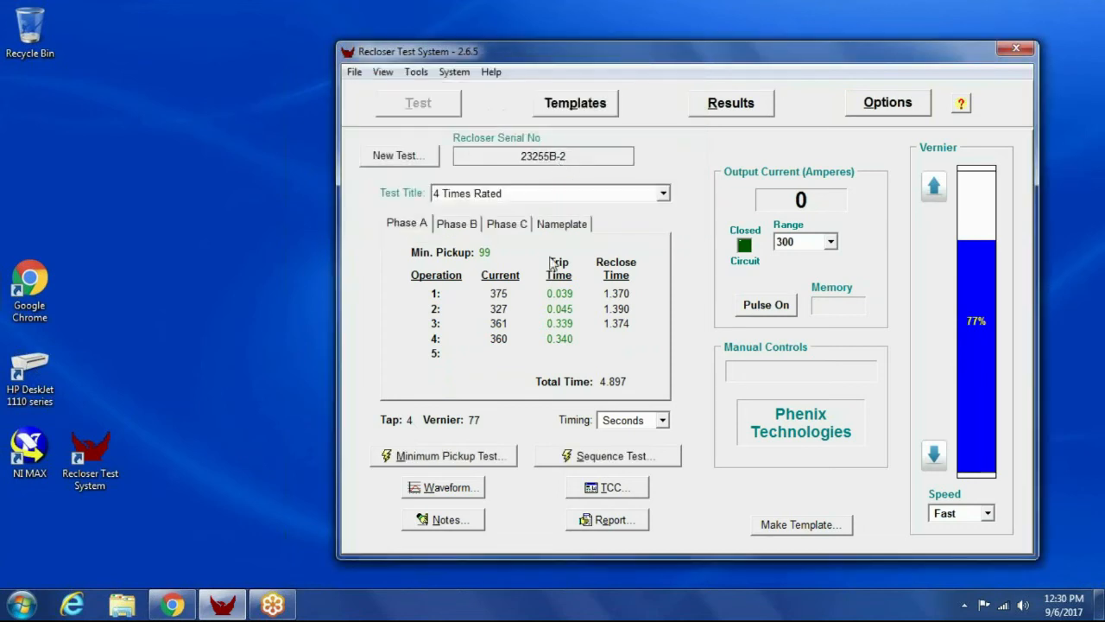
mouse_move(529, 330)
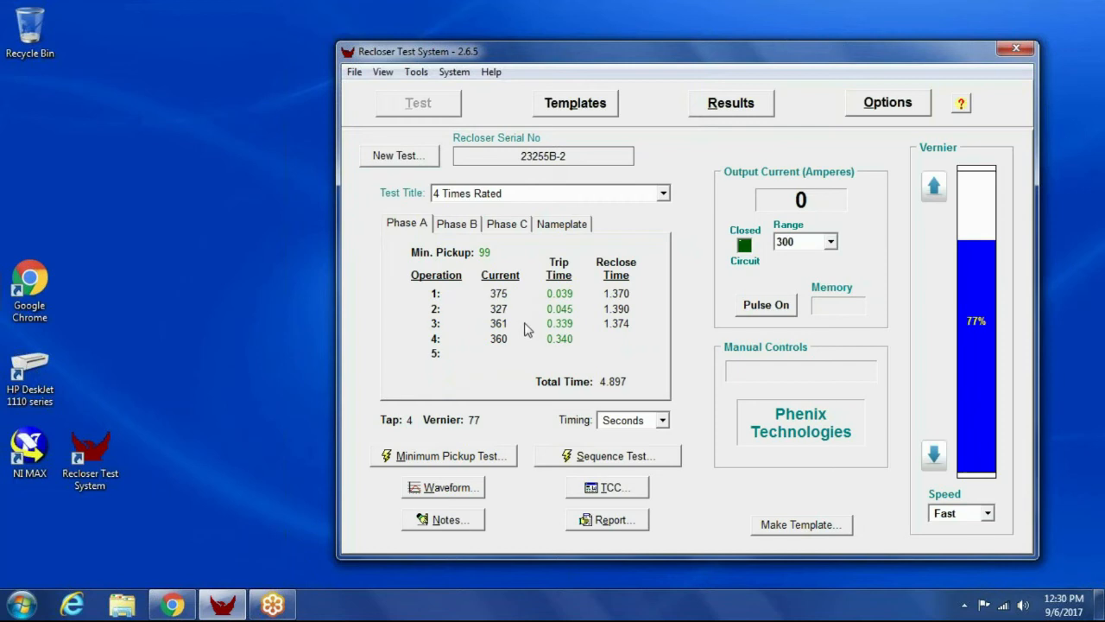
mouse_move(522, 319)
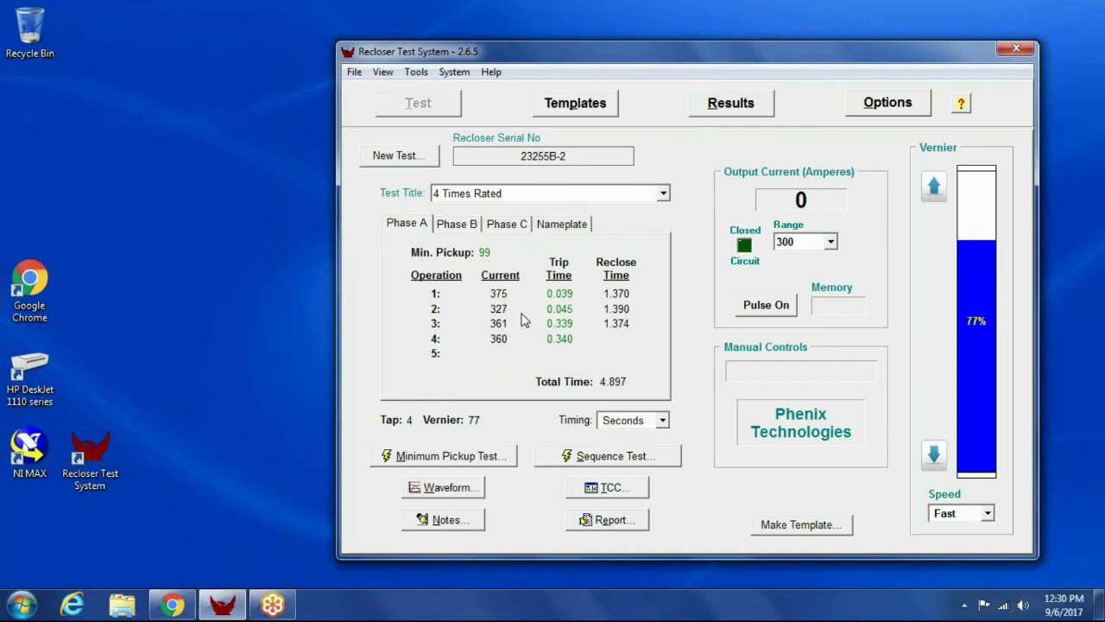
mouse_move(510, 349)
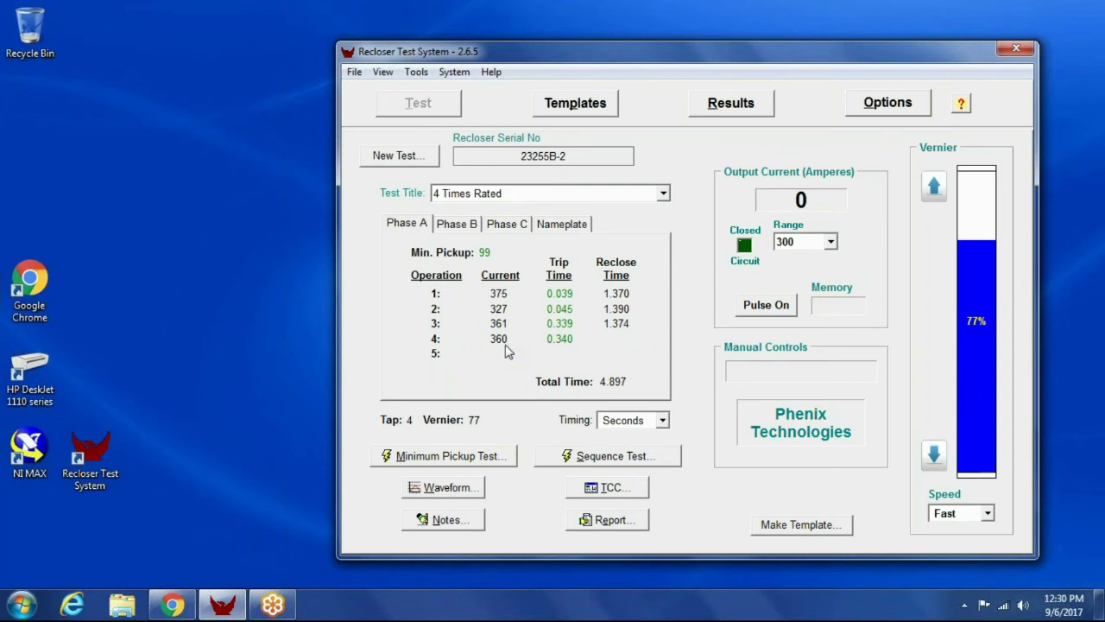
mouse_move(661, 410)
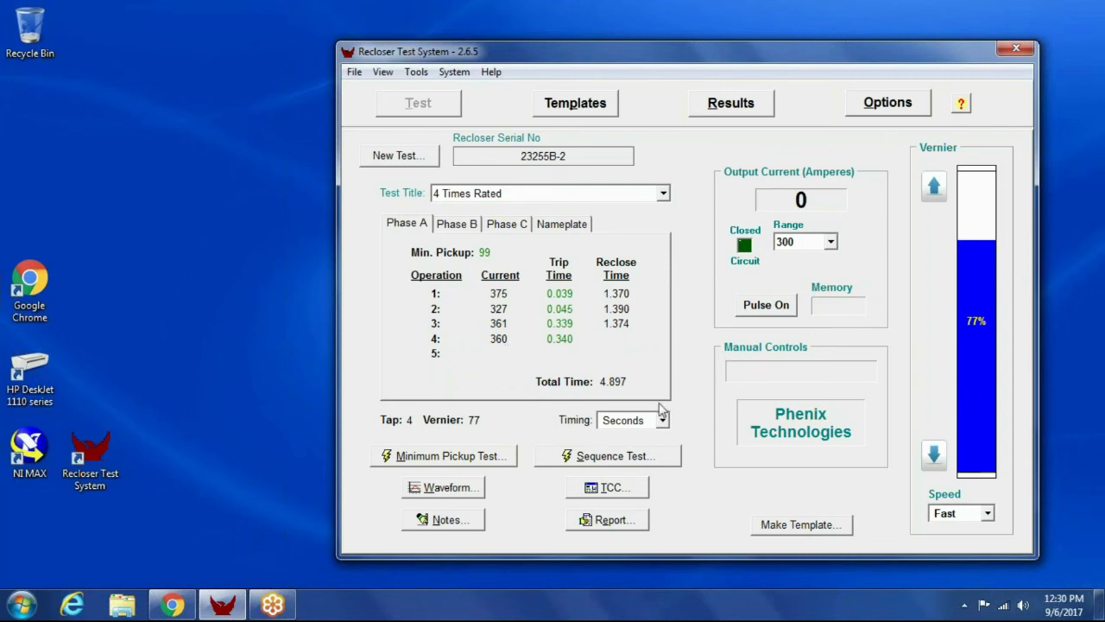
- View the recorded current waveforms, comparing operations 3 and 4, ending on operation 4 (360 A RMS, 20.4 trip cycles)
click(449, 487)
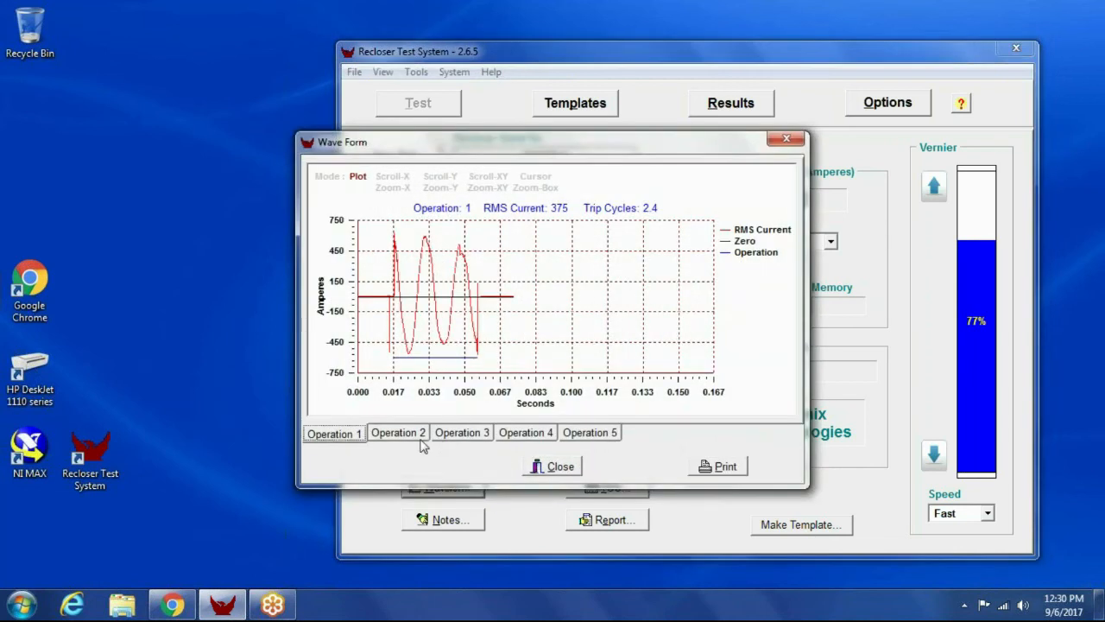
click(461, 432)
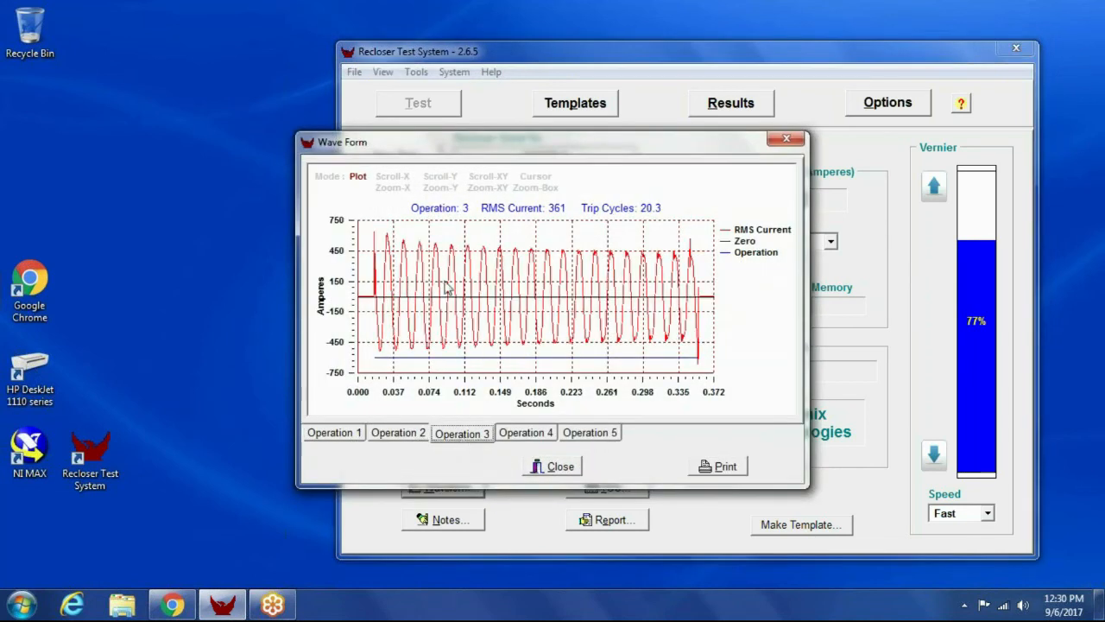
mouse_move(527, 292)
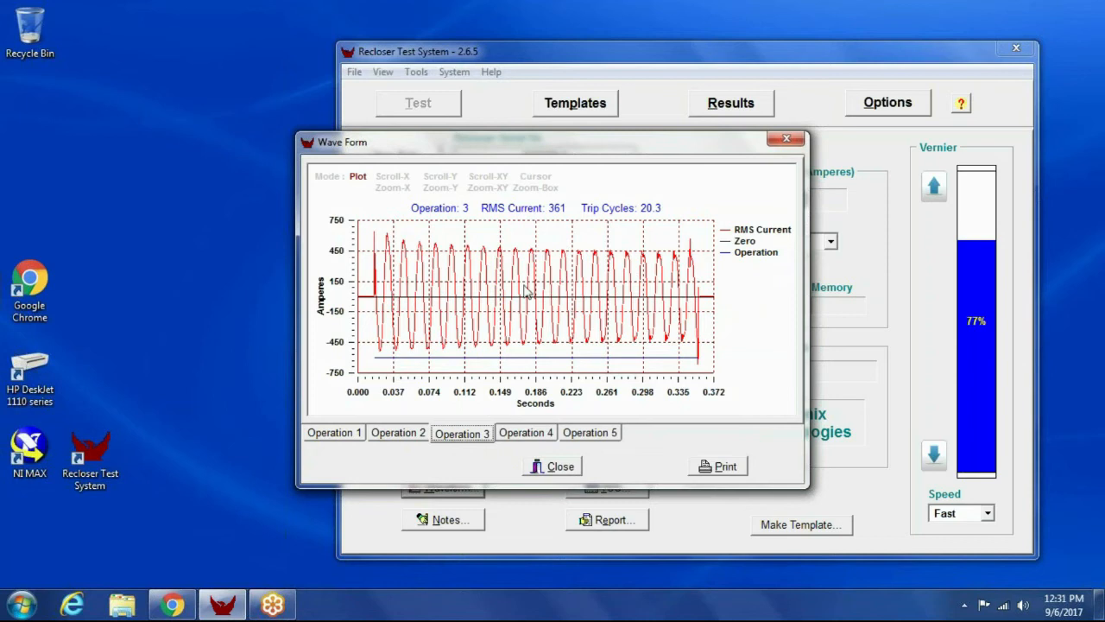
mouse_move(425, 266)
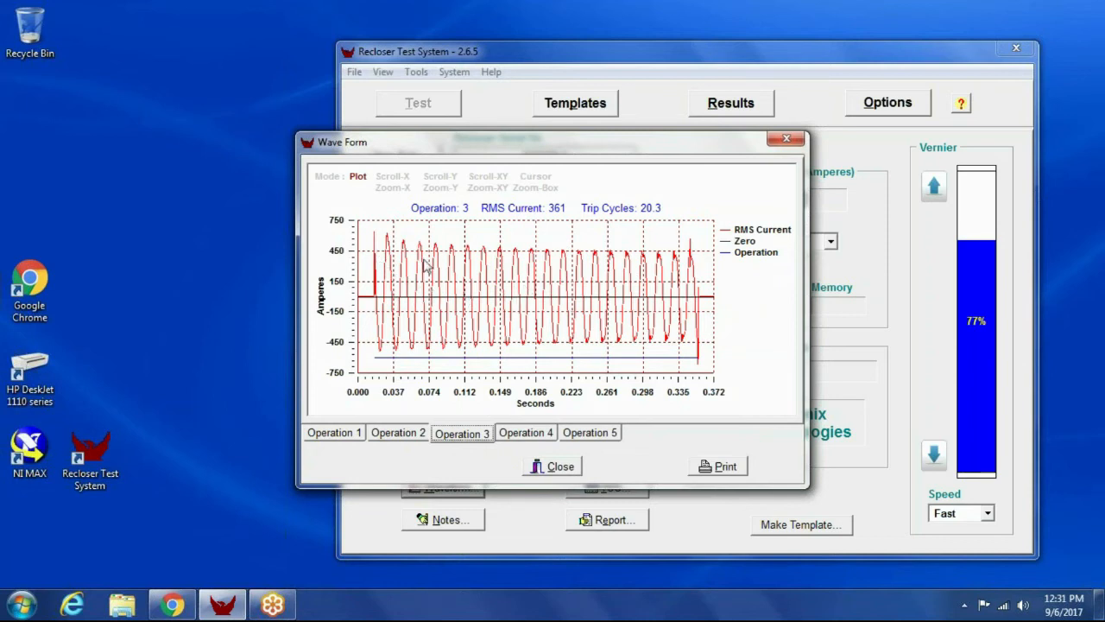
mouse_move(389, 249)
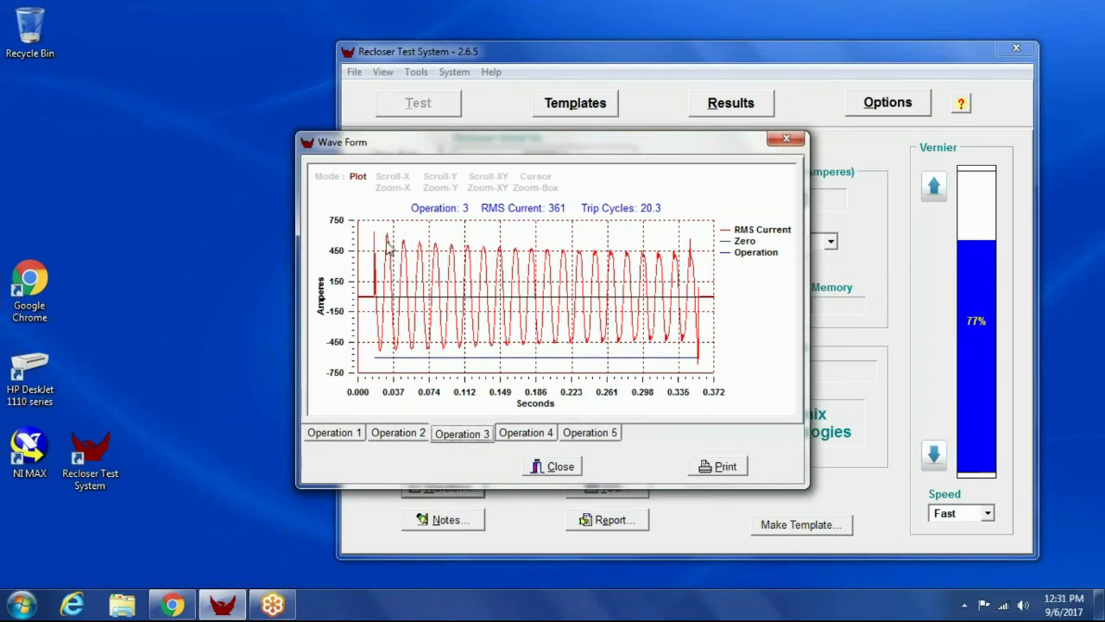
mouse_move(694, 286)
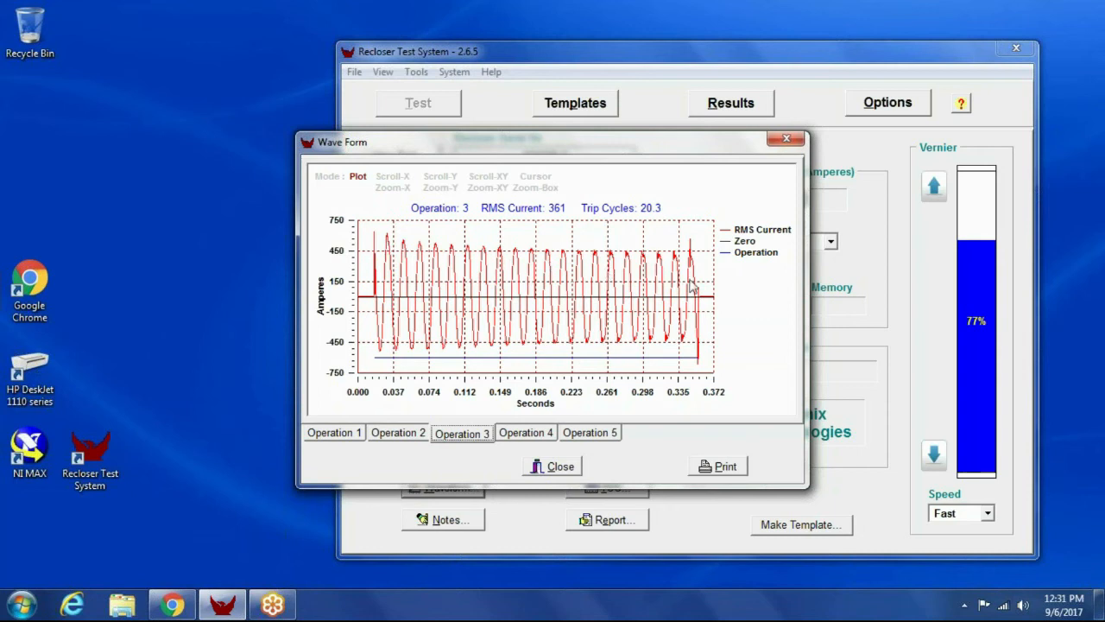
mouse_move(537, 235)
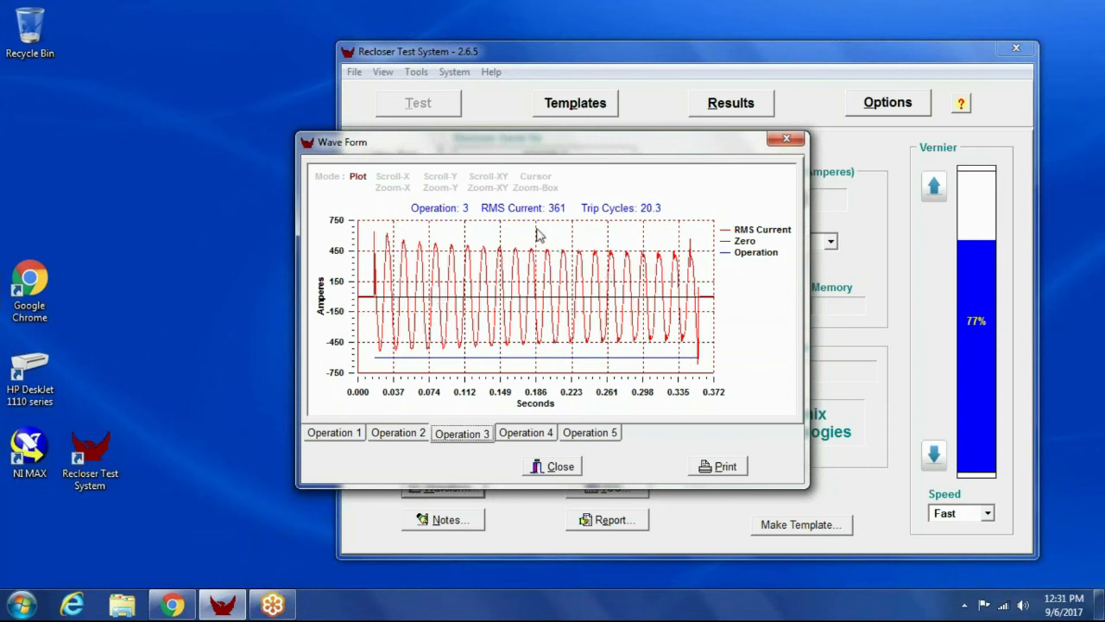
mouse_move(381, 245)
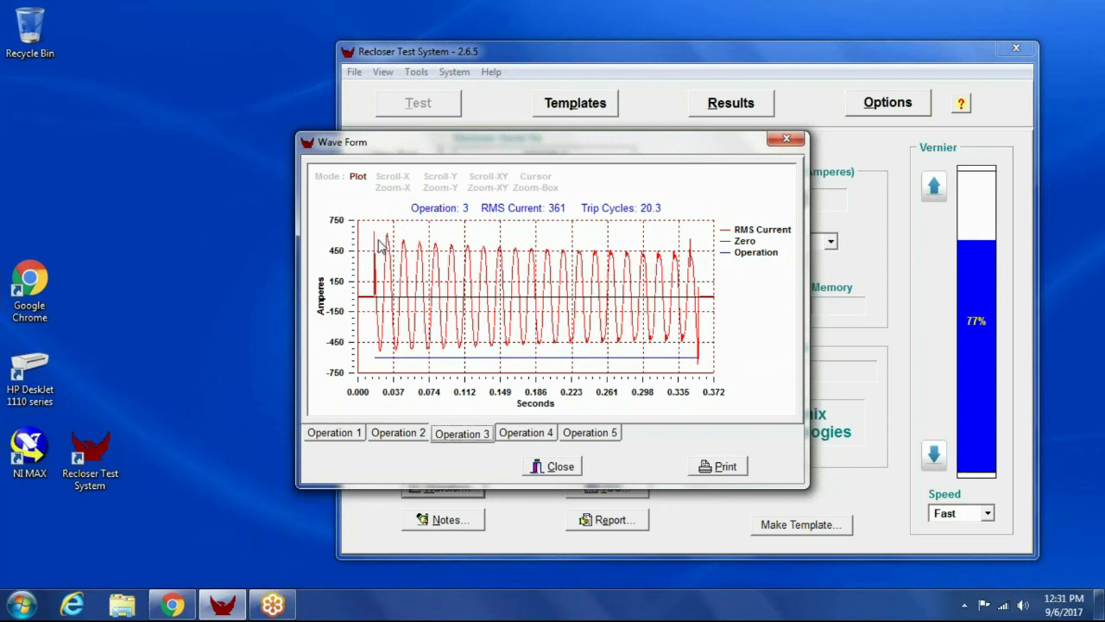
mouse_move(394, 372)
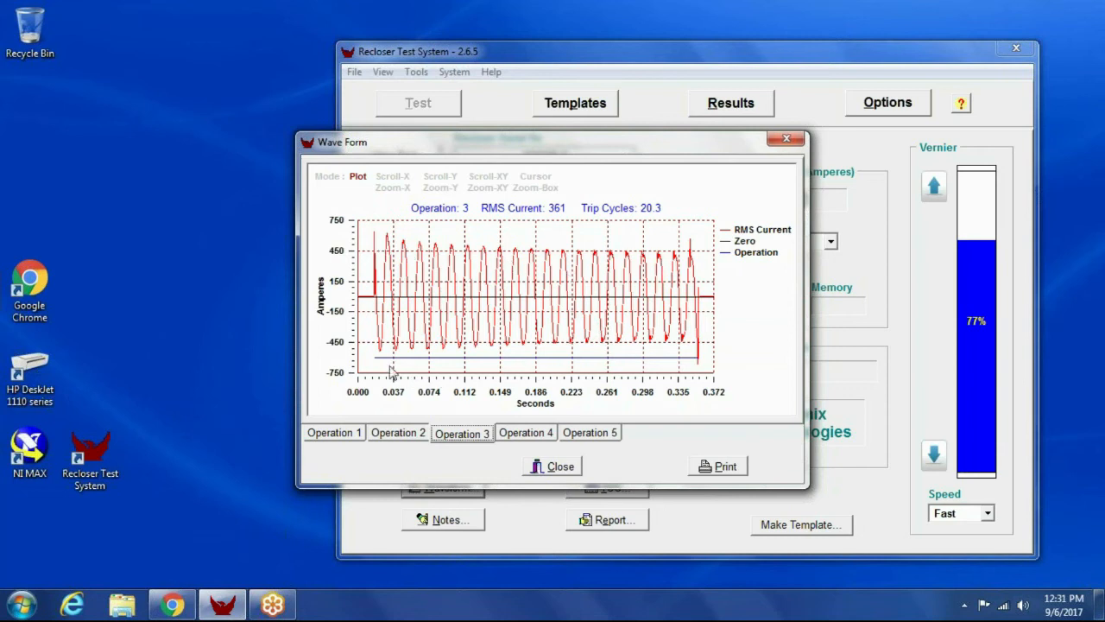
mouse_move(642, 373)
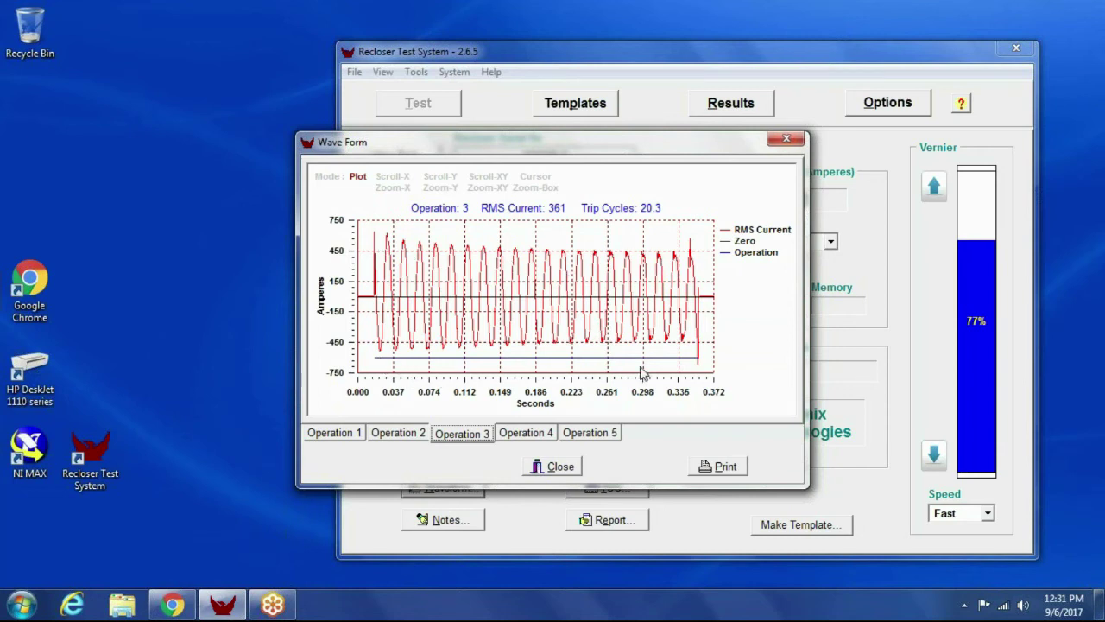
mouse_move(483, 216)
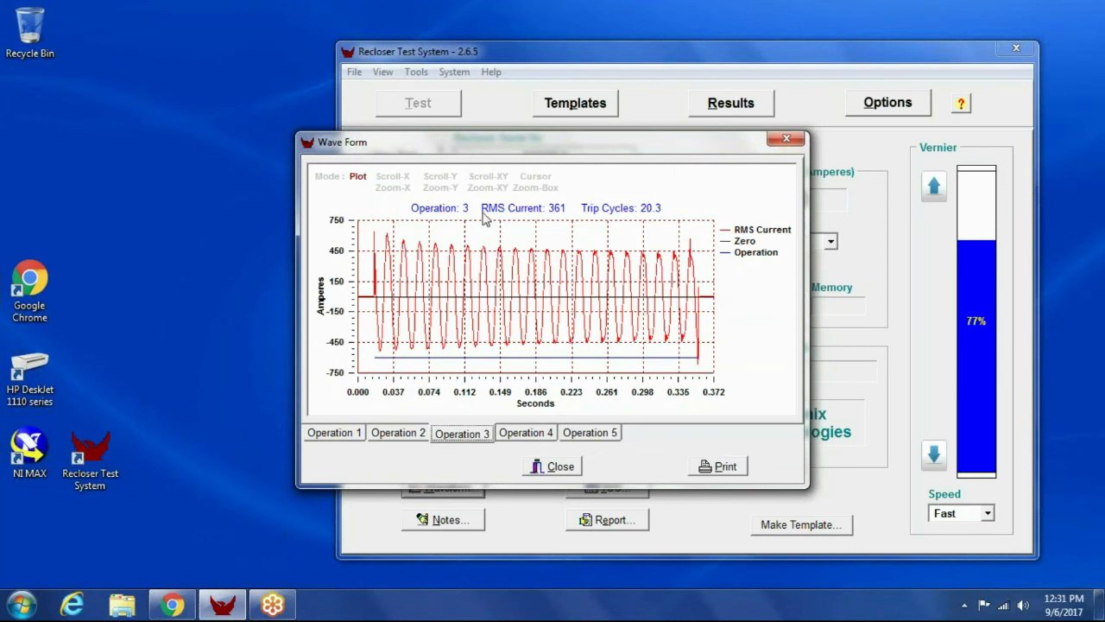
mouse_move(571, 223)
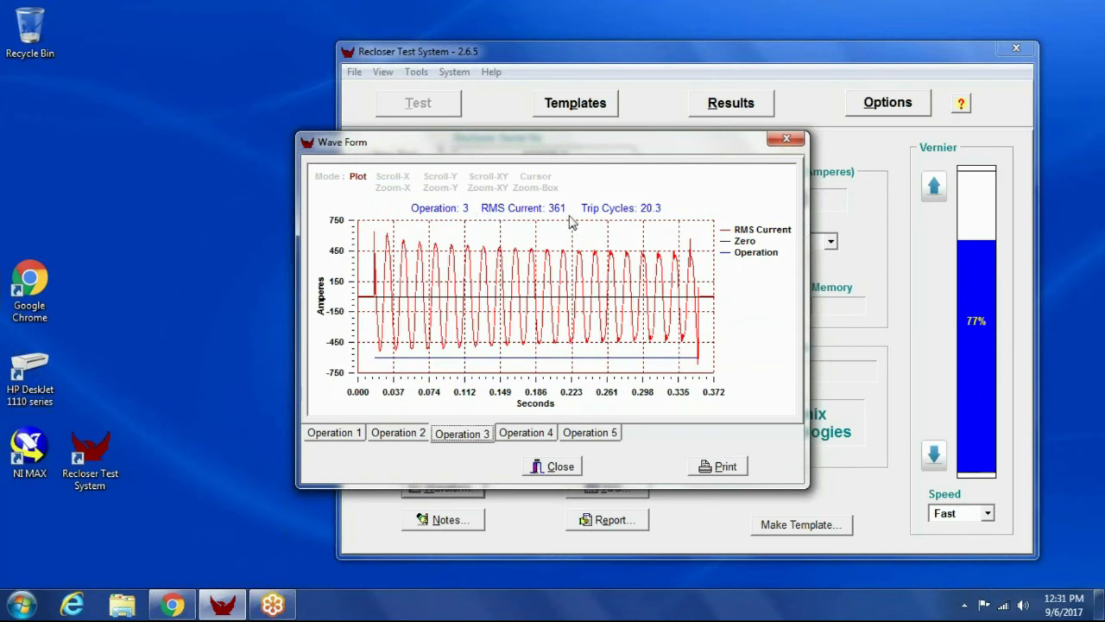
mouse_move(583, 274)
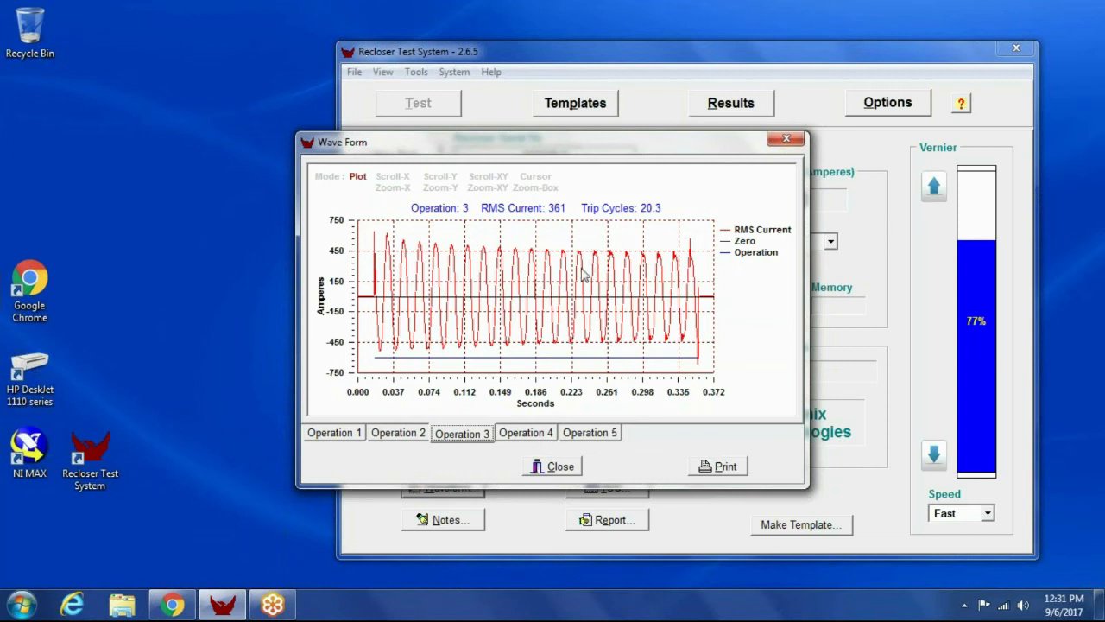
mouse_move(384, 293)
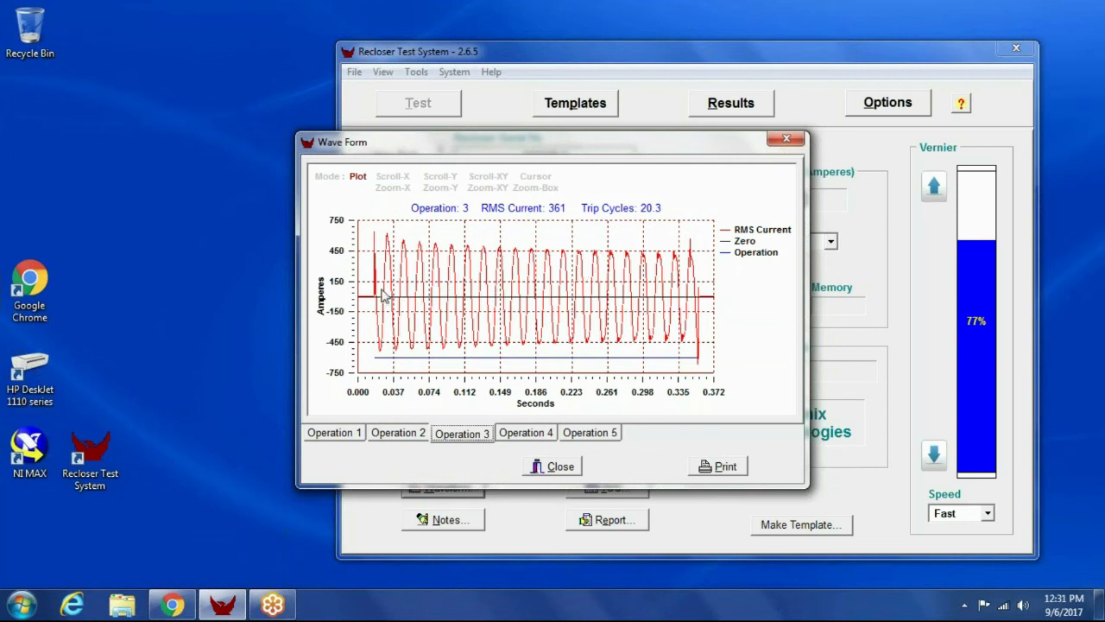
mouse_move(552, 428)
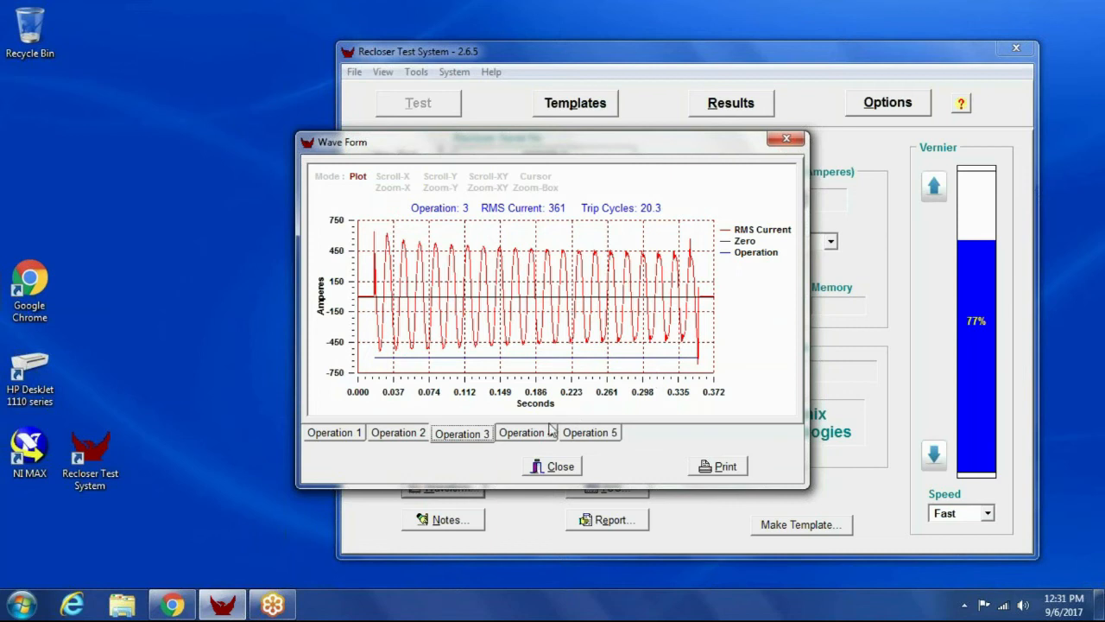
click(525, 431)
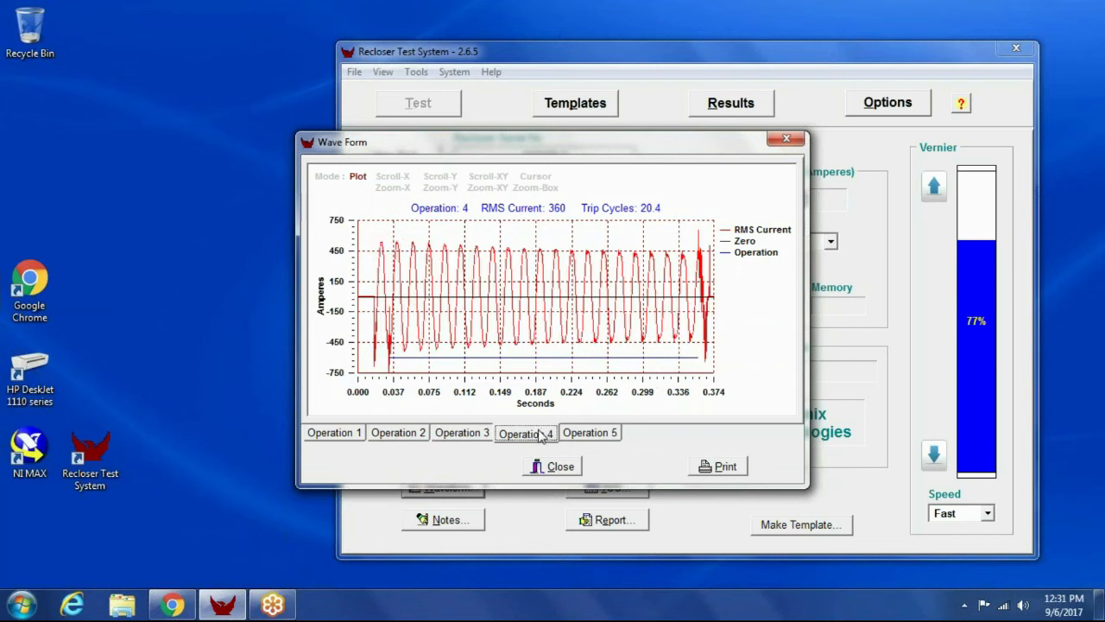
click(461, 432)
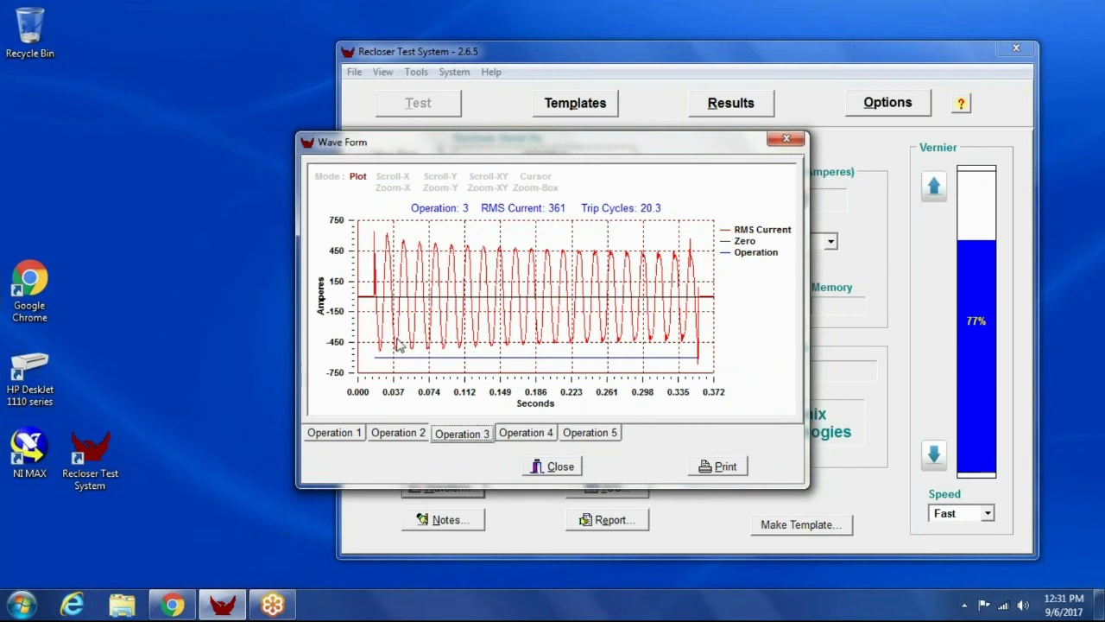
mouse_move(487, 294)
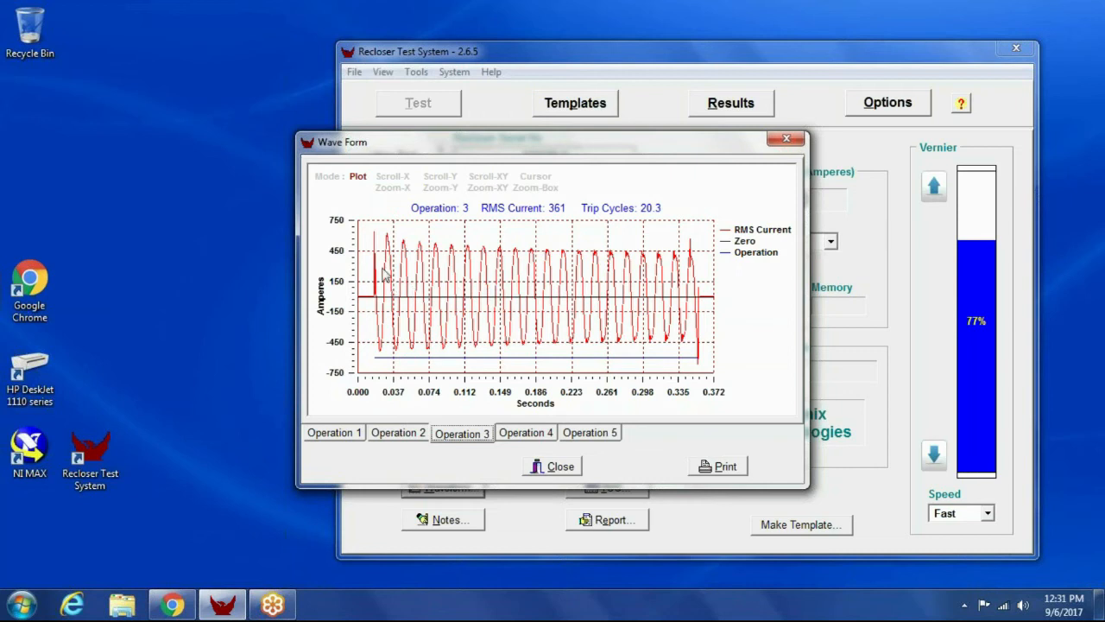
mouse_move(584, 308)
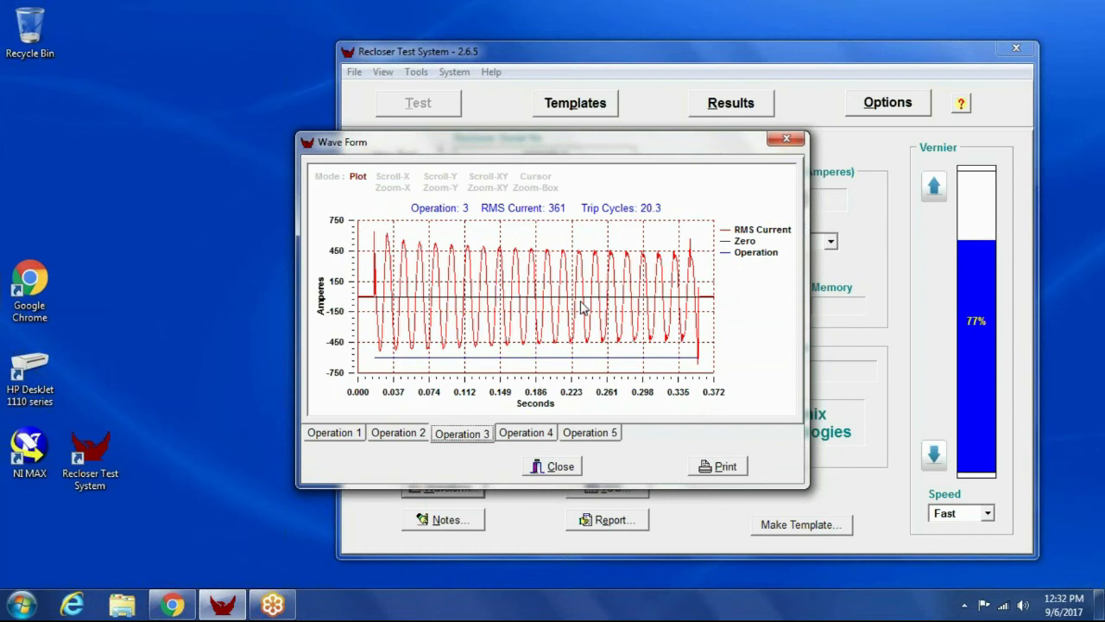
mouse_move(439, 280)
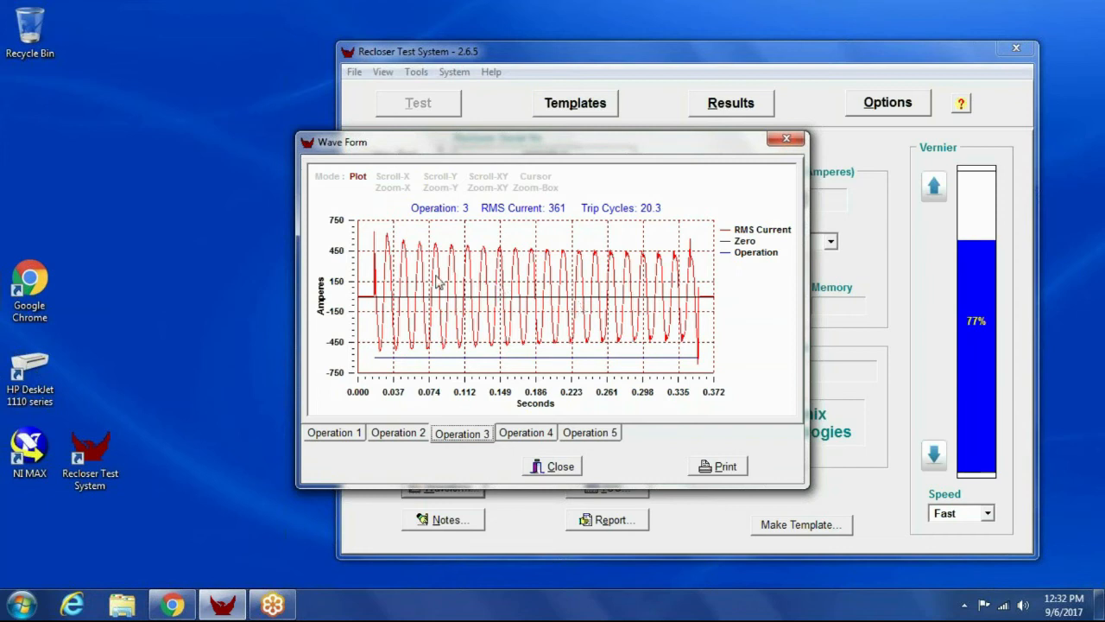
mouse_move(373, 430)
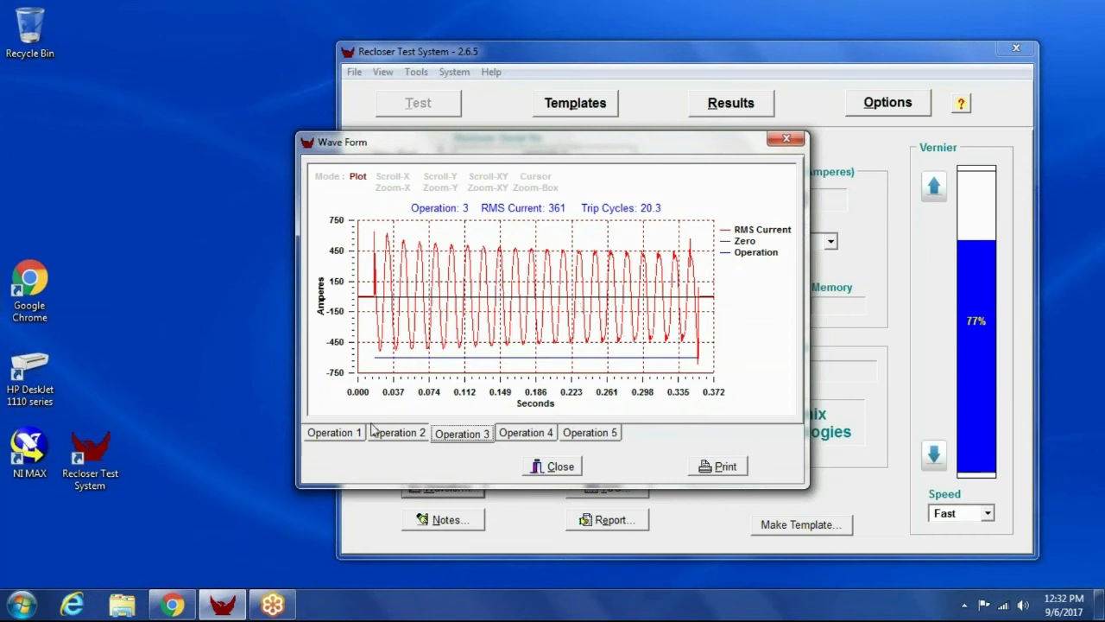
click(525, 431)
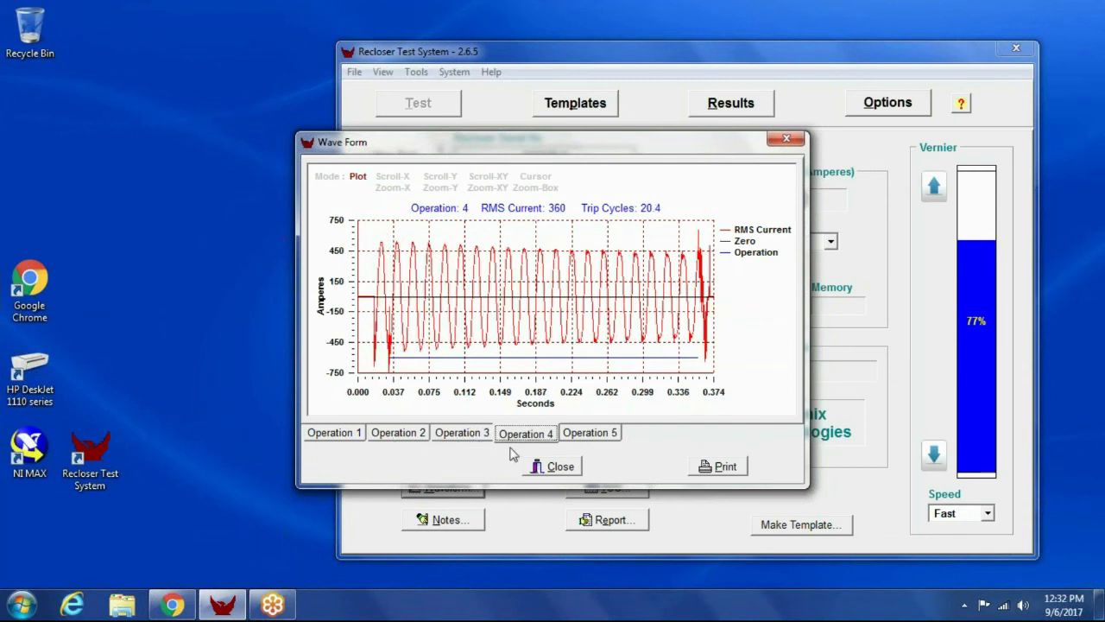
- Close the waveform viewer, review the TCC timing limits per operation, and dismiss them
click(560, 467)
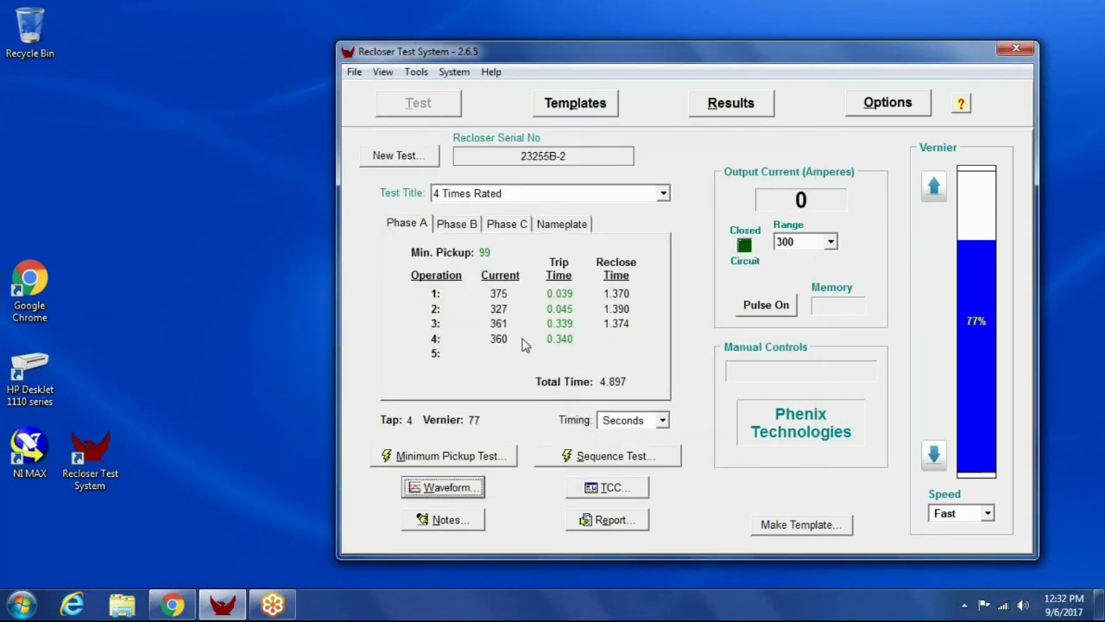
mouse_move(574, 301)
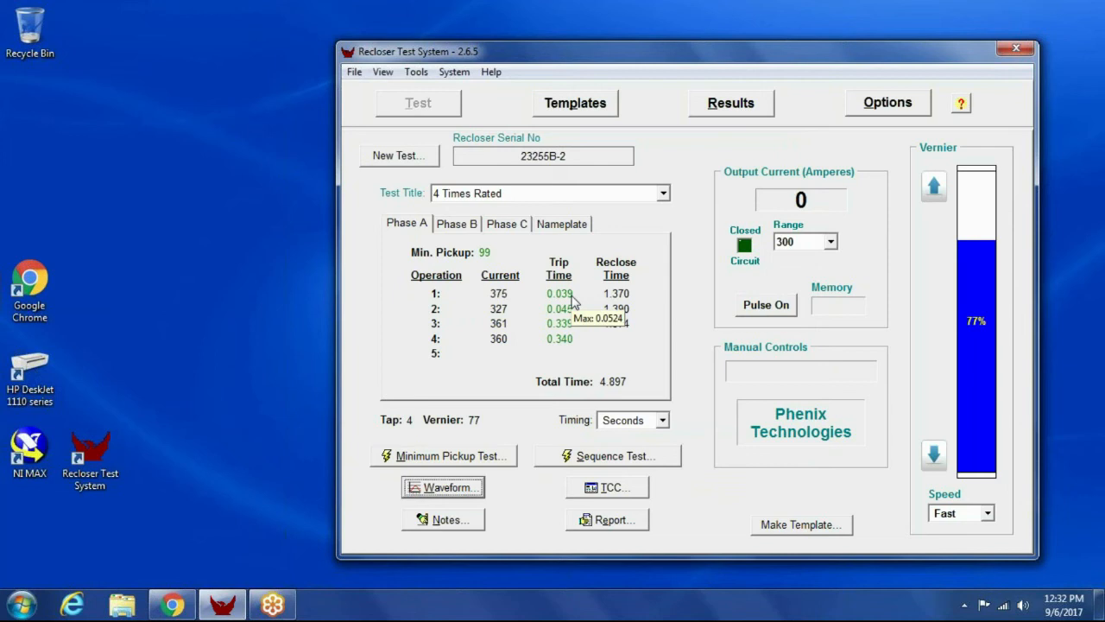
mouse_move(613, 487)
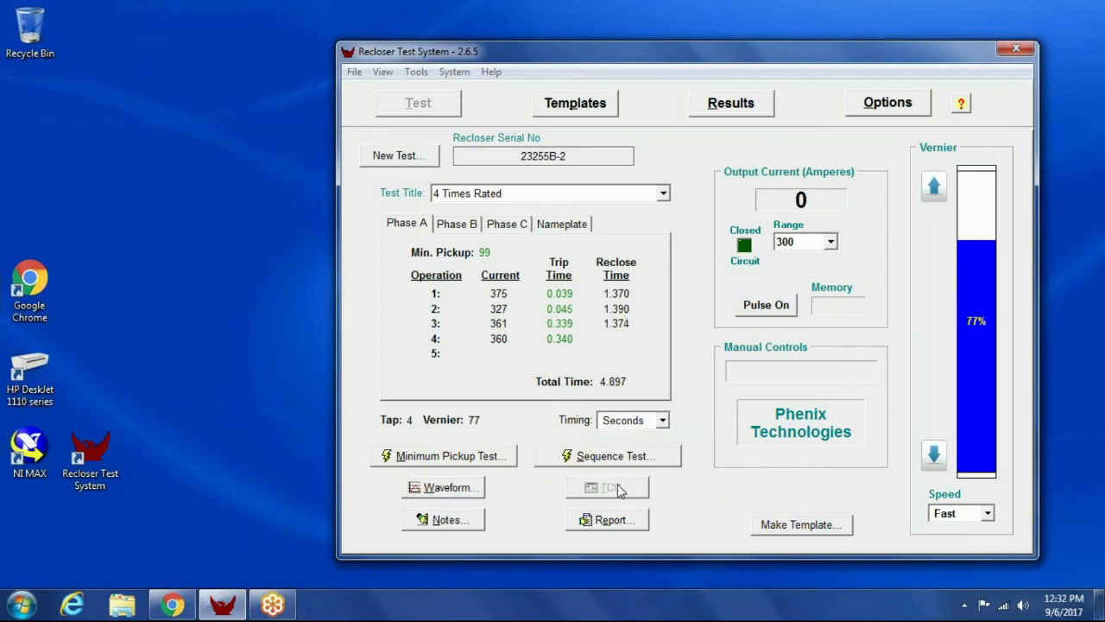
click(608, 487)
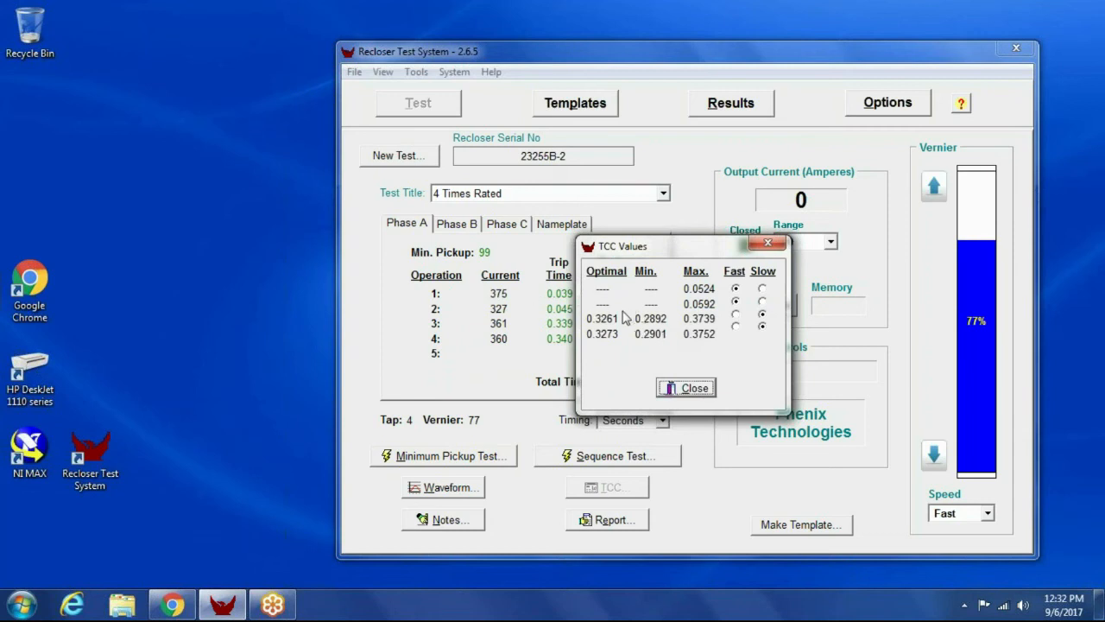
mouse_move(532, 307)
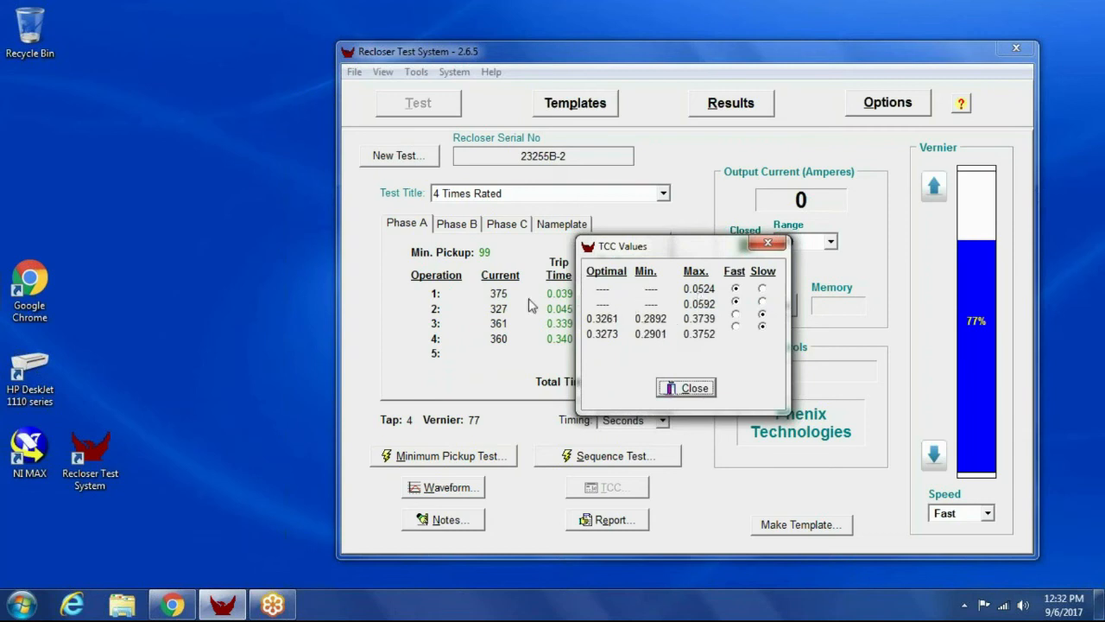
mouse_move(591, 341)
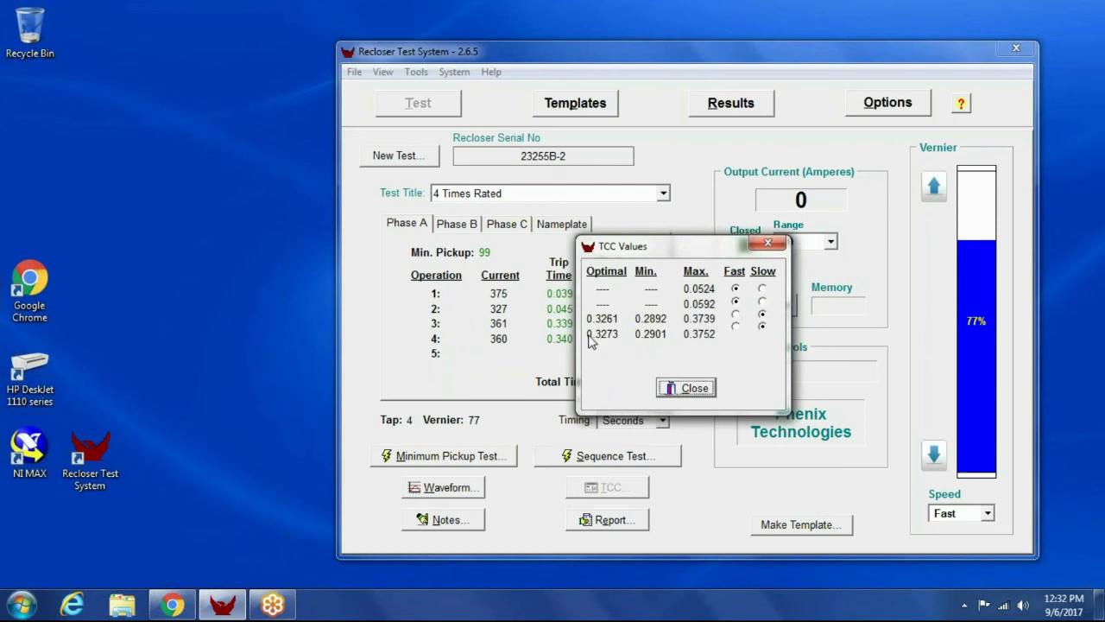
mouse_move(573, 335)
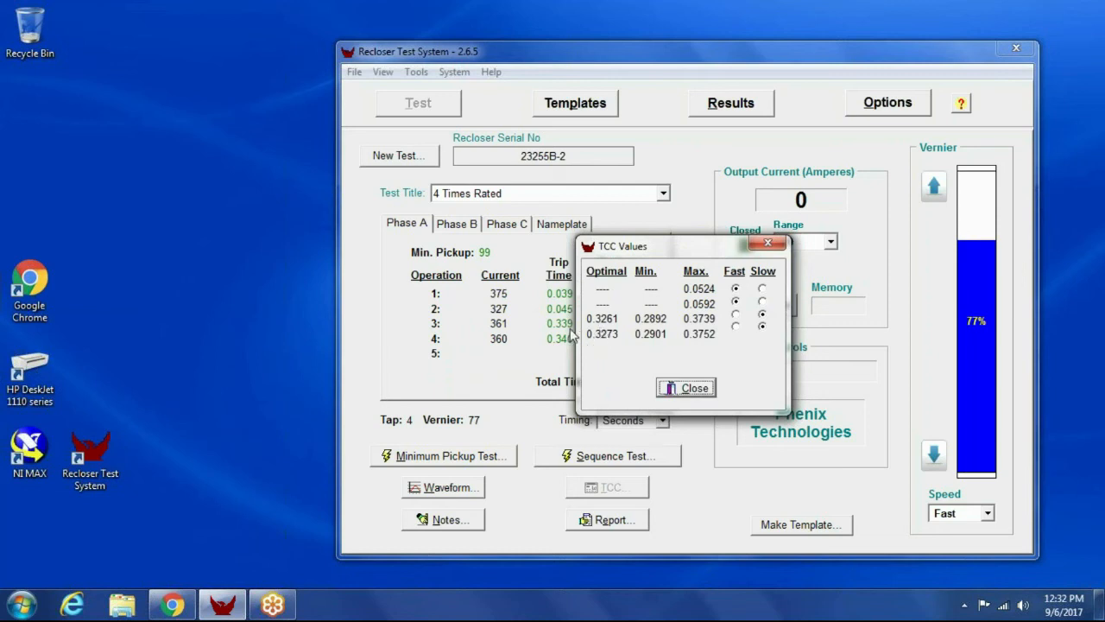
click(688, 387)
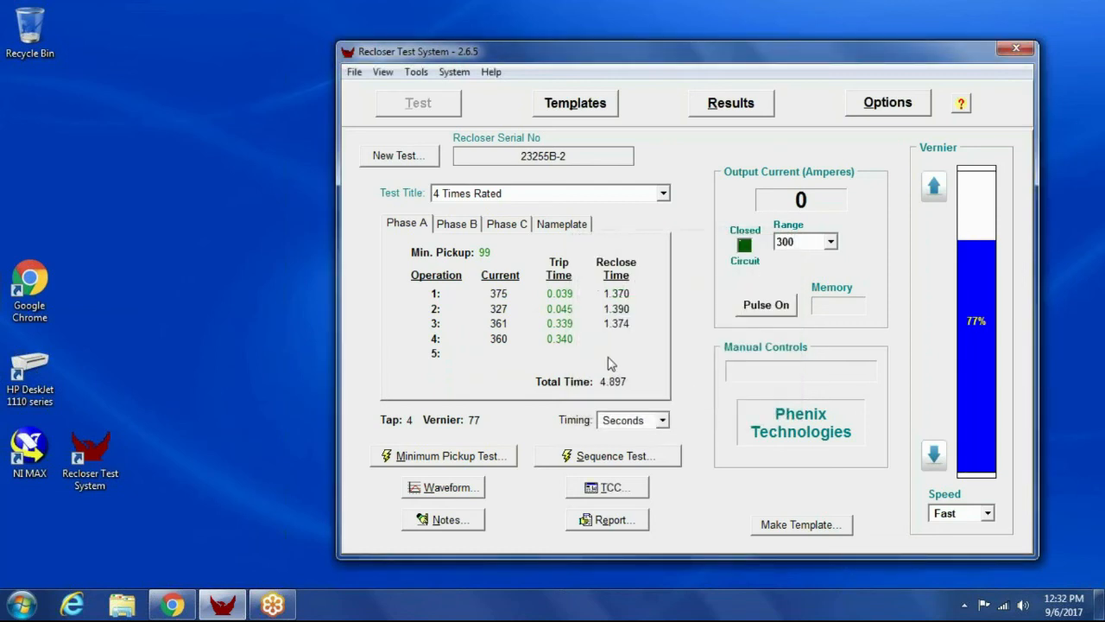
mouse_move(561, 302)
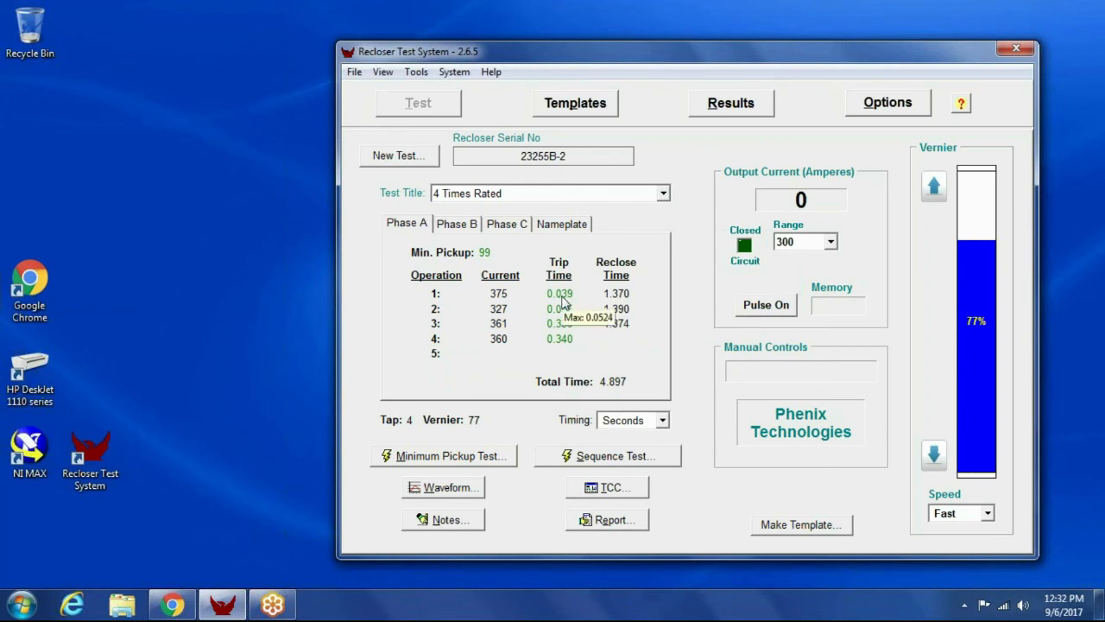
mouse_move(562, 335)
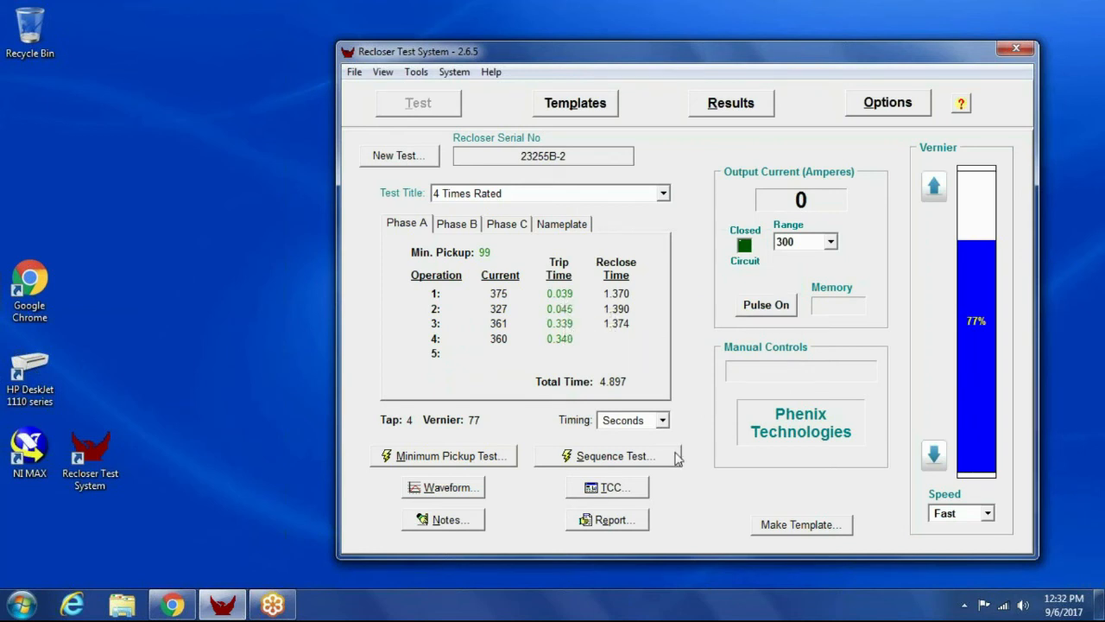
mouse_move(618, 525)
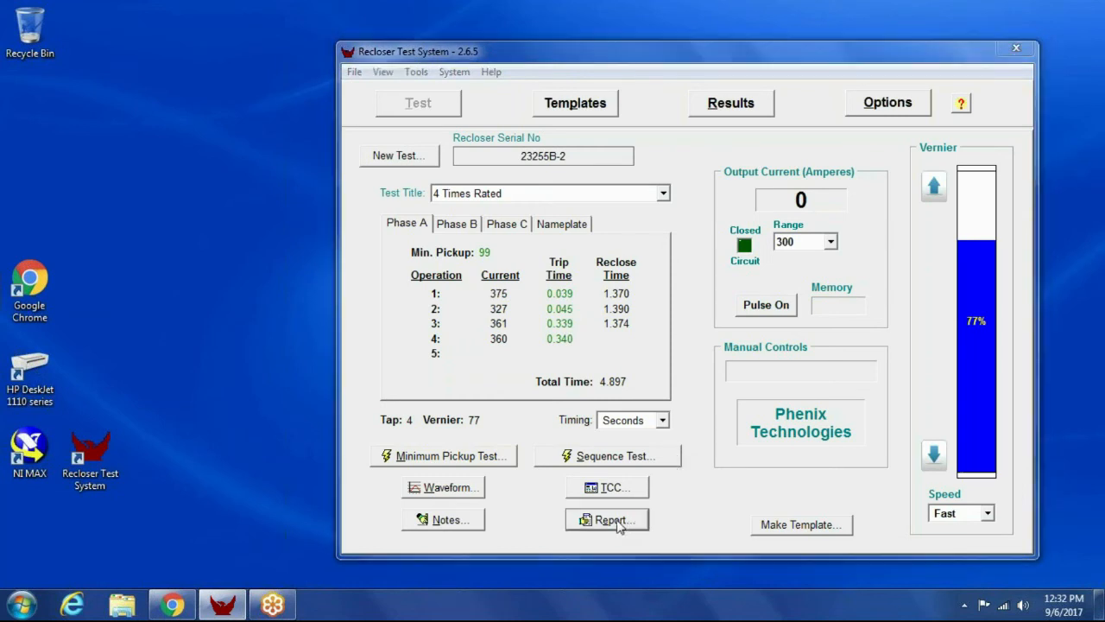
- Preview the test report for serial 23255B-2 and scroll through its four passing Phase A operations
click(608, 518)
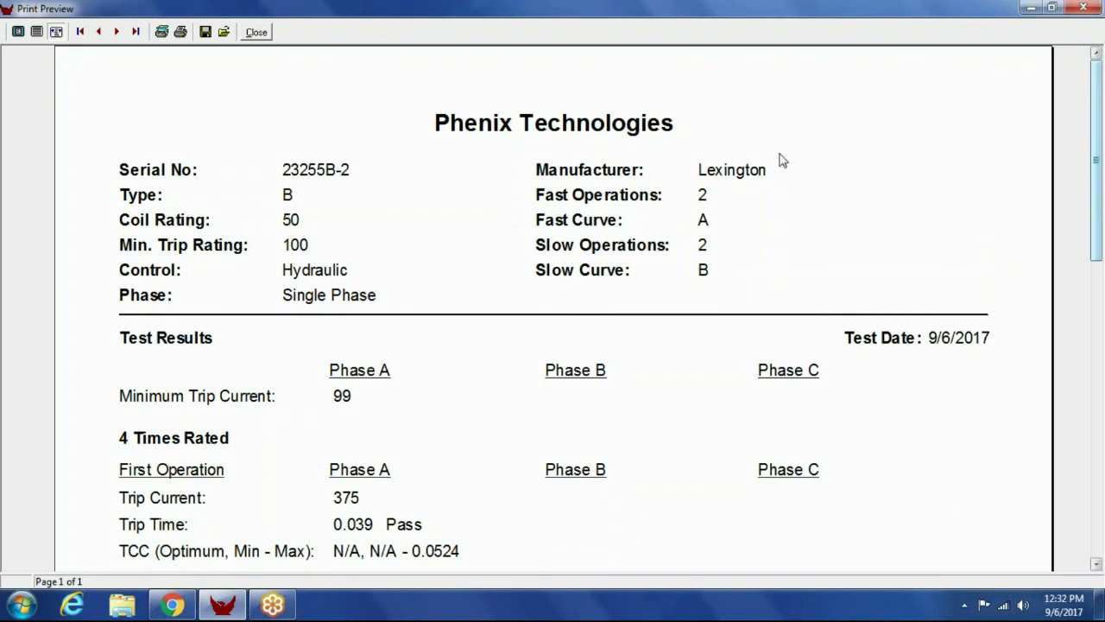
mouse_move(974, 235)
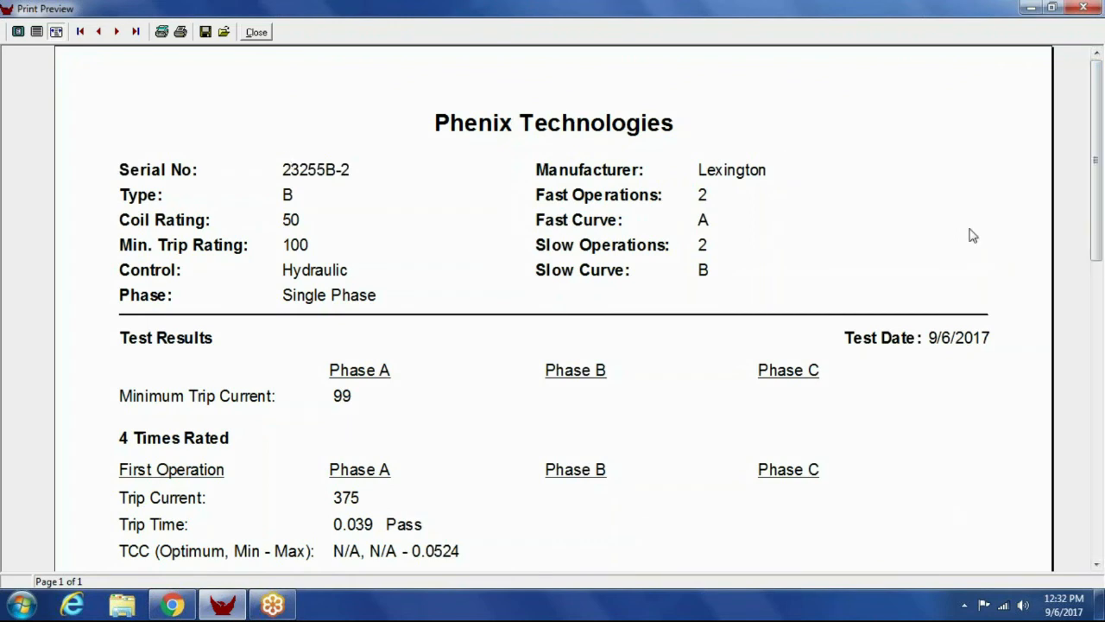
scroll(down, 3)
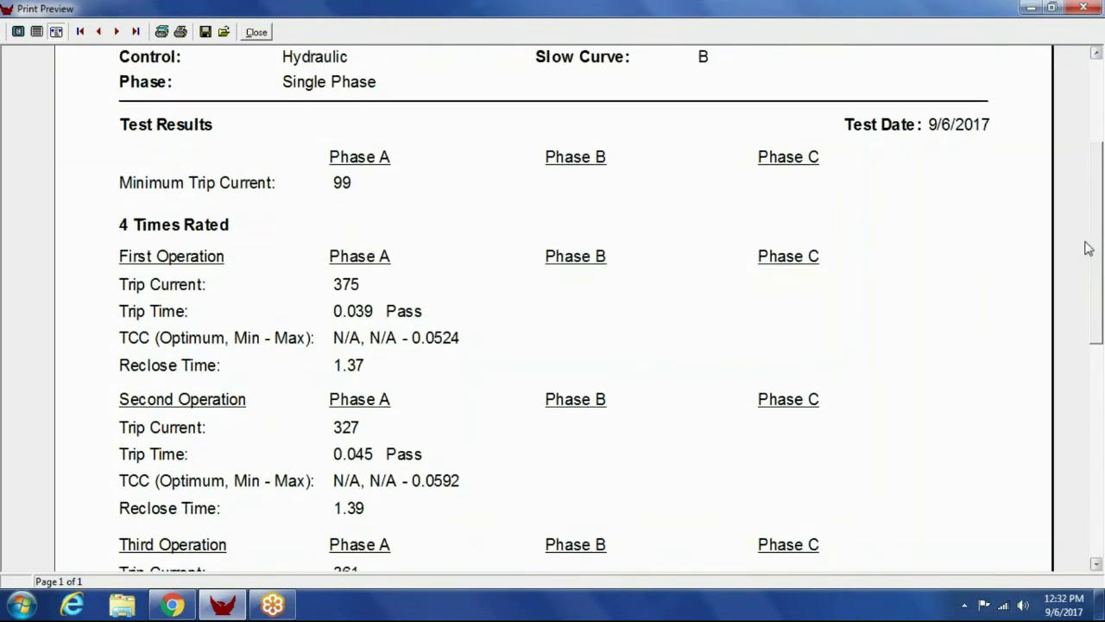
scroll(down, 3)
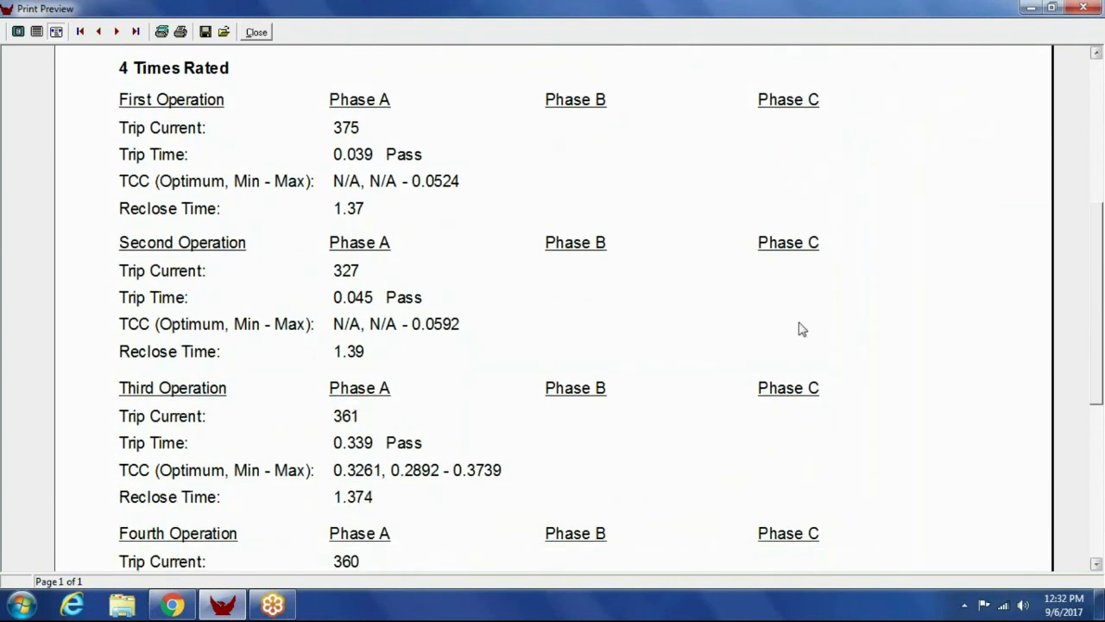
mouse_move(509, 352)
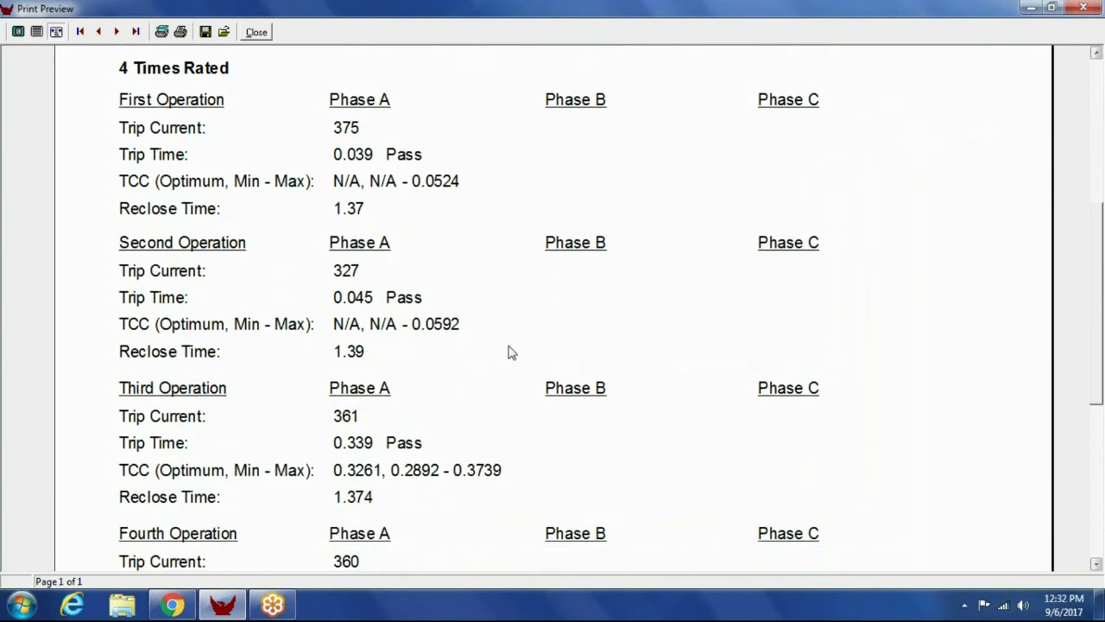
mouse_move(442, 361)
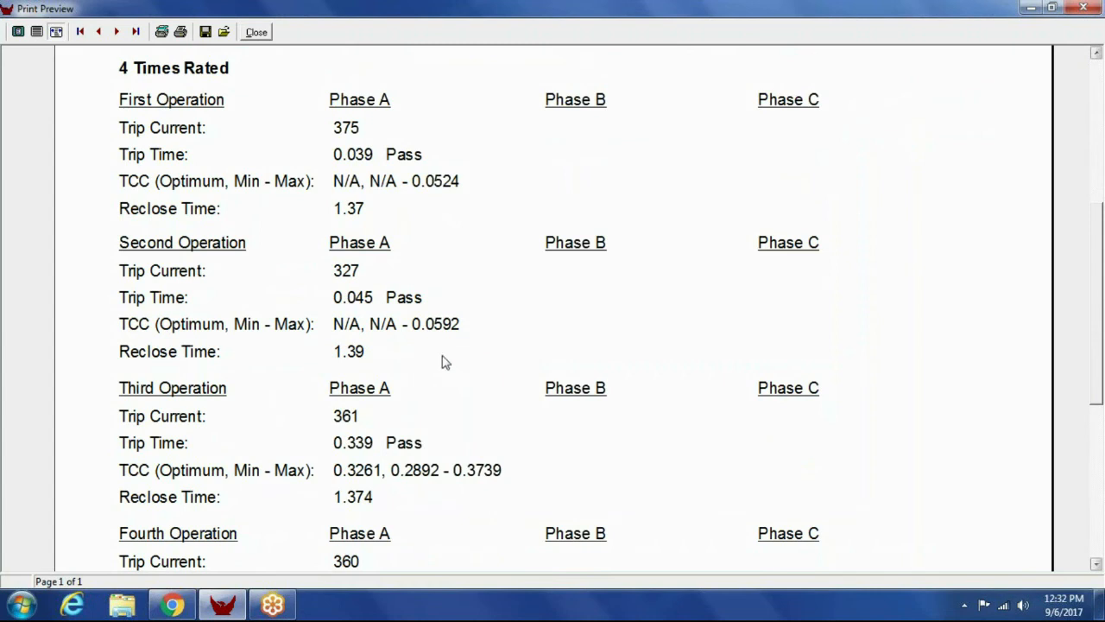
mouse_move(399, 354)
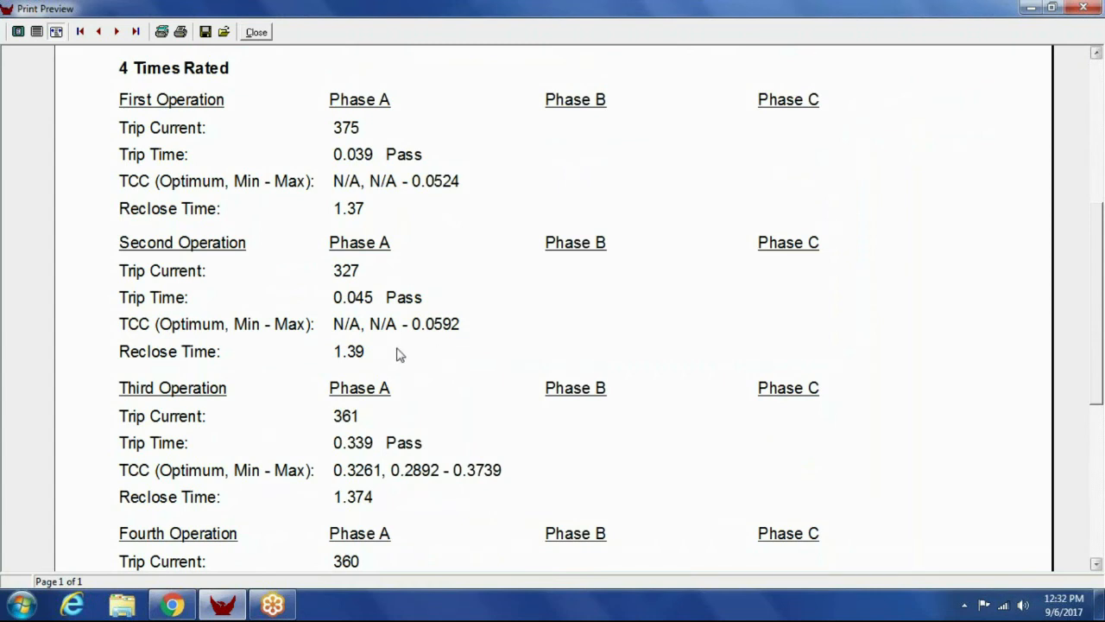
mouse_move(927, 345)
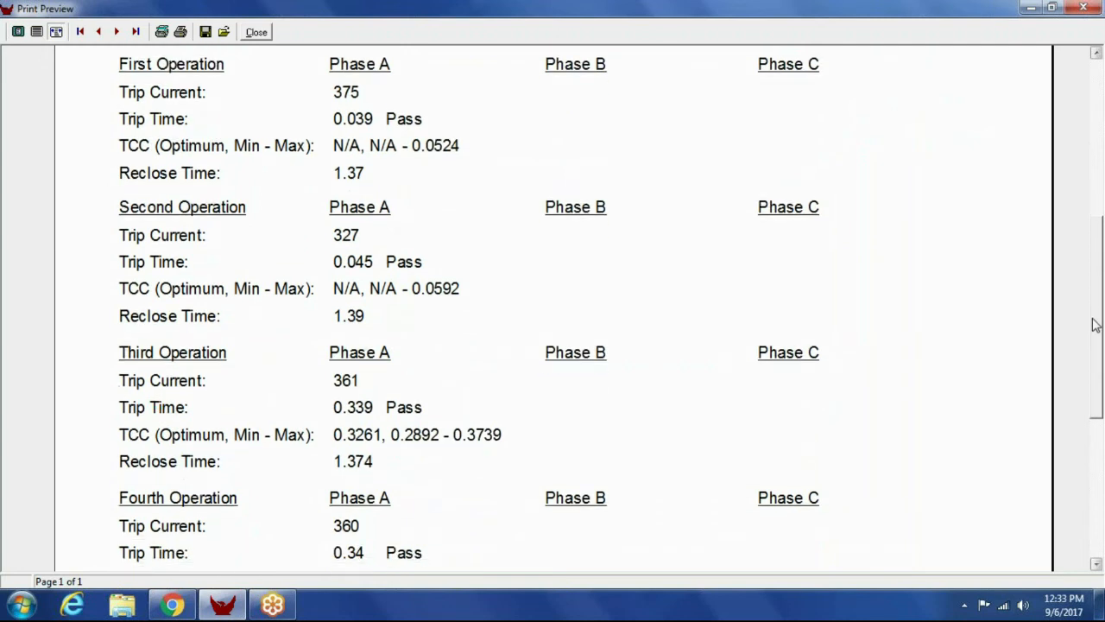
scroll(down, 3)
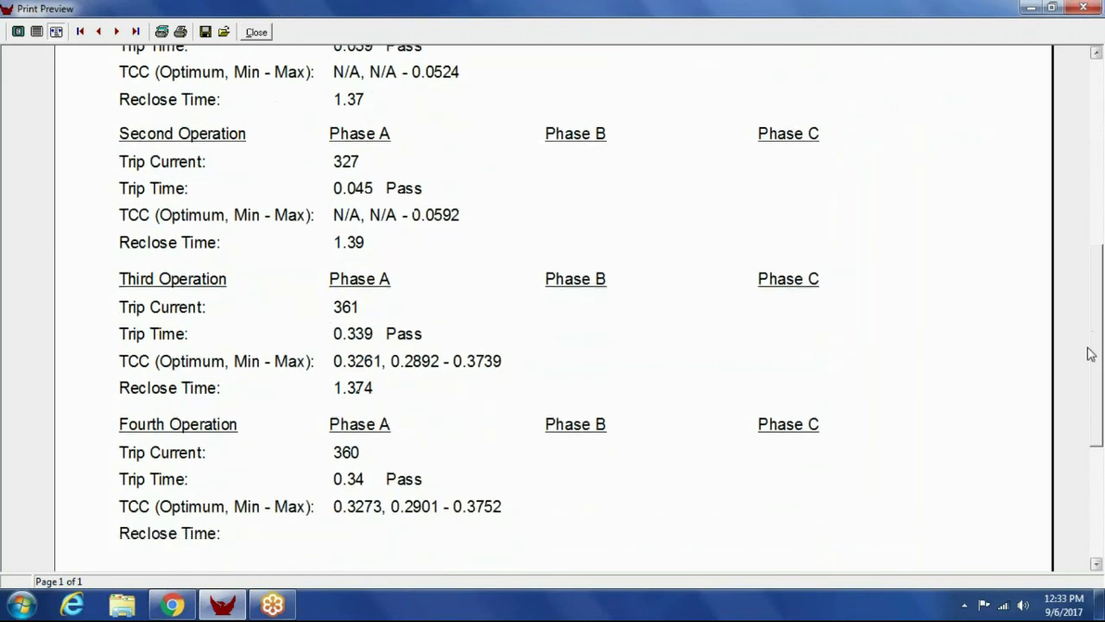
scroll(up, 3)
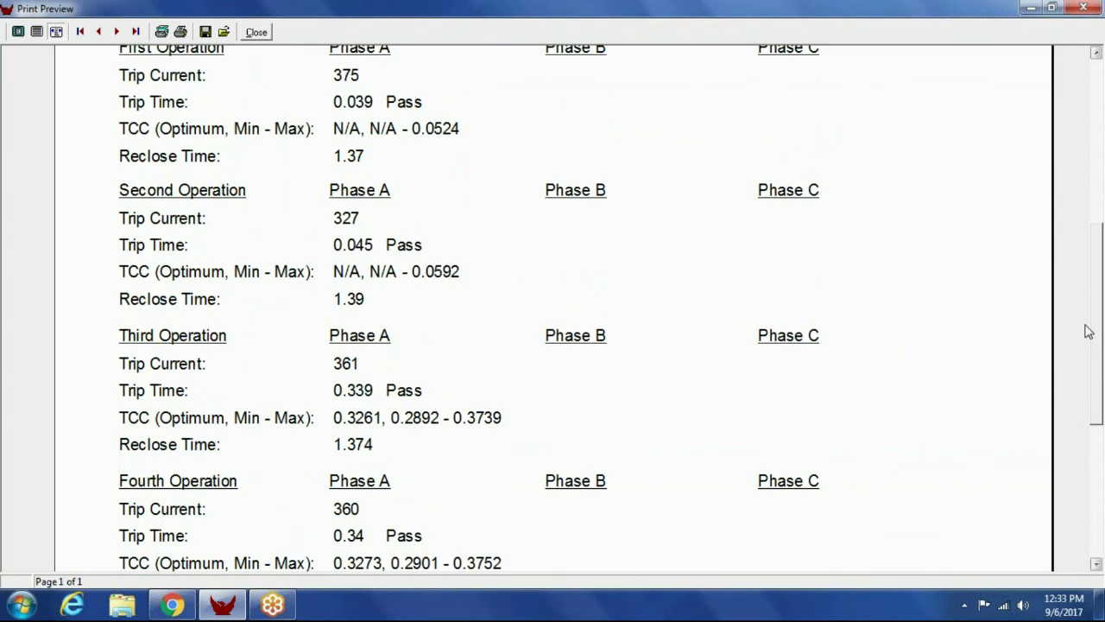
scroll(up, 3)
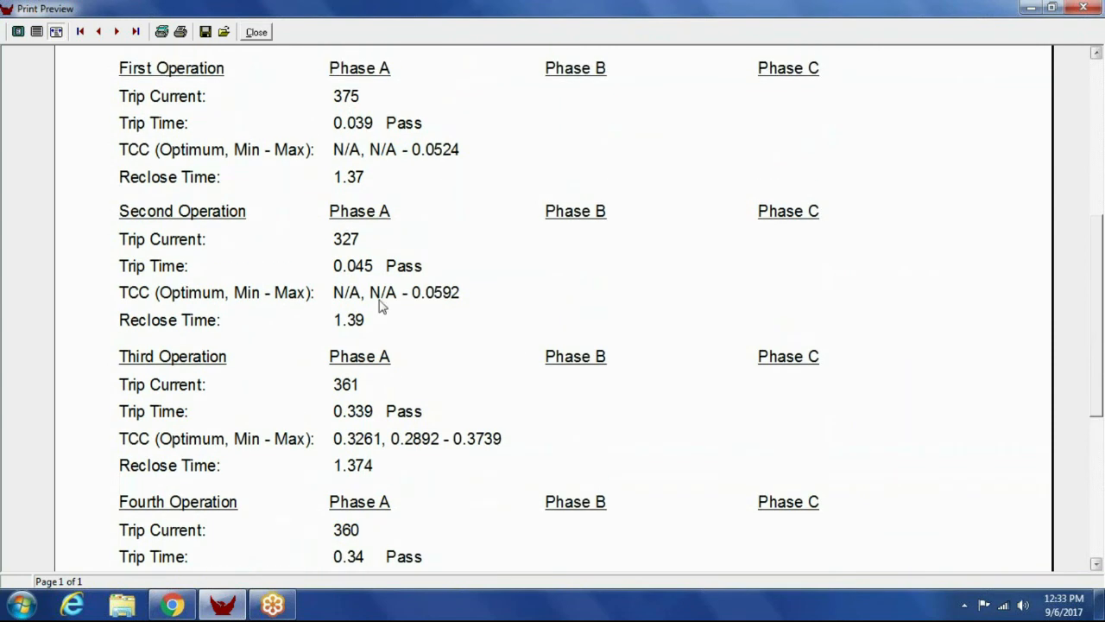
scroll(down, 3)
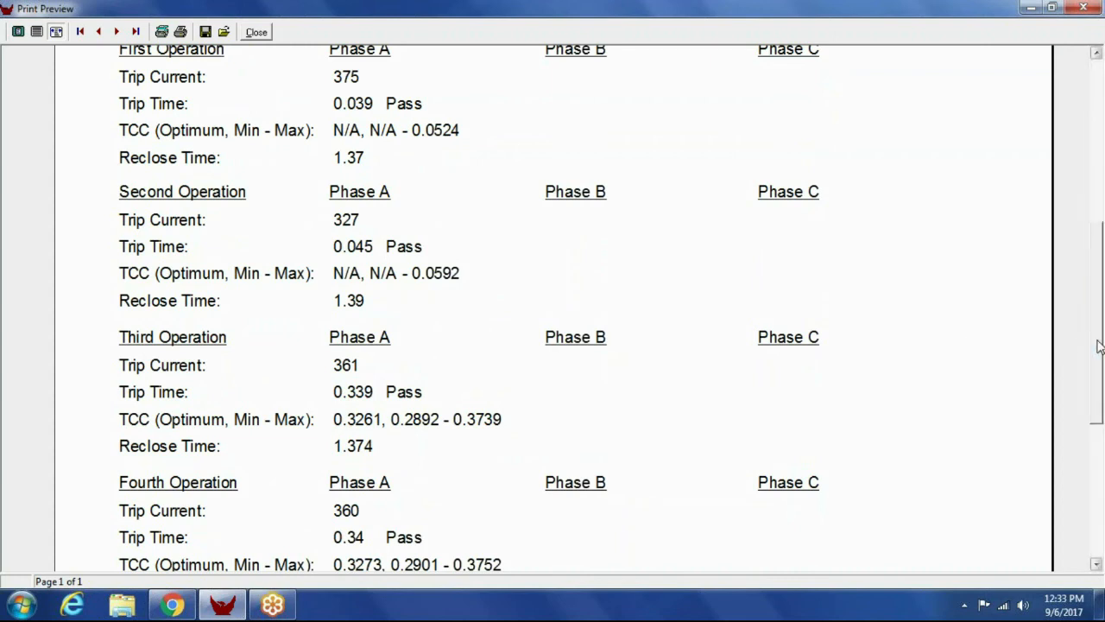
scroll(up, 3)
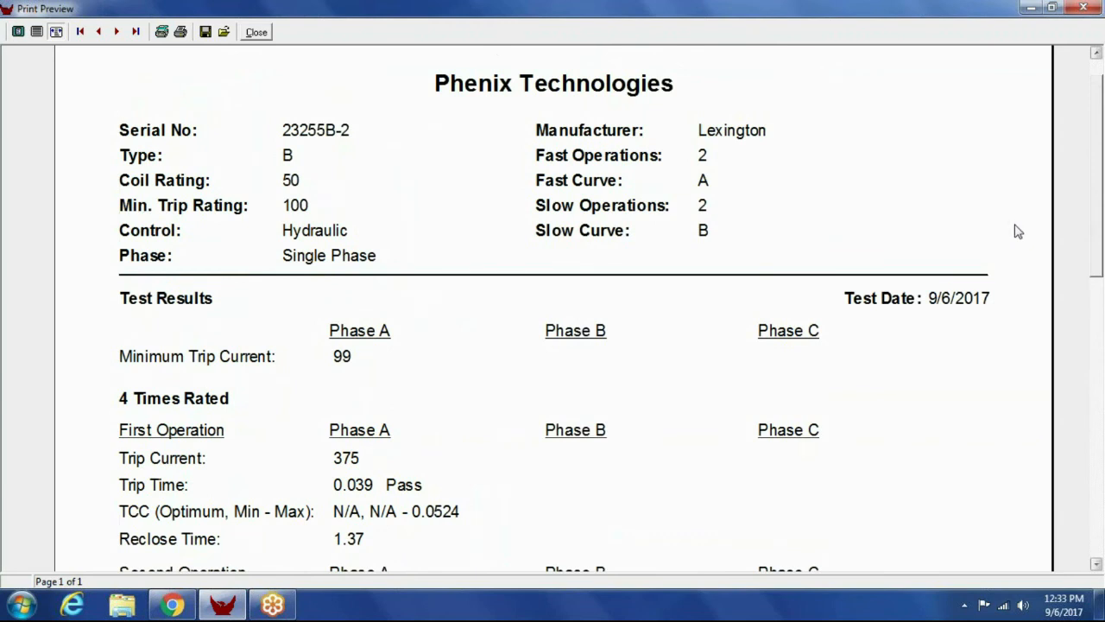
mouse_move(1002, 261)
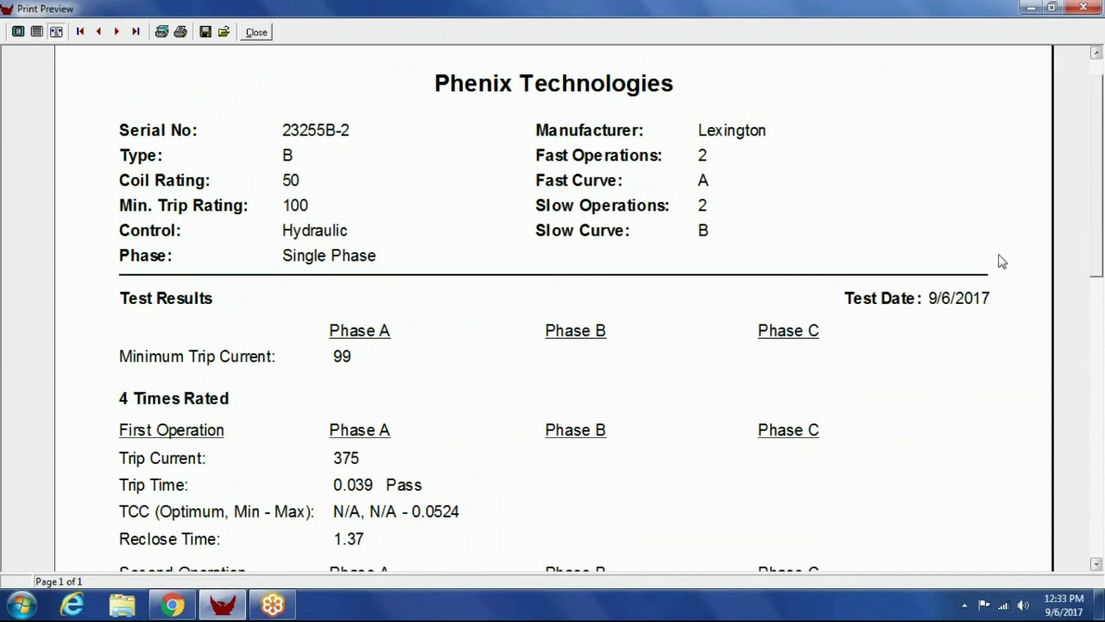
scroll(up, 3)
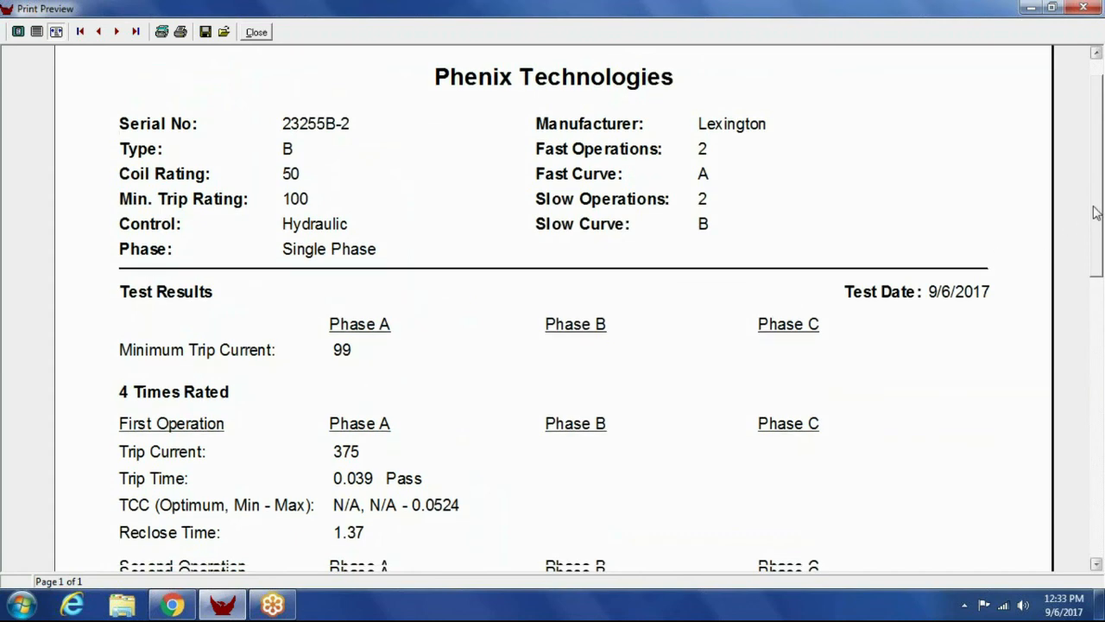
scroll(down, 3)
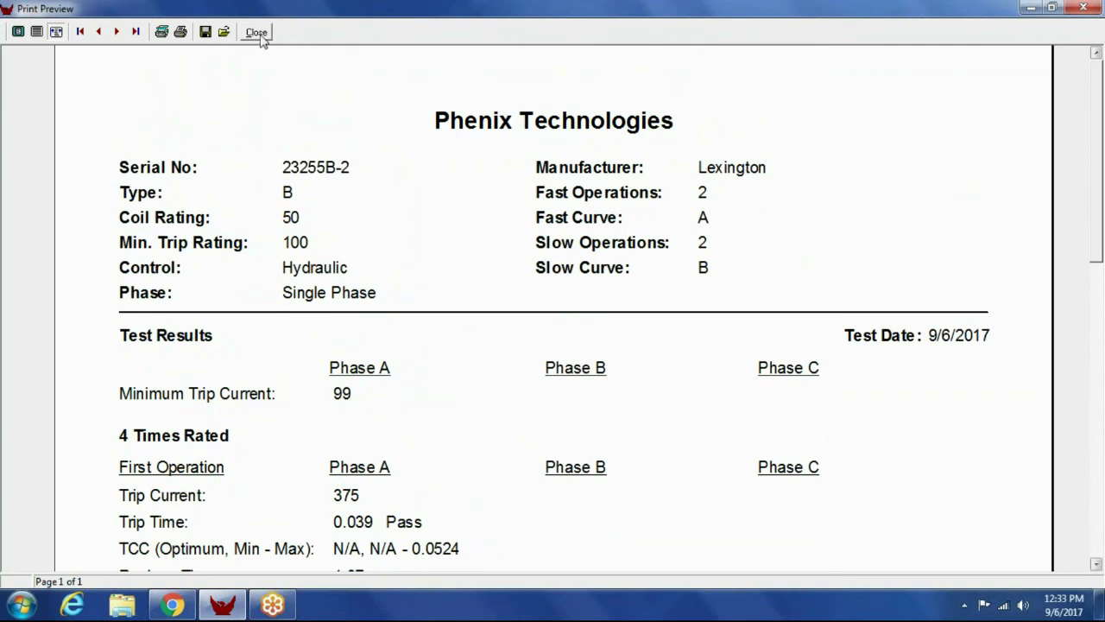
- Close the report print preview to return to the main test screen
click(255, 31)
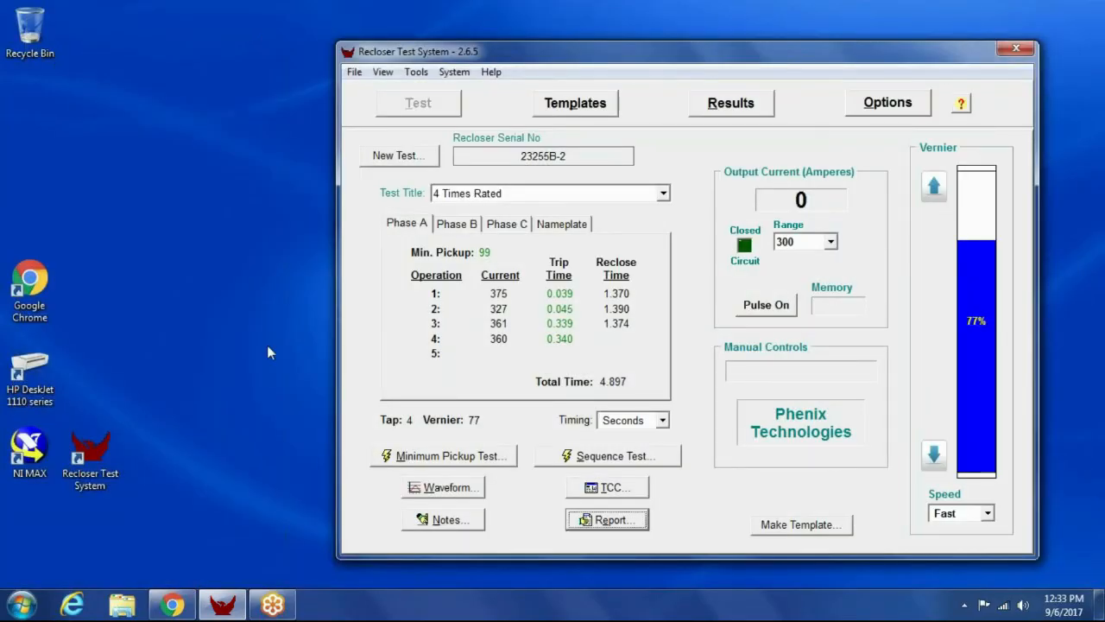
mouse_move(262, 430)
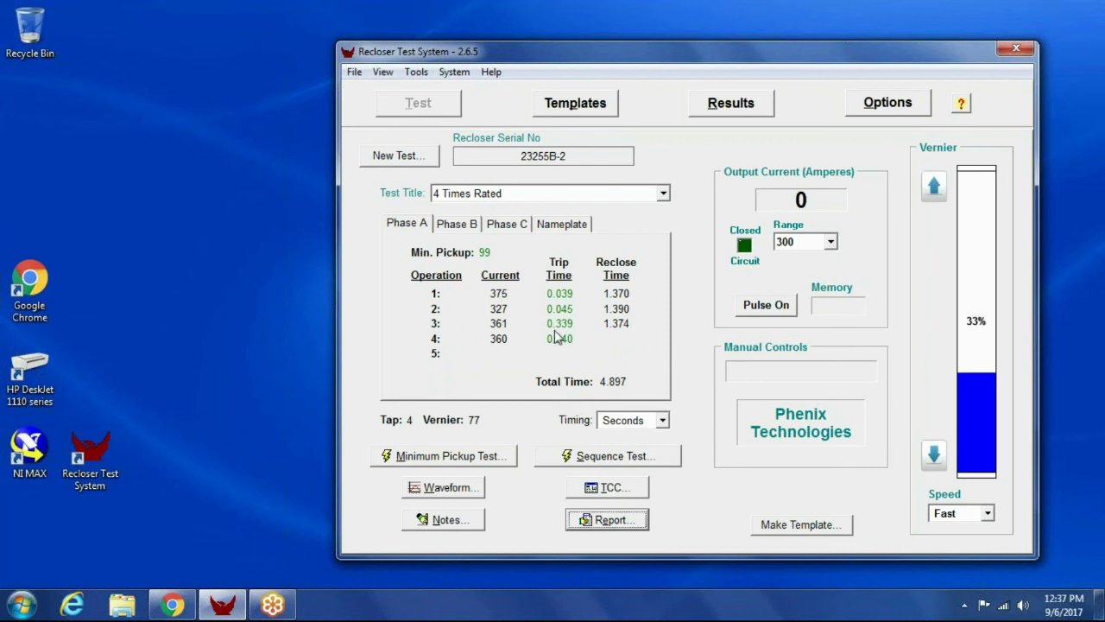
mouse_move(787, 522)
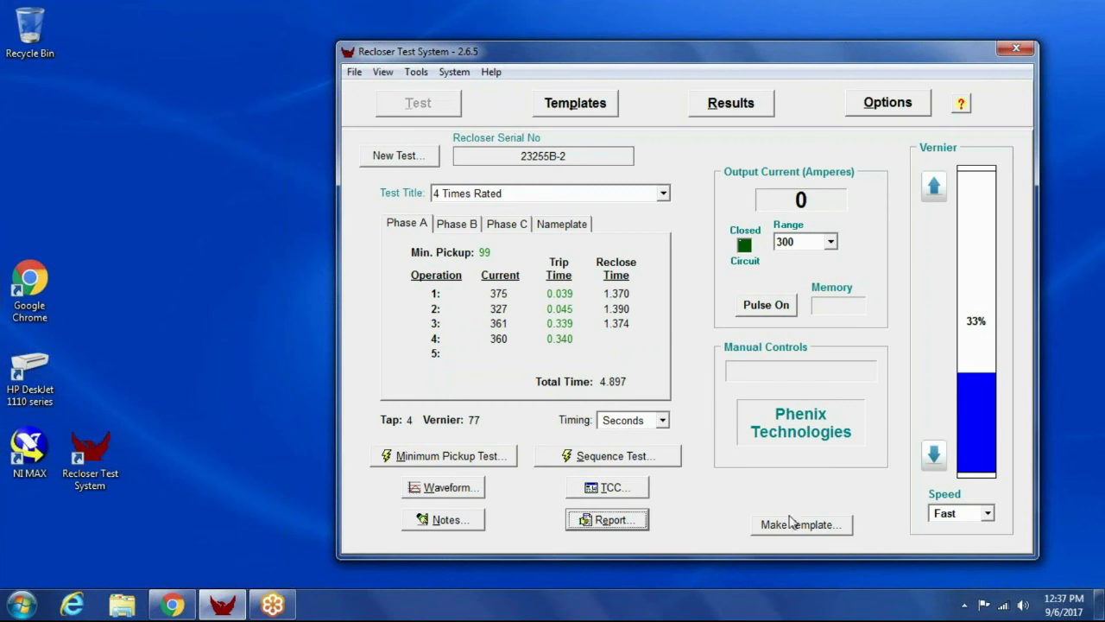
mouse_move(588, 126)
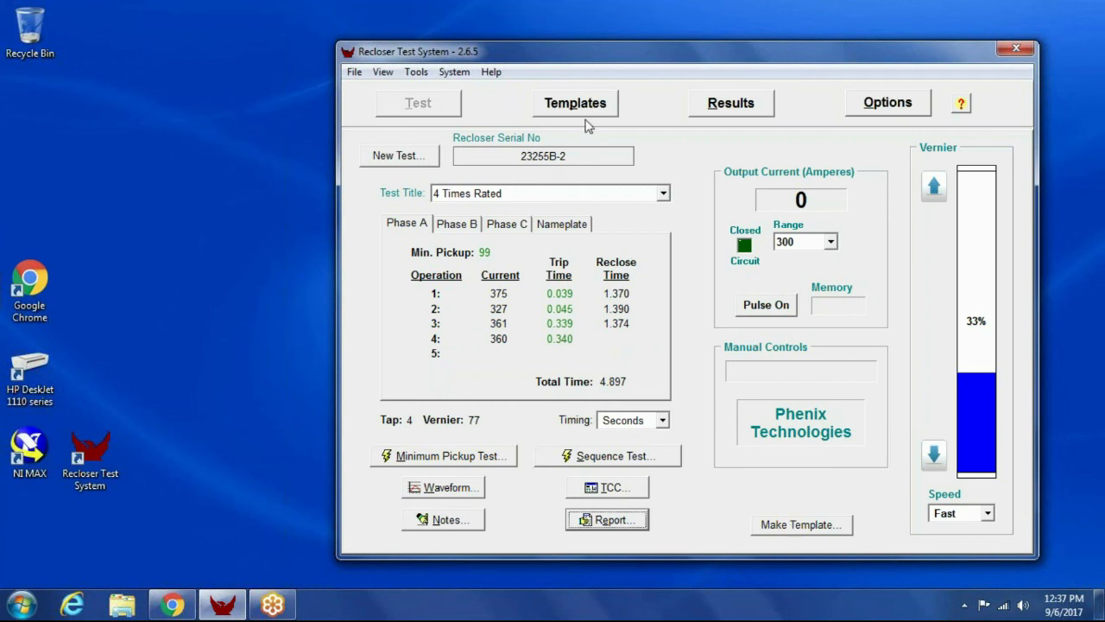
- Choose the 100 EF2 2A2B x4 template from the saved templates list and open it for editing
click(575, 104)
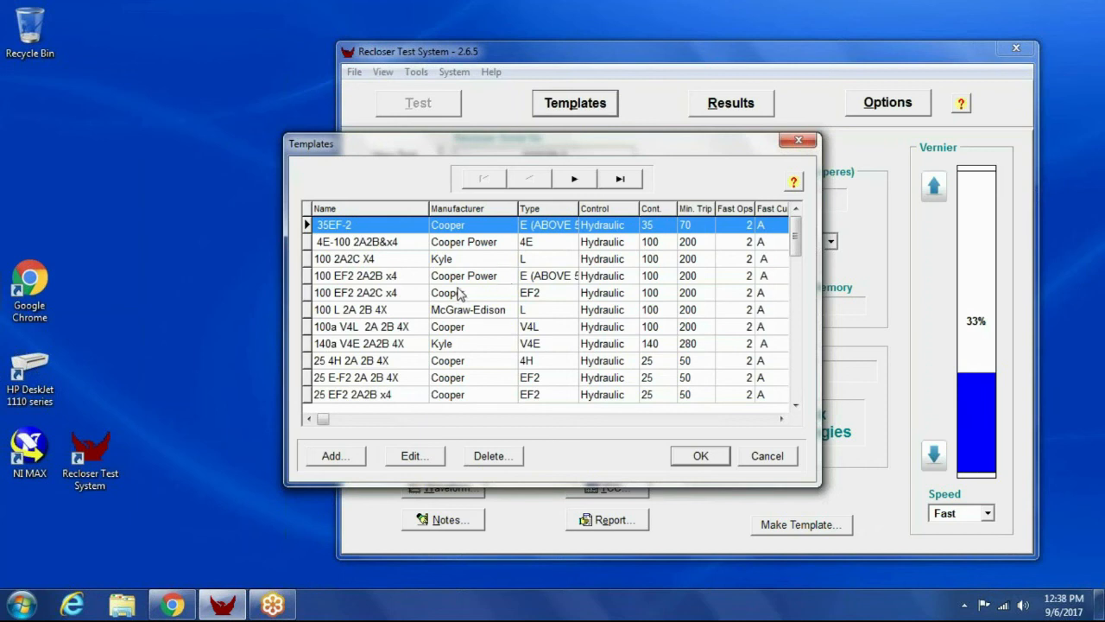
mouse_move(424, 314)
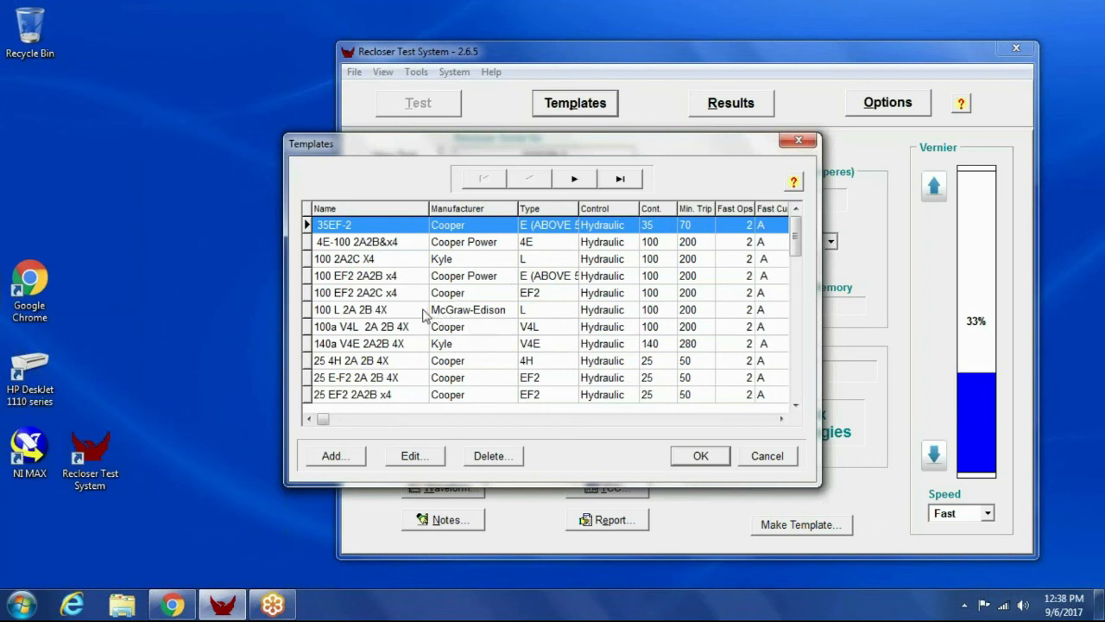
click(371, 292)
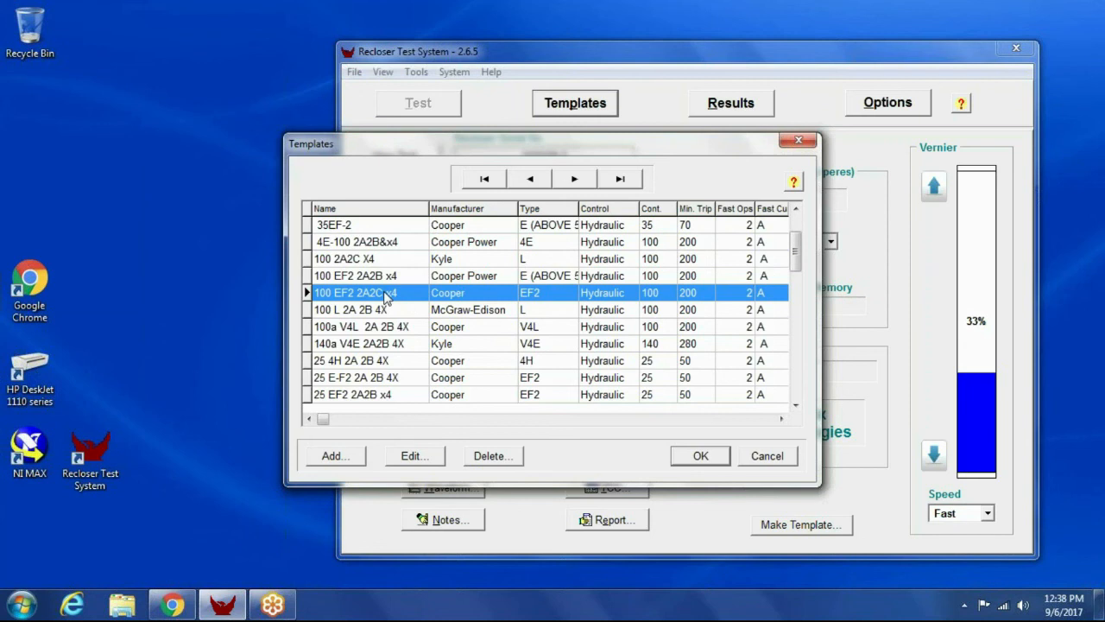
mouse_move(389, 280)
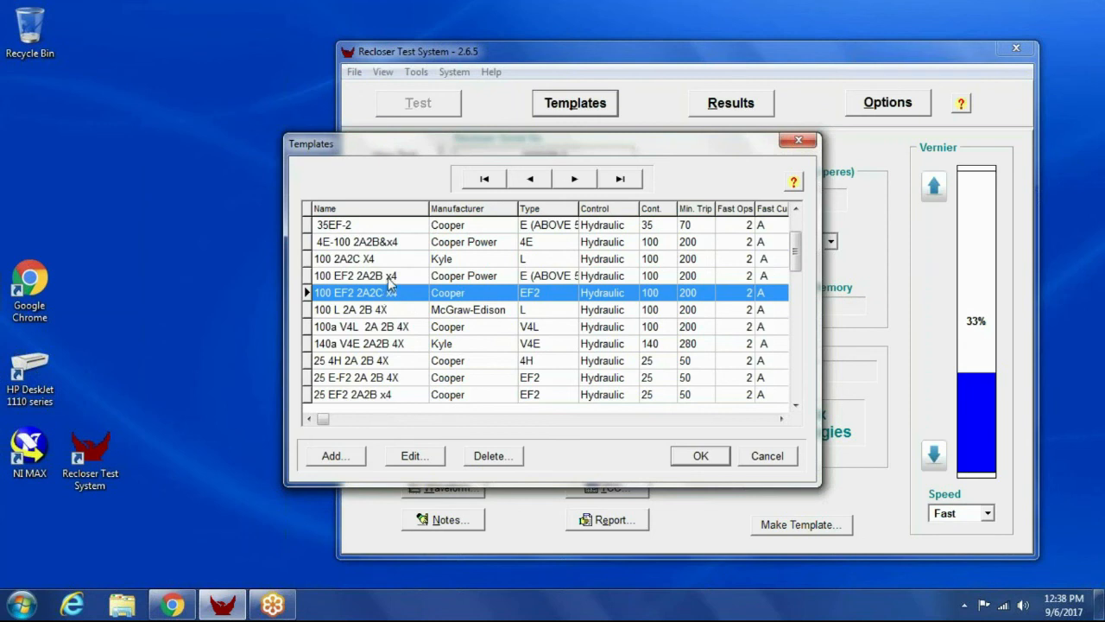
click(362, 276)
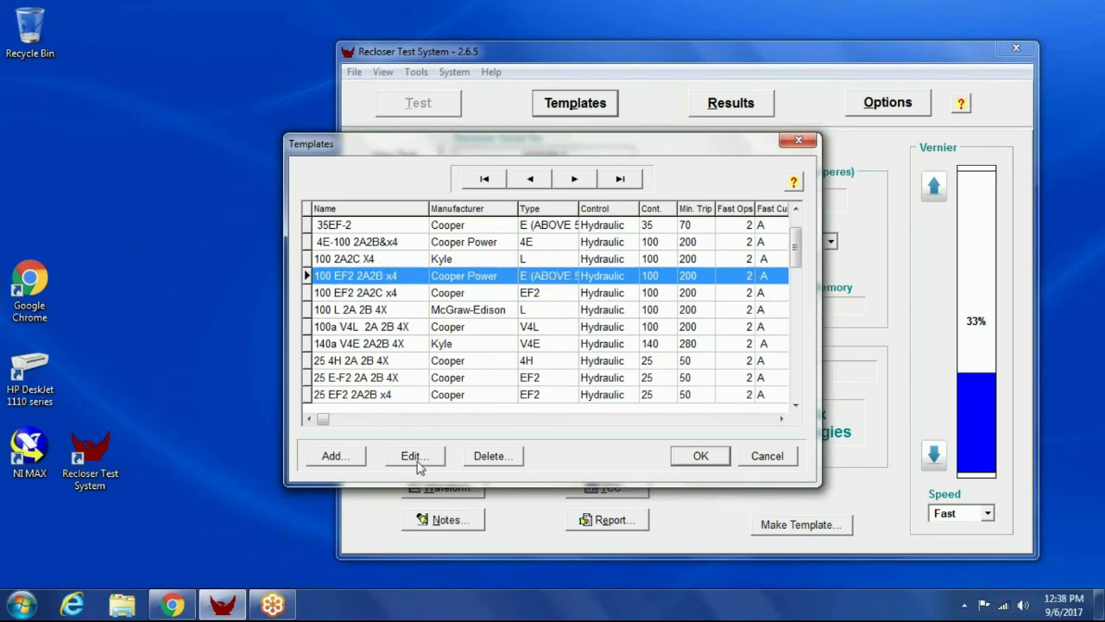
click(414, 456)
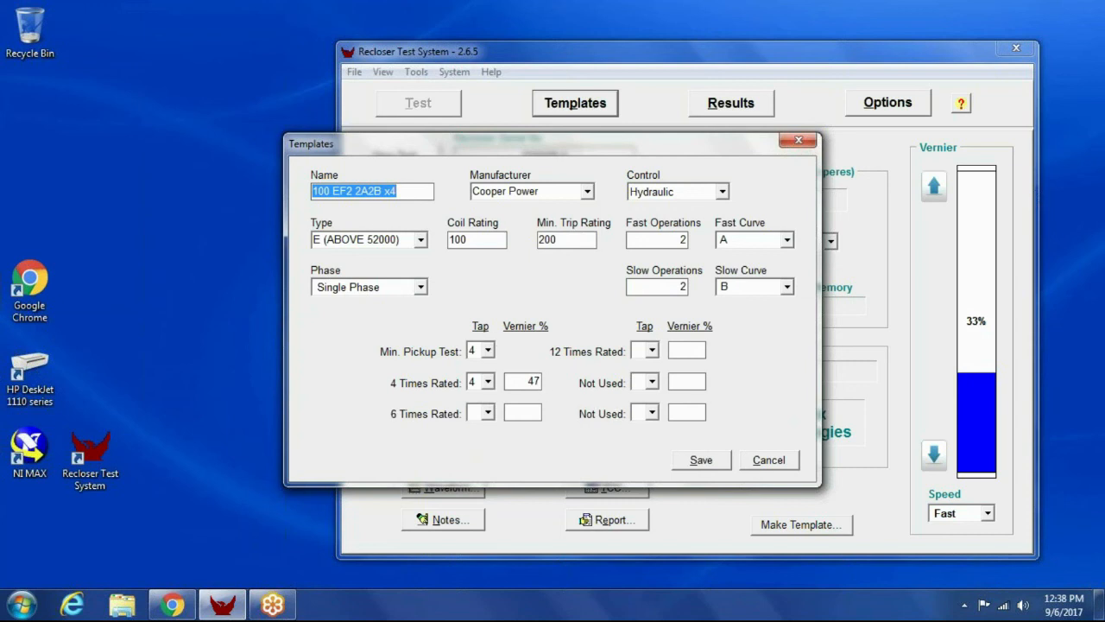
mouse_move(411, 245)
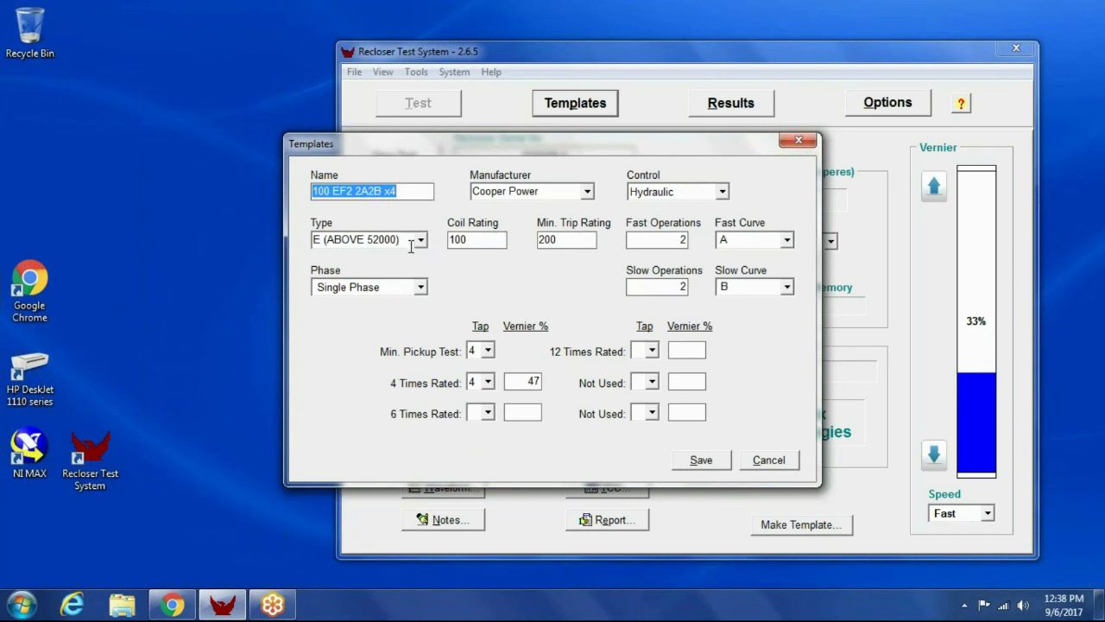
mouse_move(587, 326)
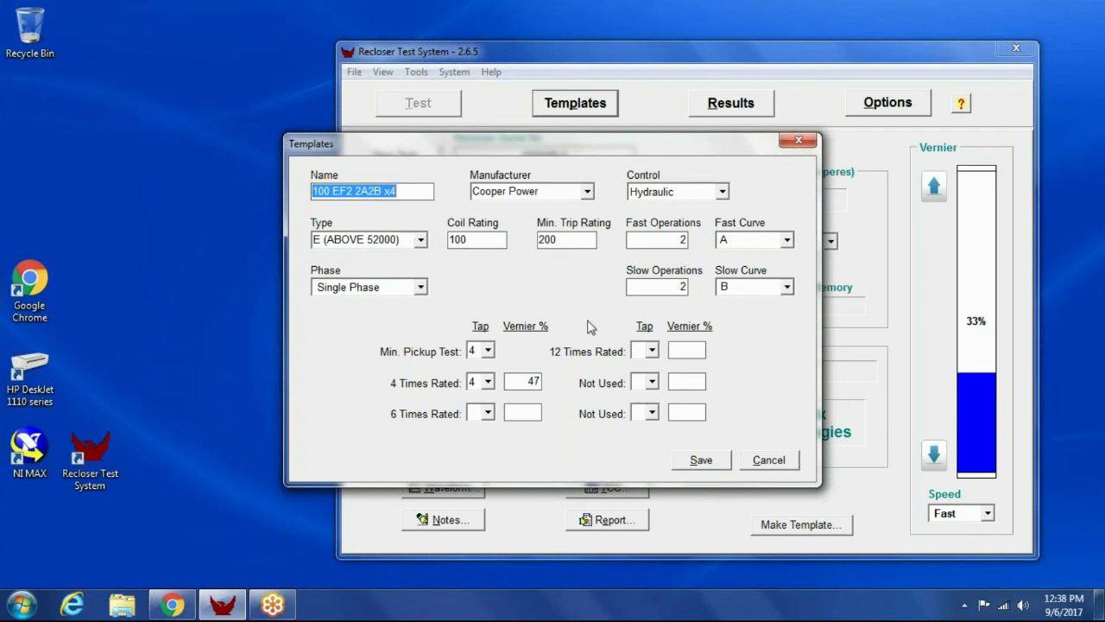
mouse_move(559, 391)
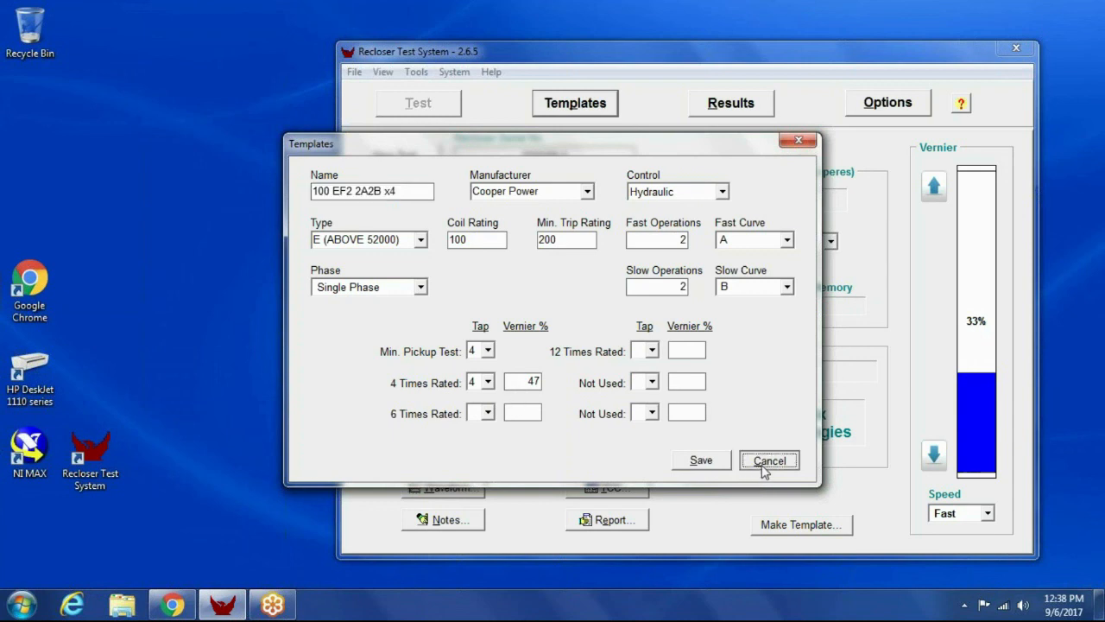
- Cancel the template editor, start a template from the current test, and discard it unsaved
click(770, 459)
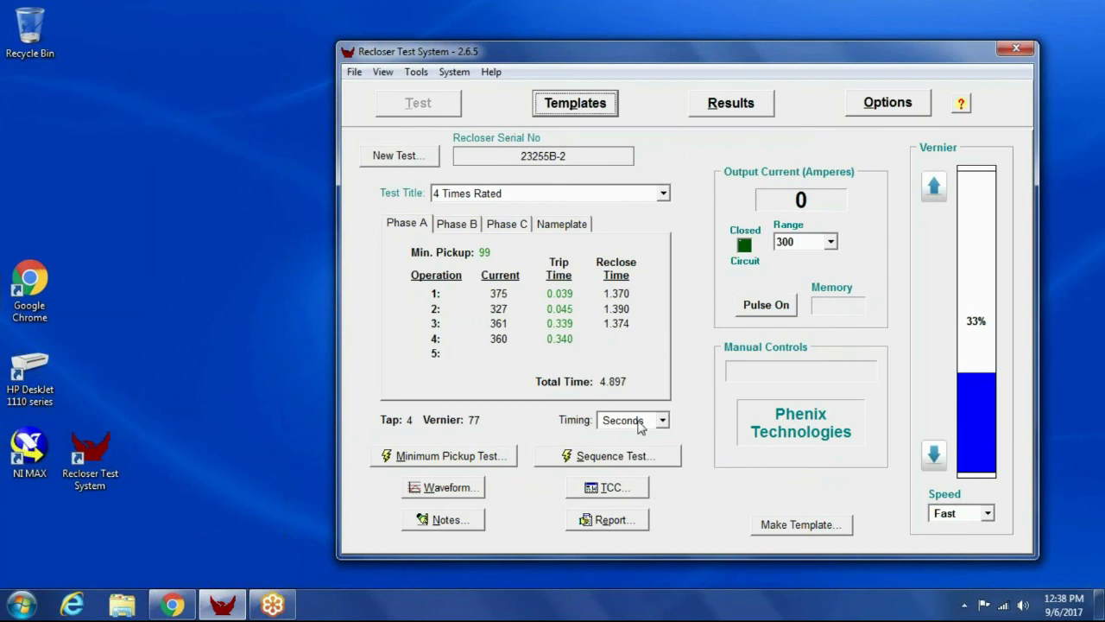
mouse_move(528, 284)
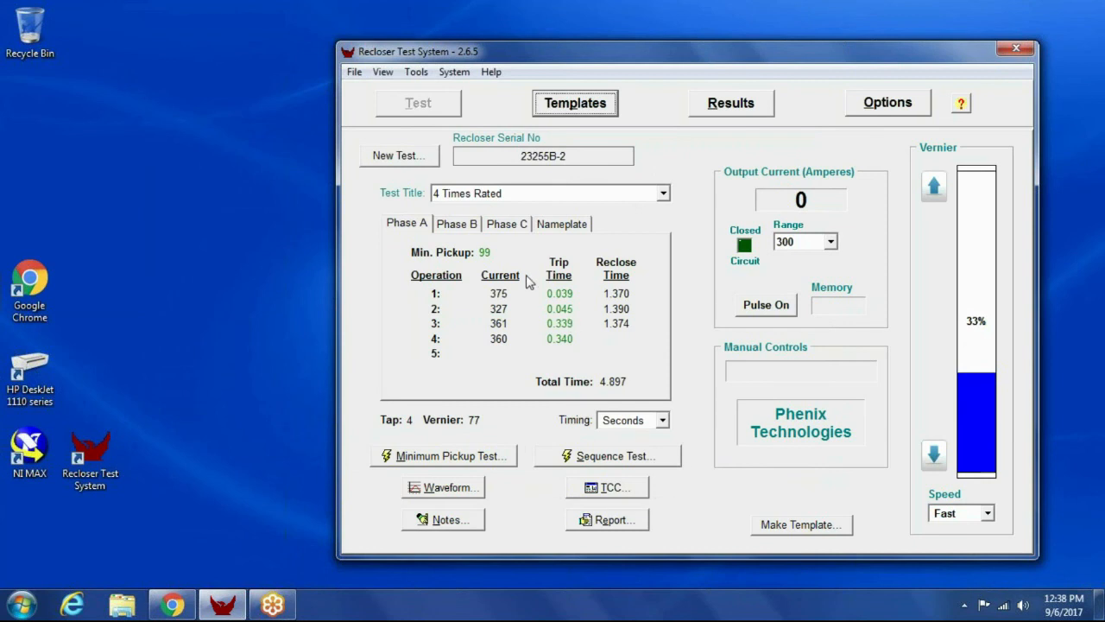
mouse_move(798, 508)
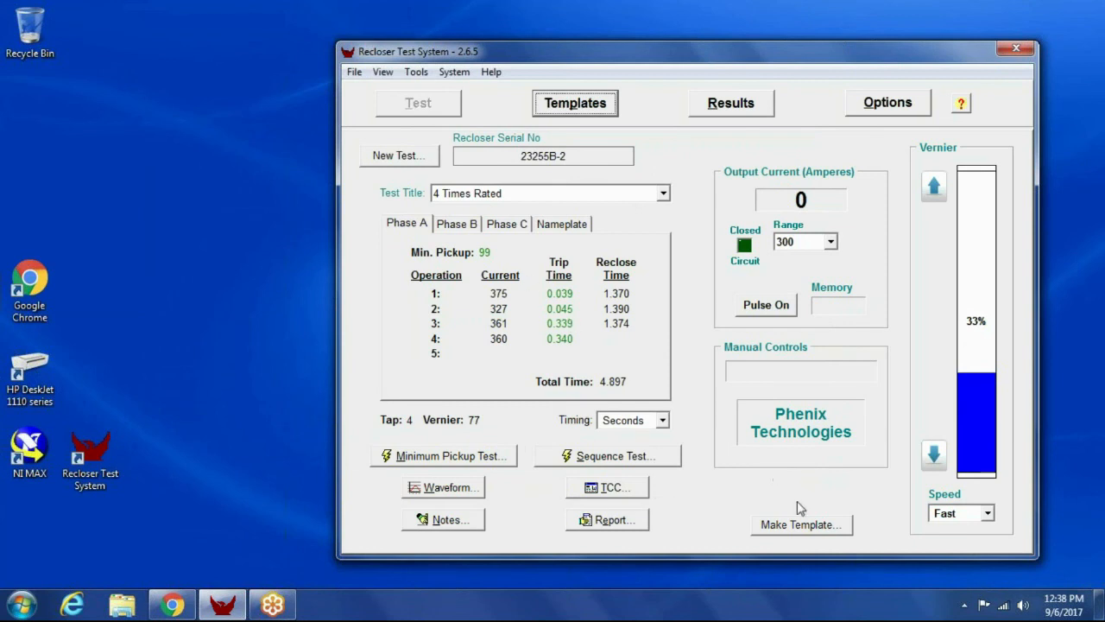
click(800, 525)
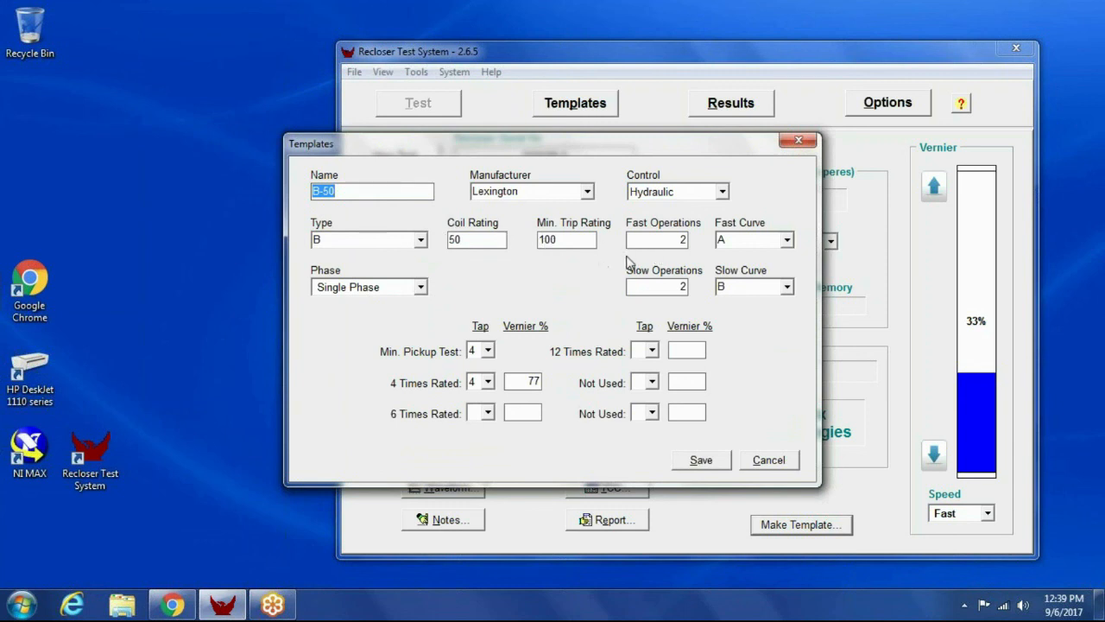
mouse_move(635, 214)
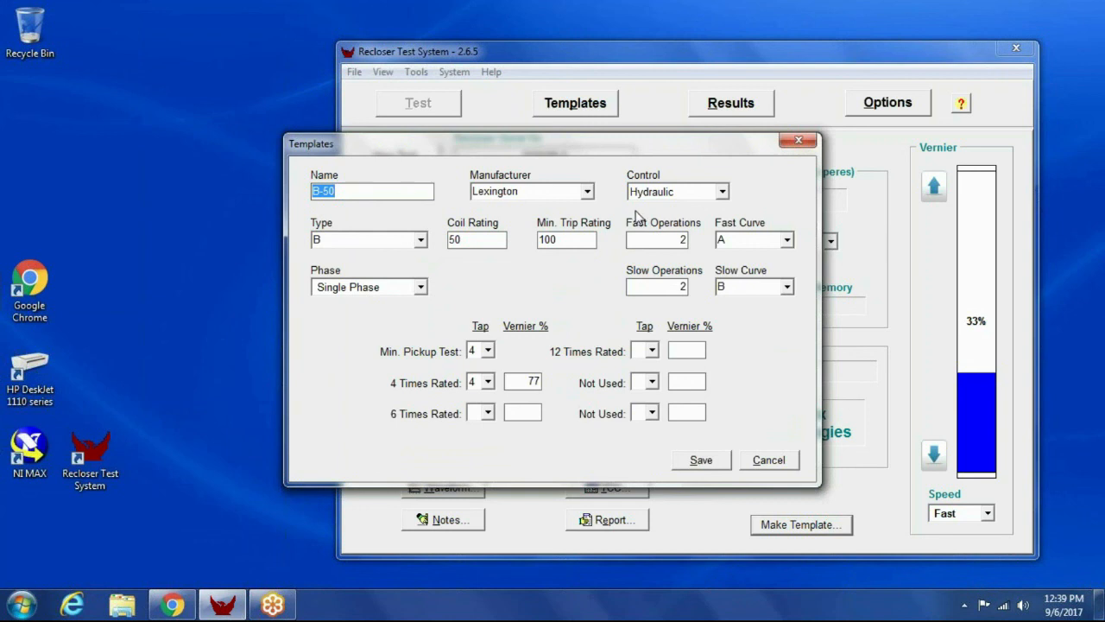
mouse_move(535, 400)
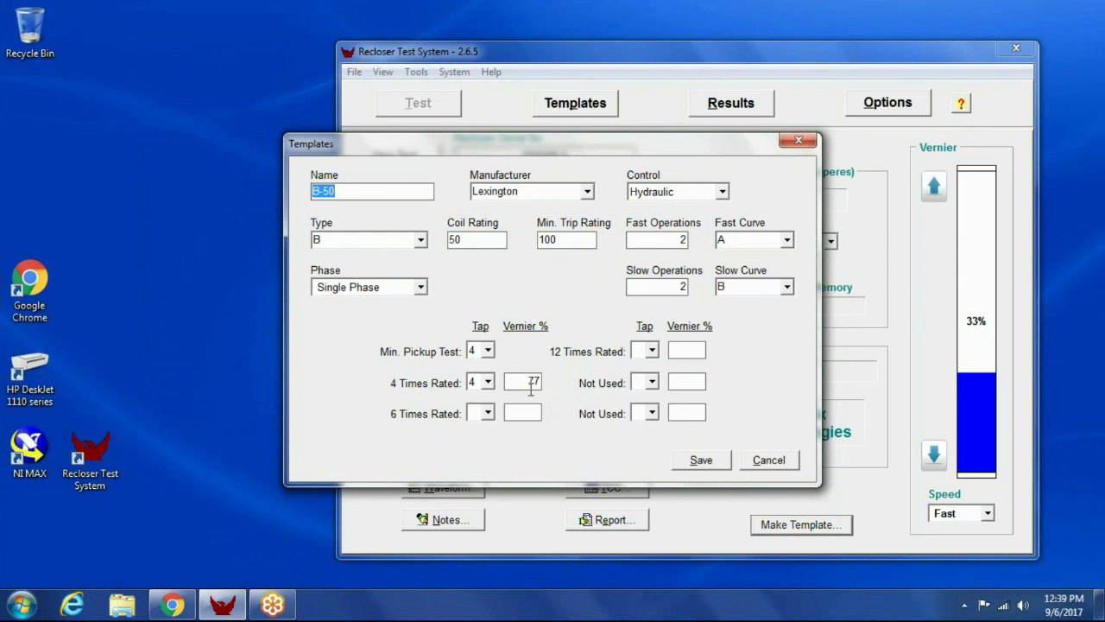
click(766, 460)
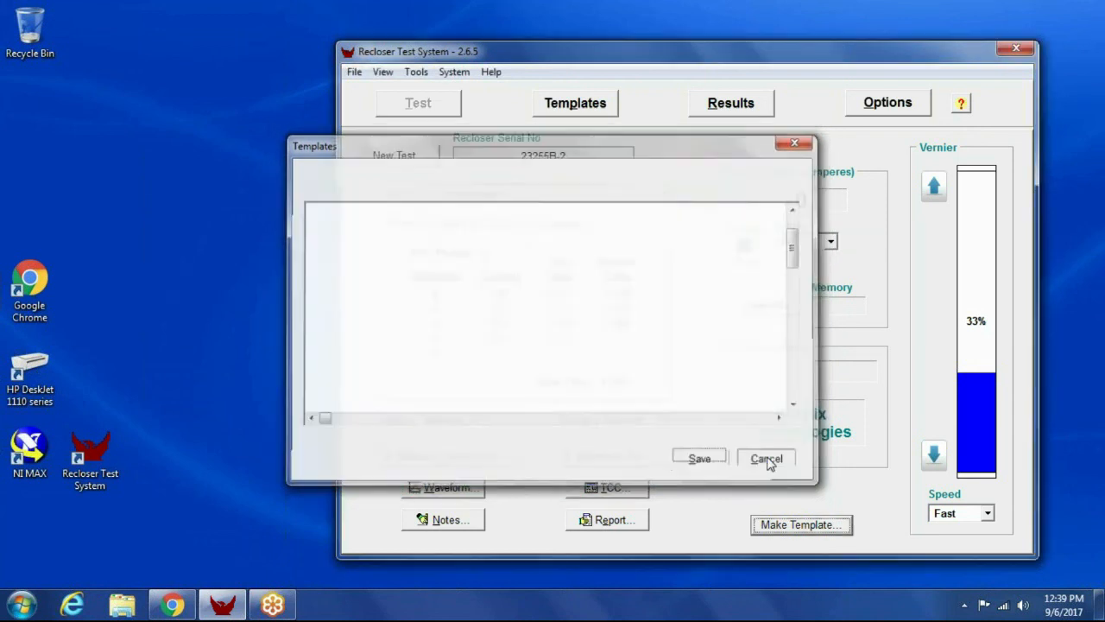
click(767, 459)
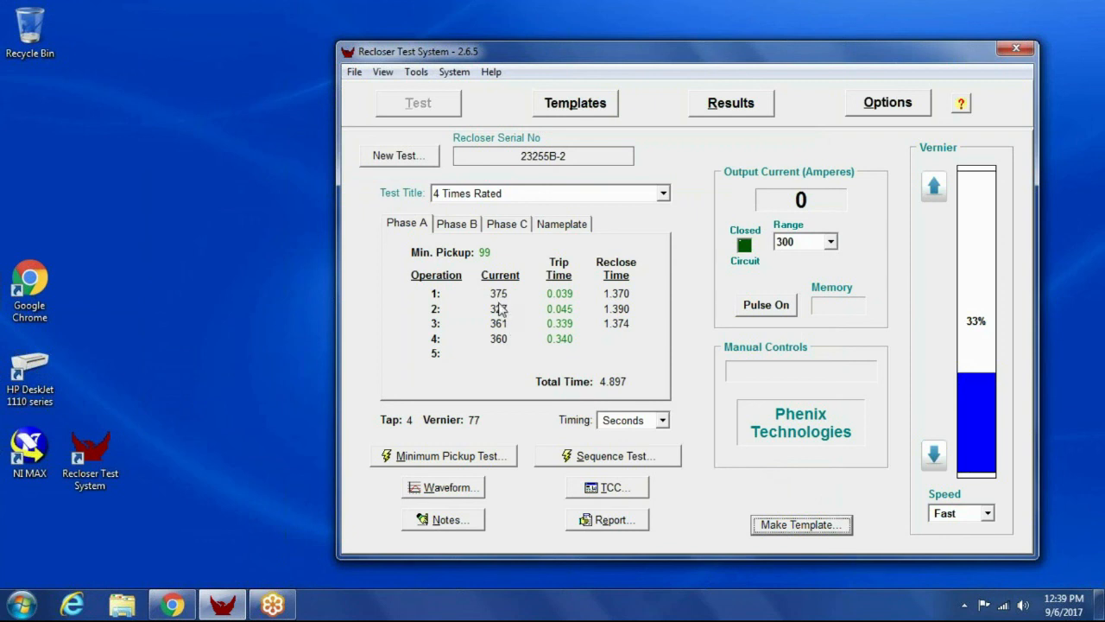
- Start a new template from this test and set the 4 Times Rated vernier to 82%
click(801, 525)
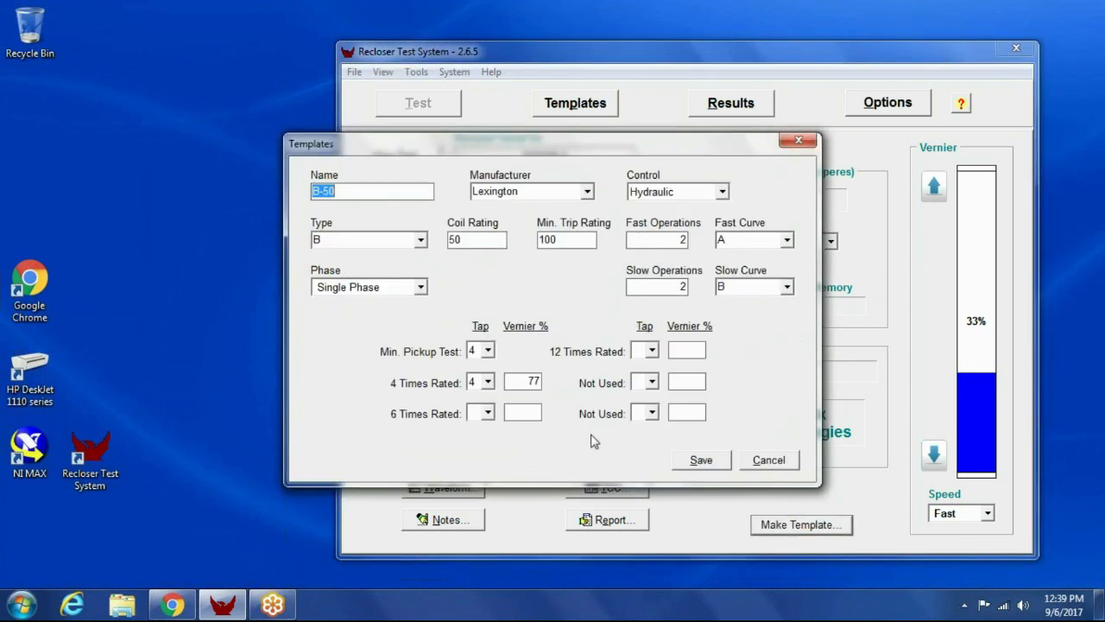
click(521, 382)
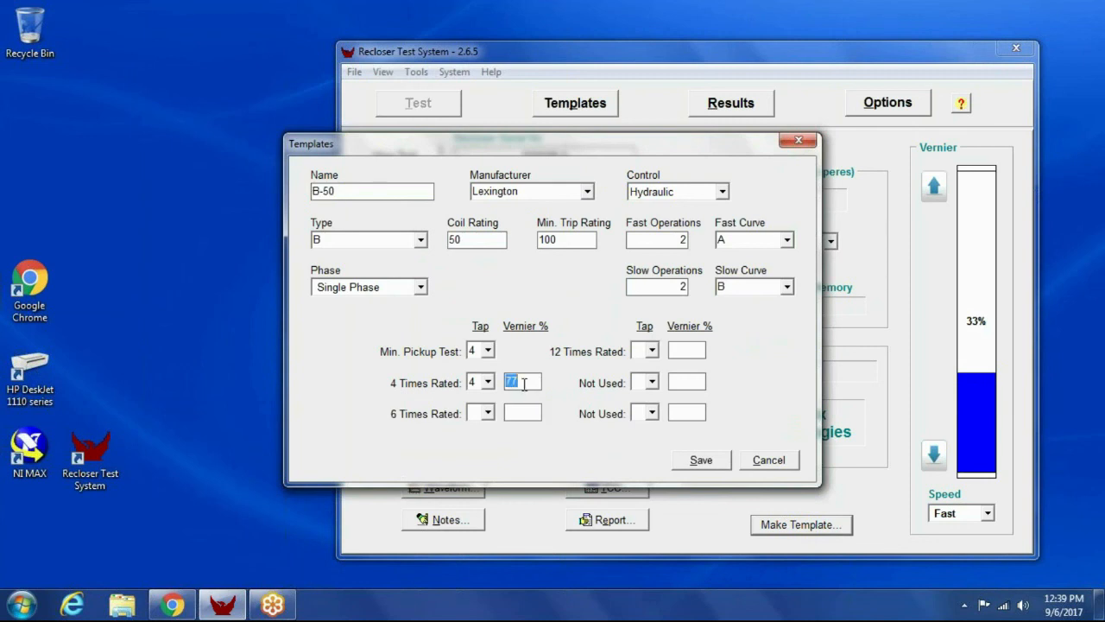
text(82)
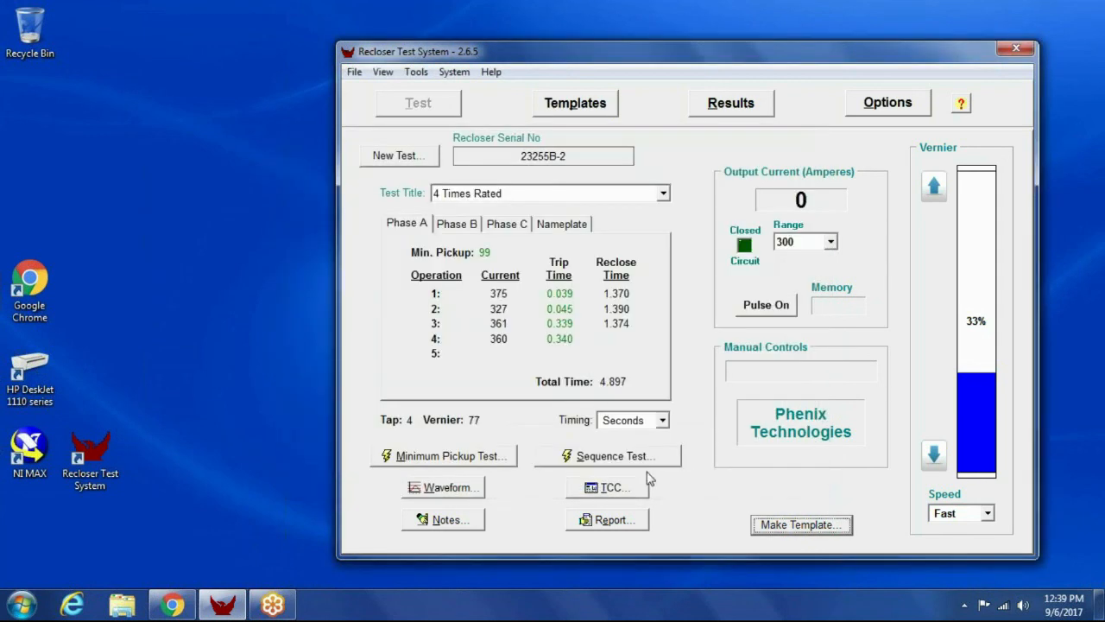
mouse_move(787, 335)
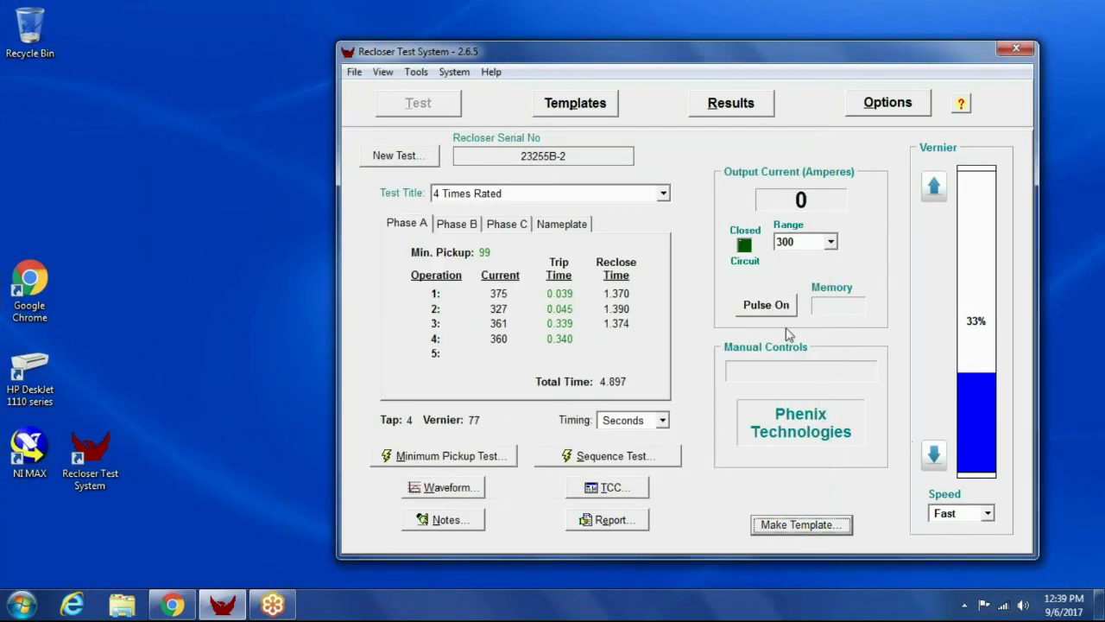
mouse_move(687, 332)
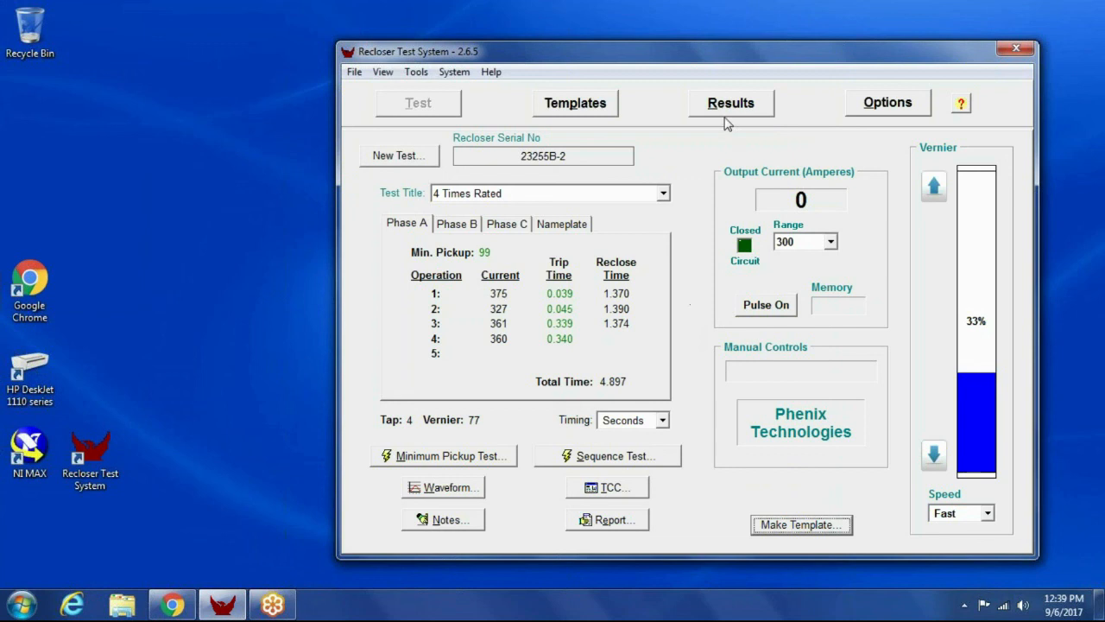
- Browse the saved results database sorted by date, jumping between the oldest and newest records
click(731, 103)
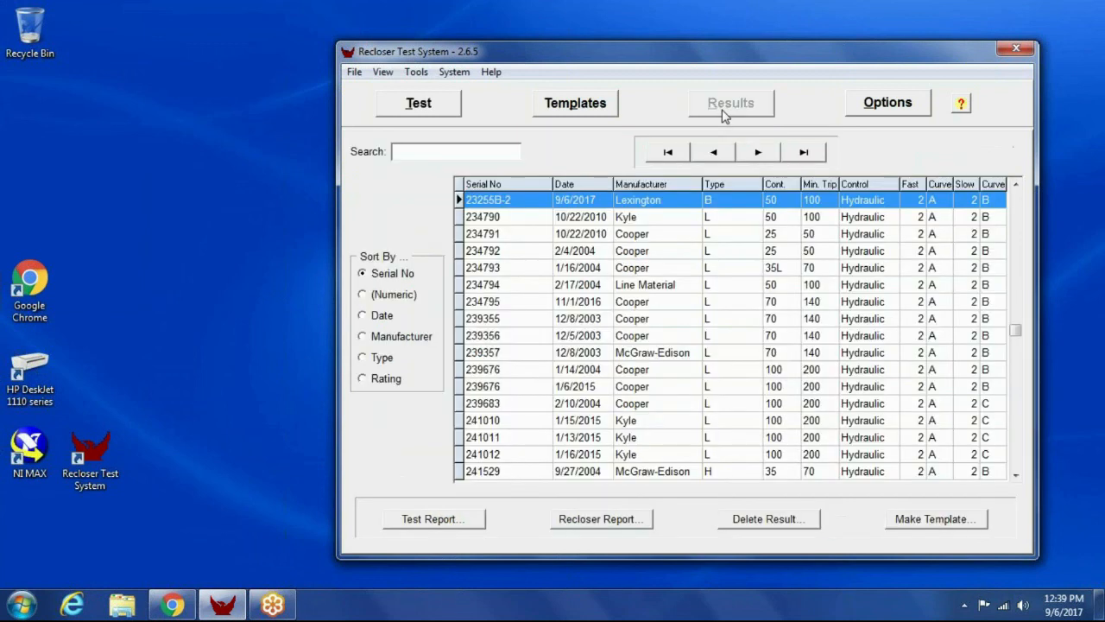
mouse_move(511, 303)
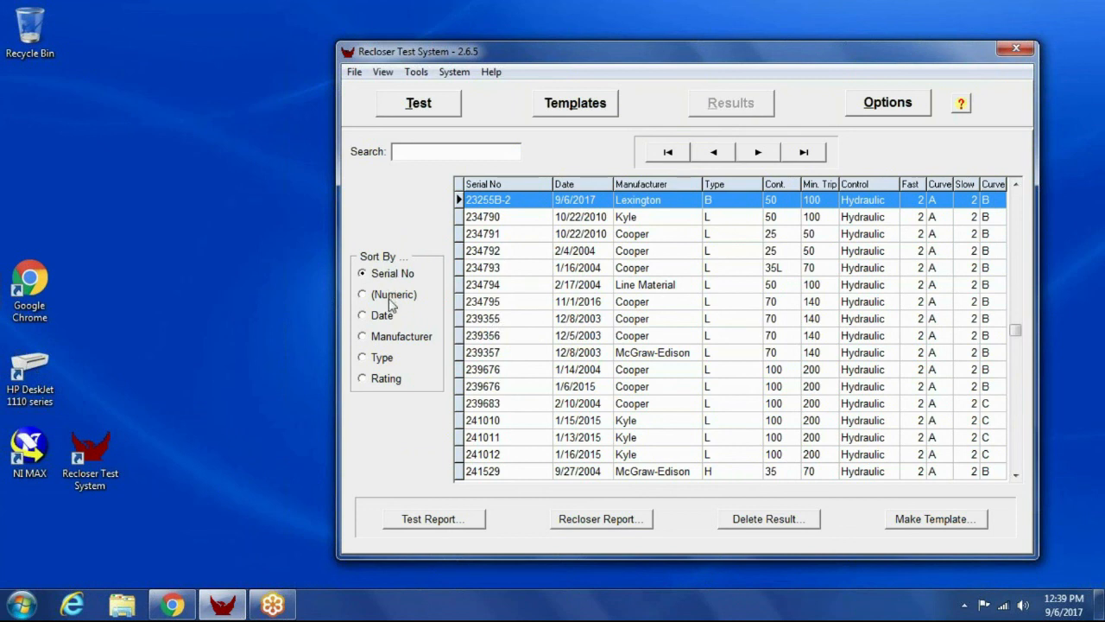
mouse_move(387, 330)
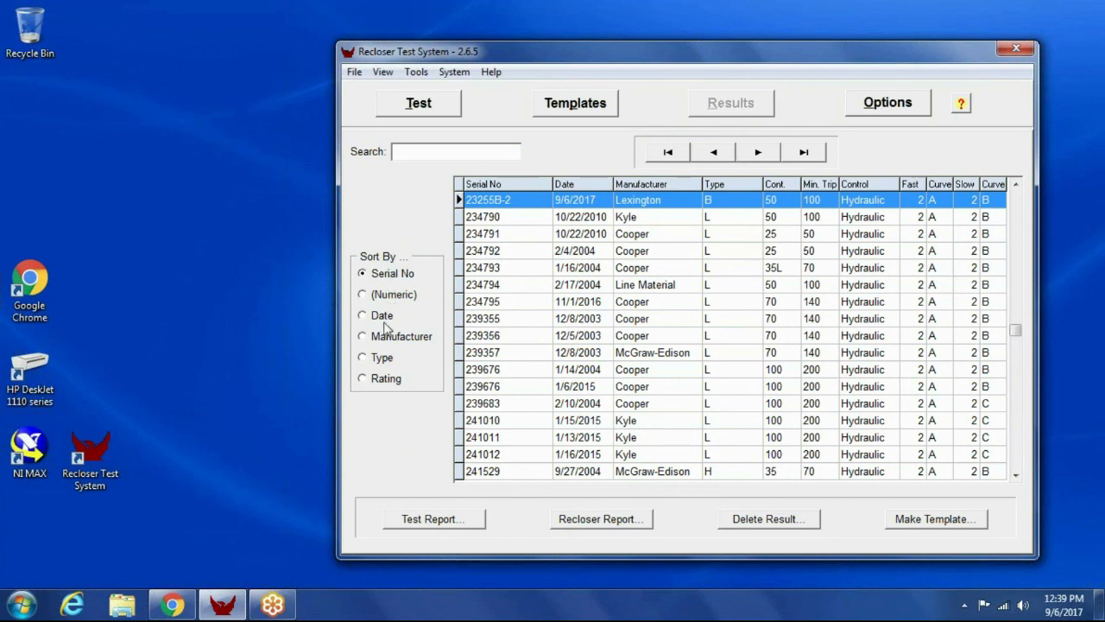
click(362, 314)
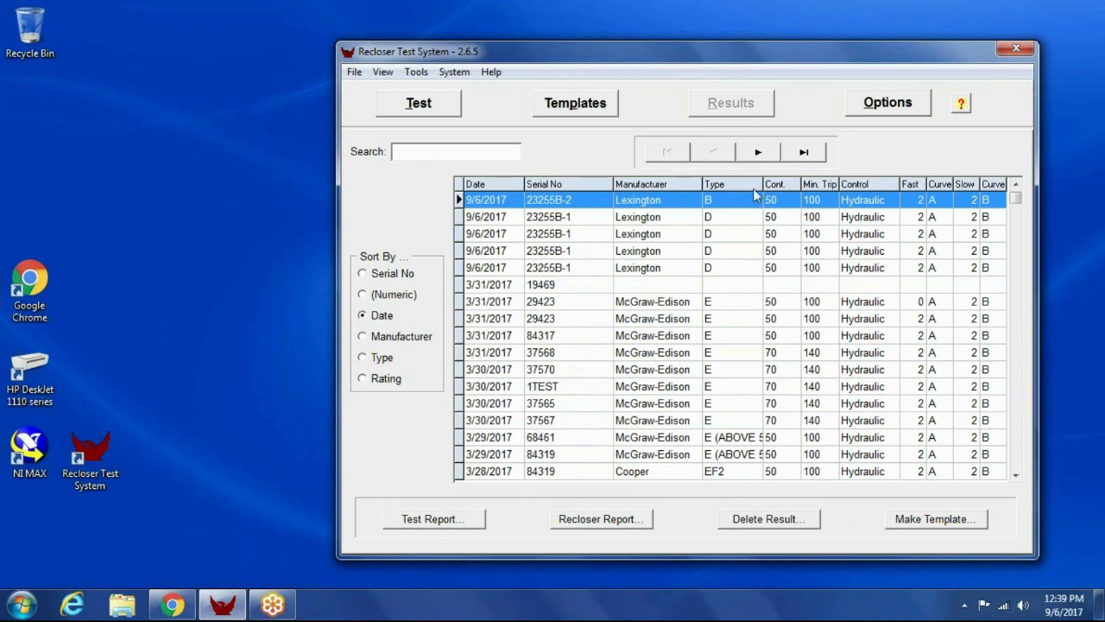
click(803, 152)
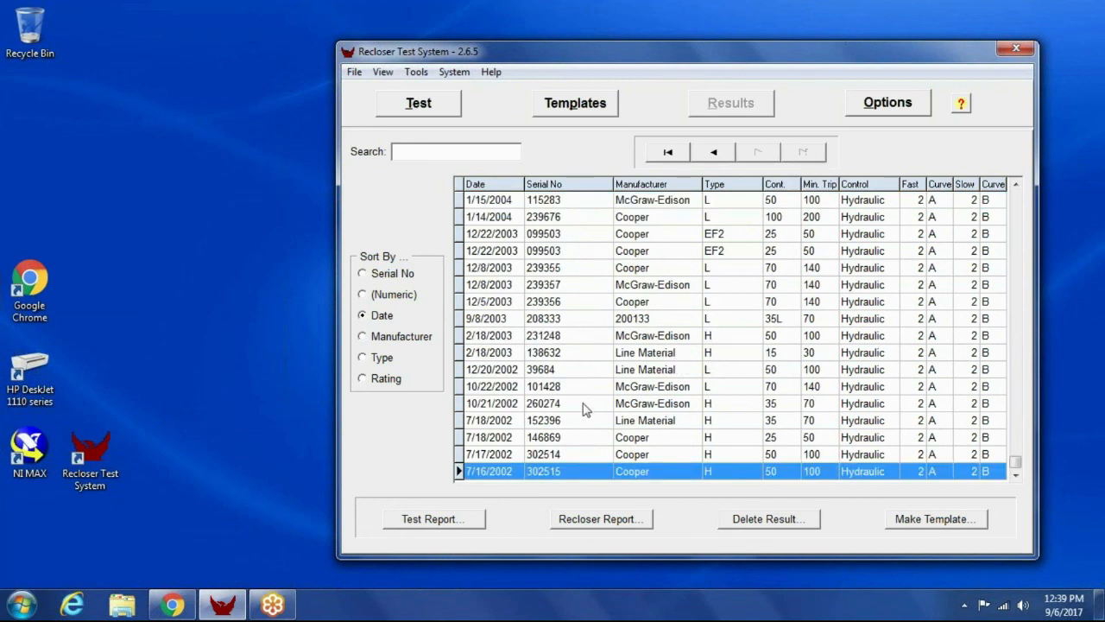
click(667, 152)
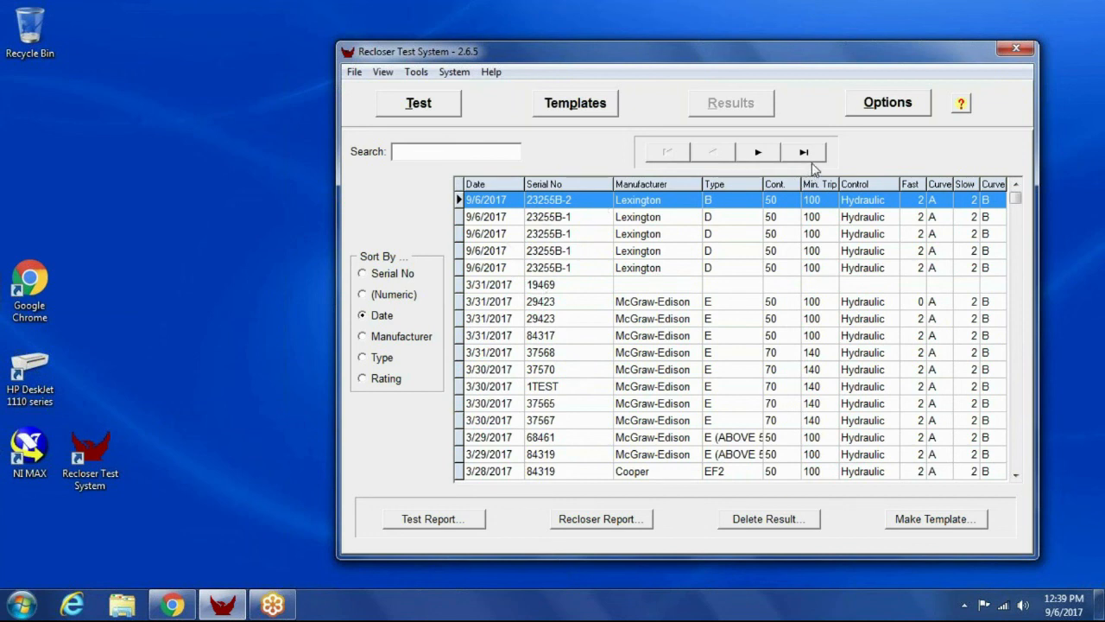
click(803, 152)
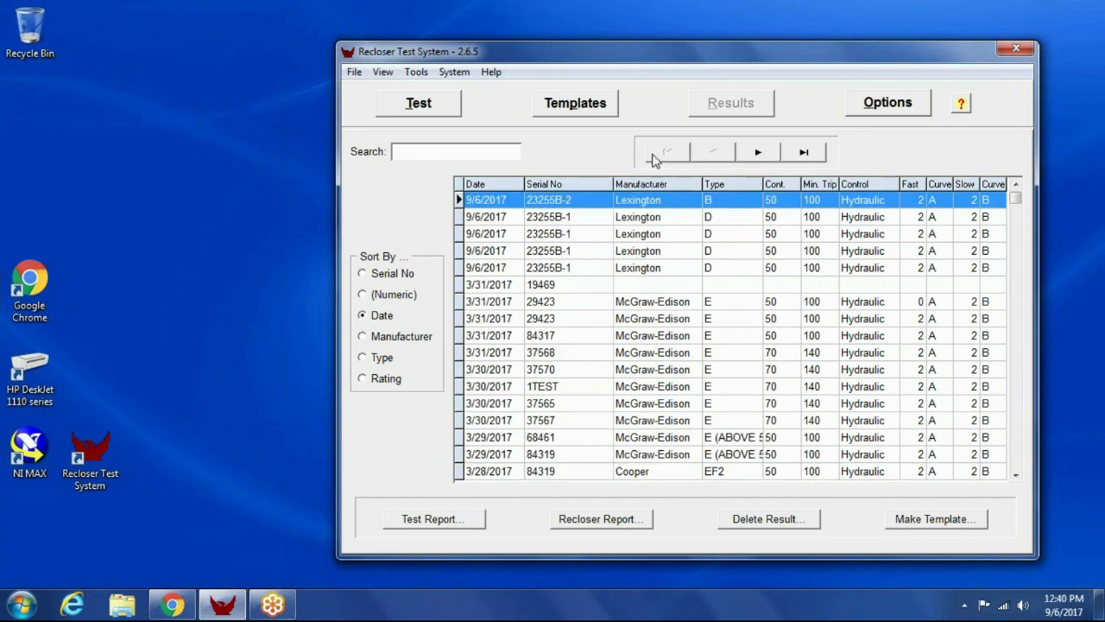
mouse_move(591, 354)
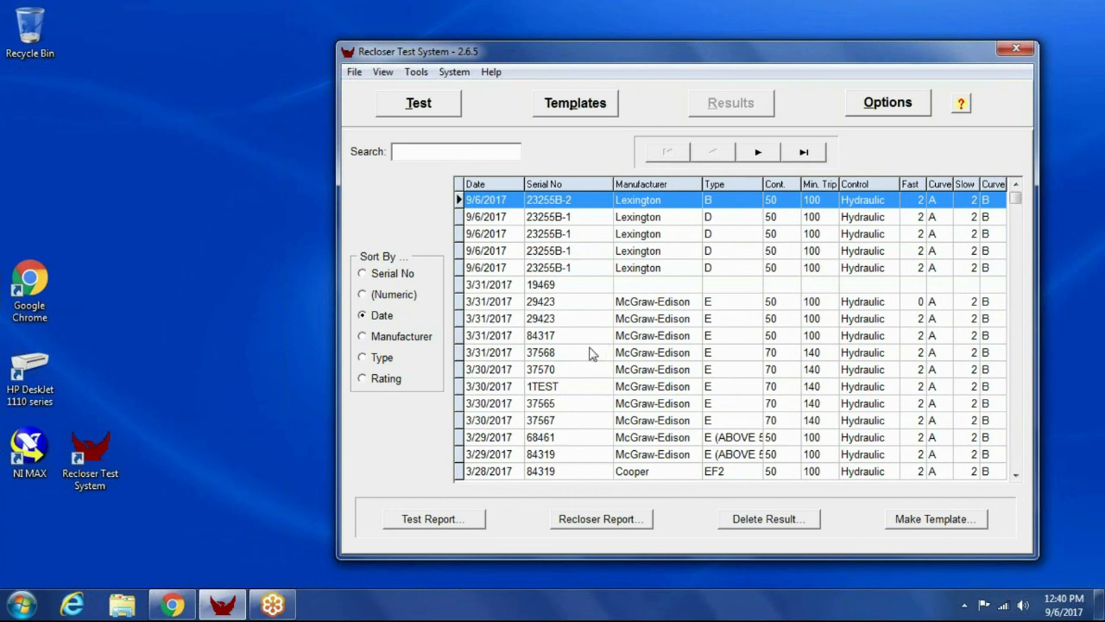
mouse_move(642, 130)
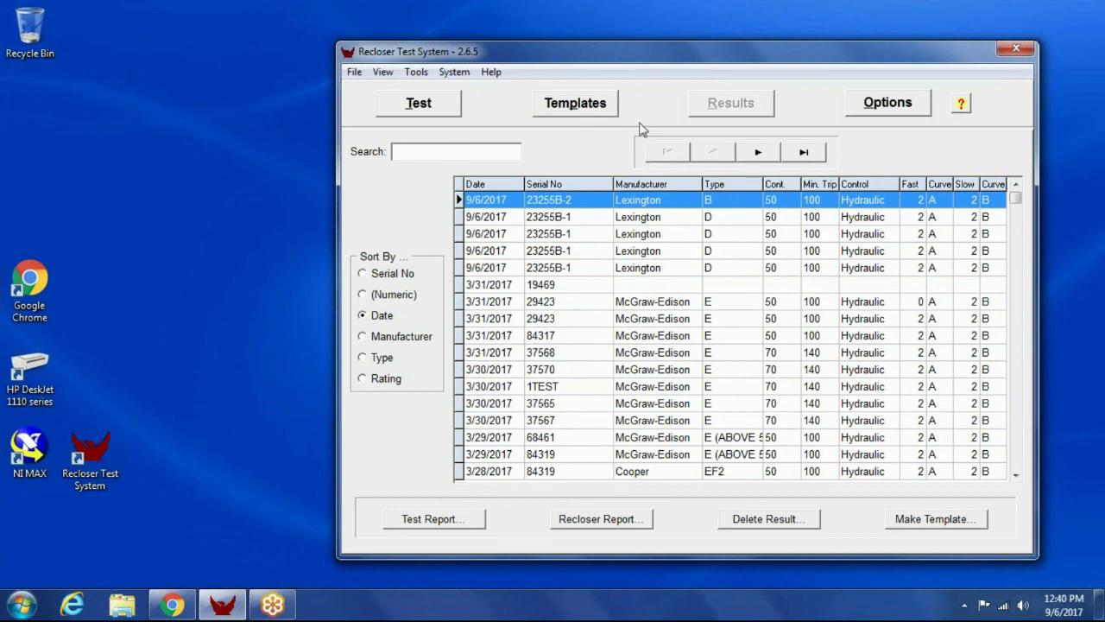
- Return to the test screen, check Phase B and Phase A, and switch the test title to 6 Times Rated
click(418, 104)
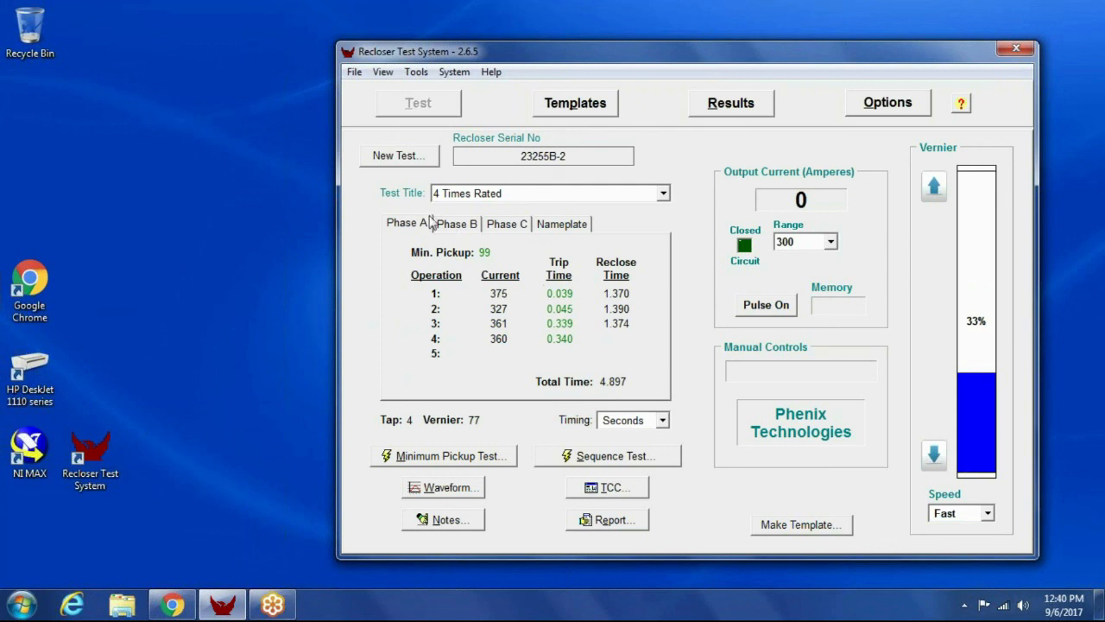
click(455, 224)
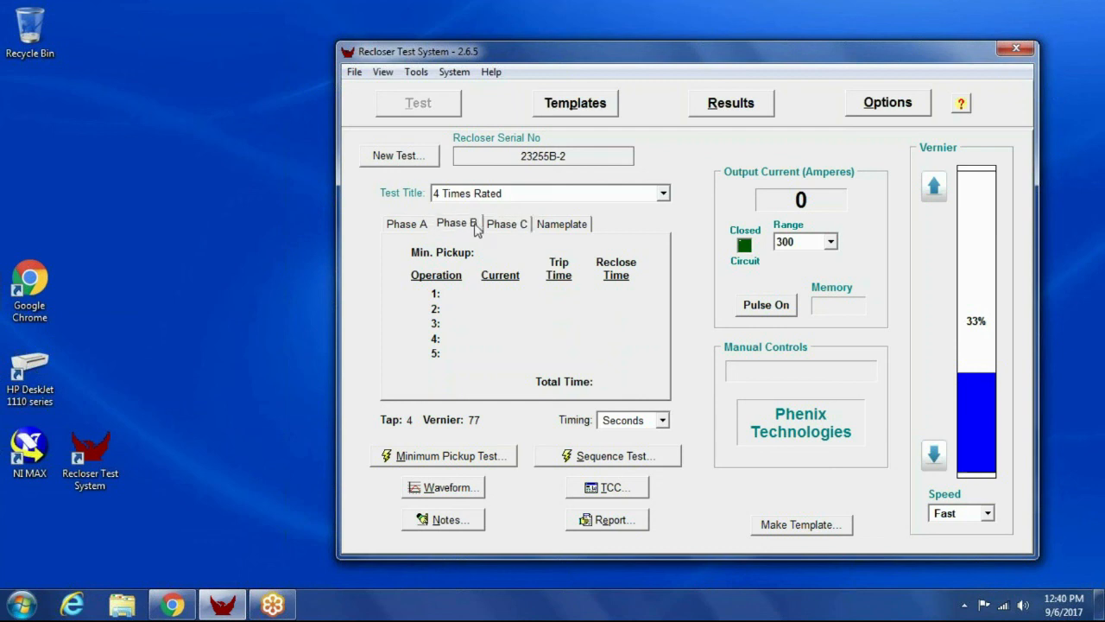
click(406, 225)
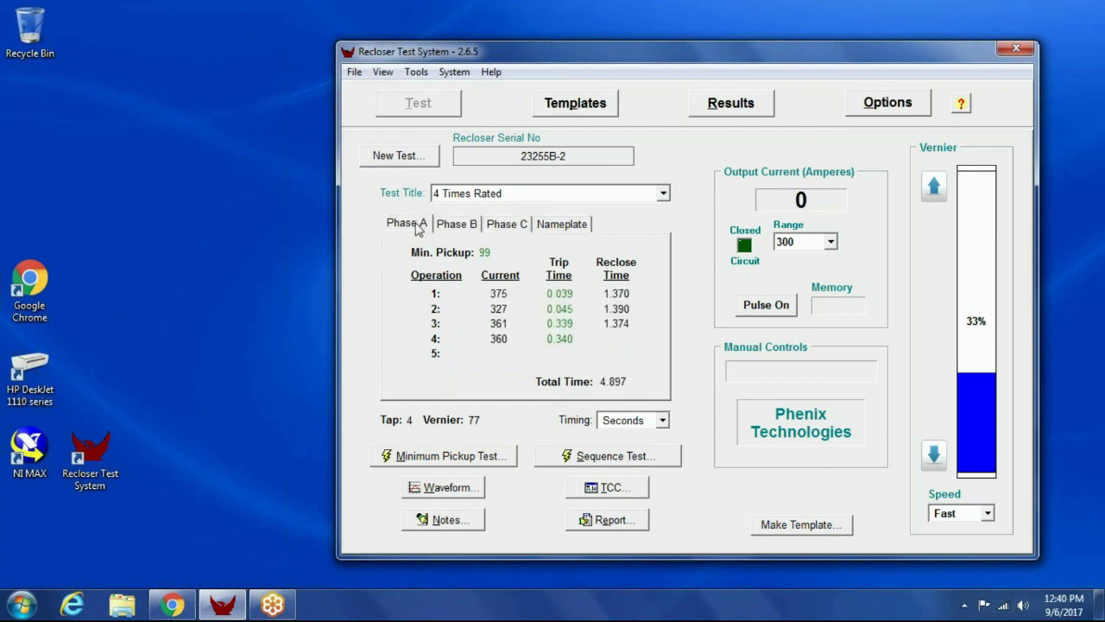
mouse_move(438, 240)
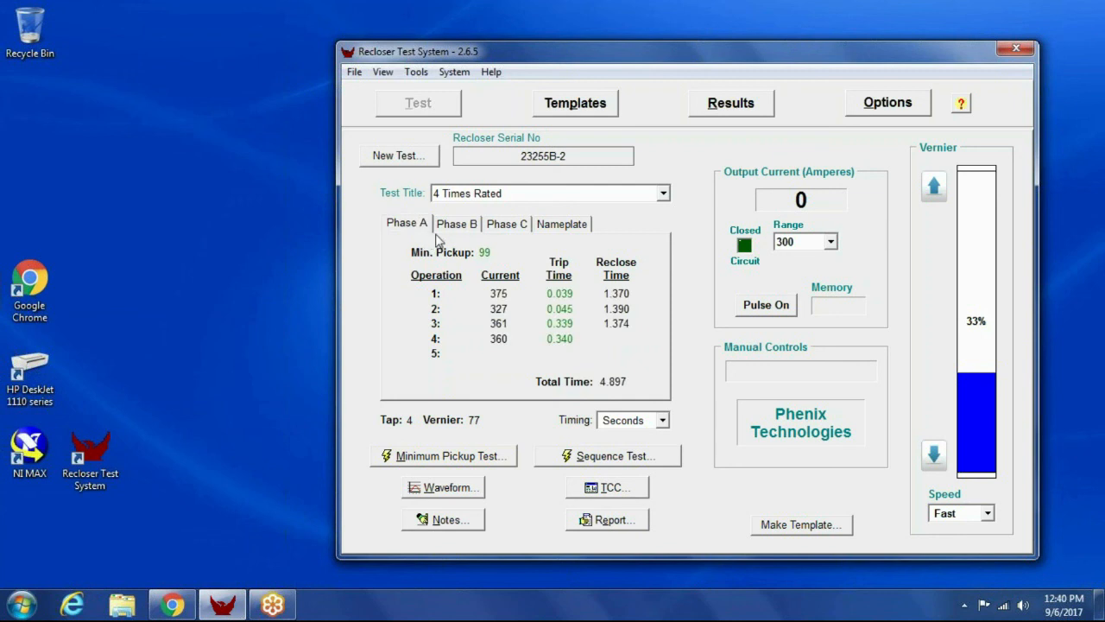
mouse_move(667, 205)
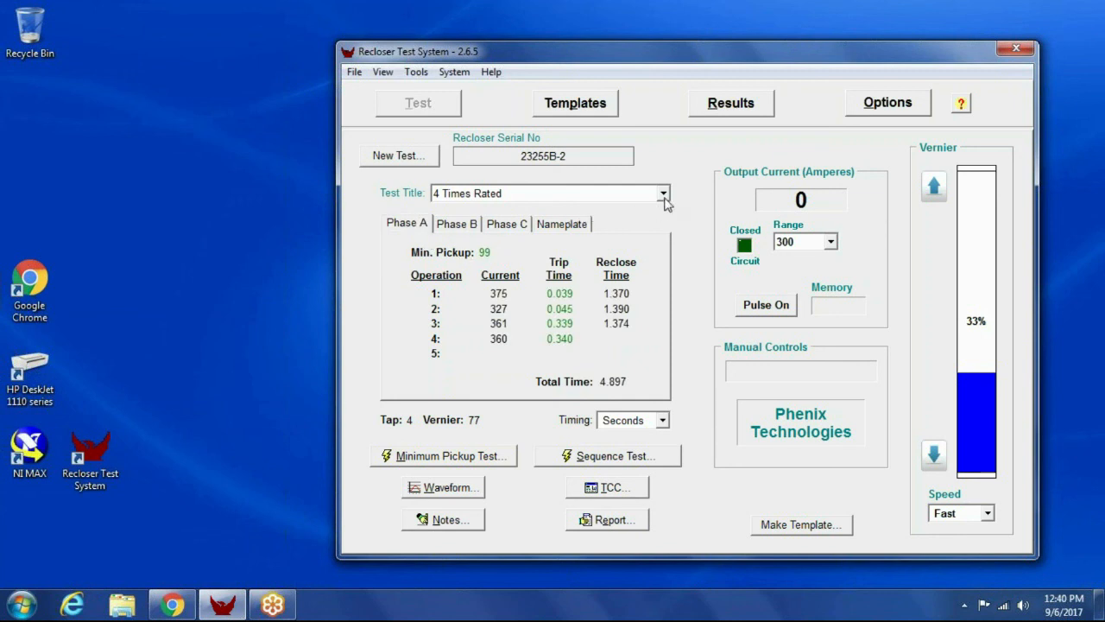
click(663, 194)
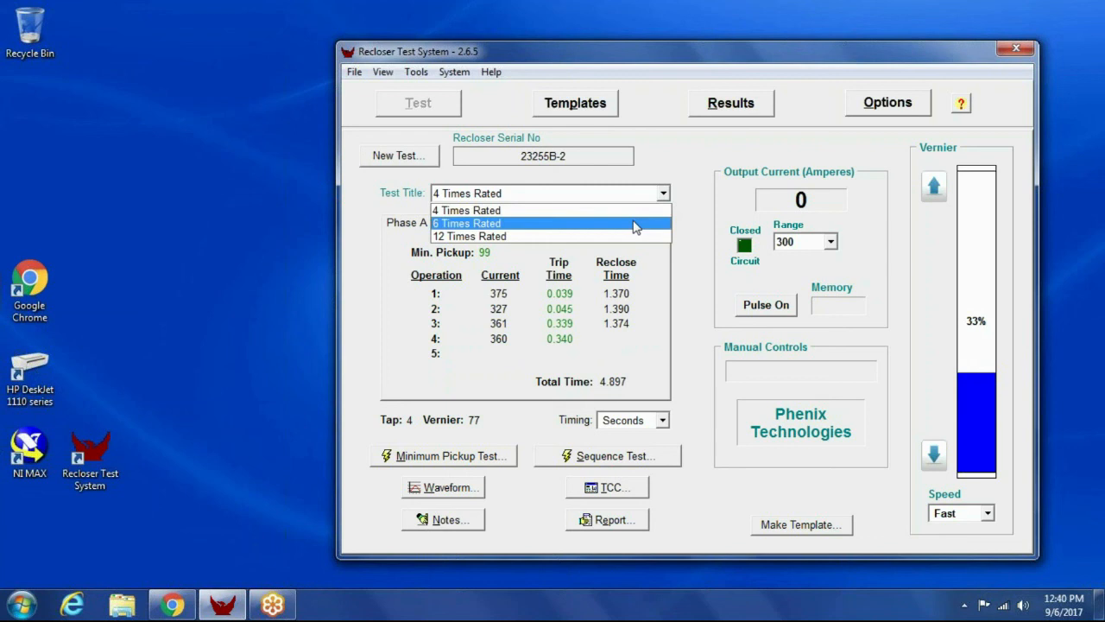
click(466, 223)
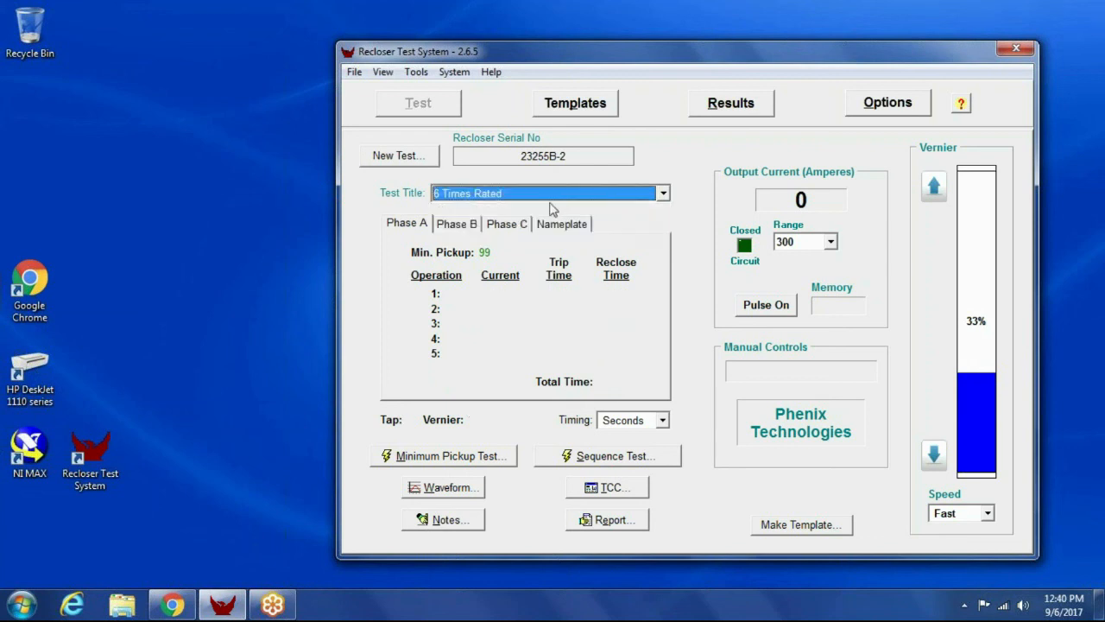
mouse_move(546, 216)
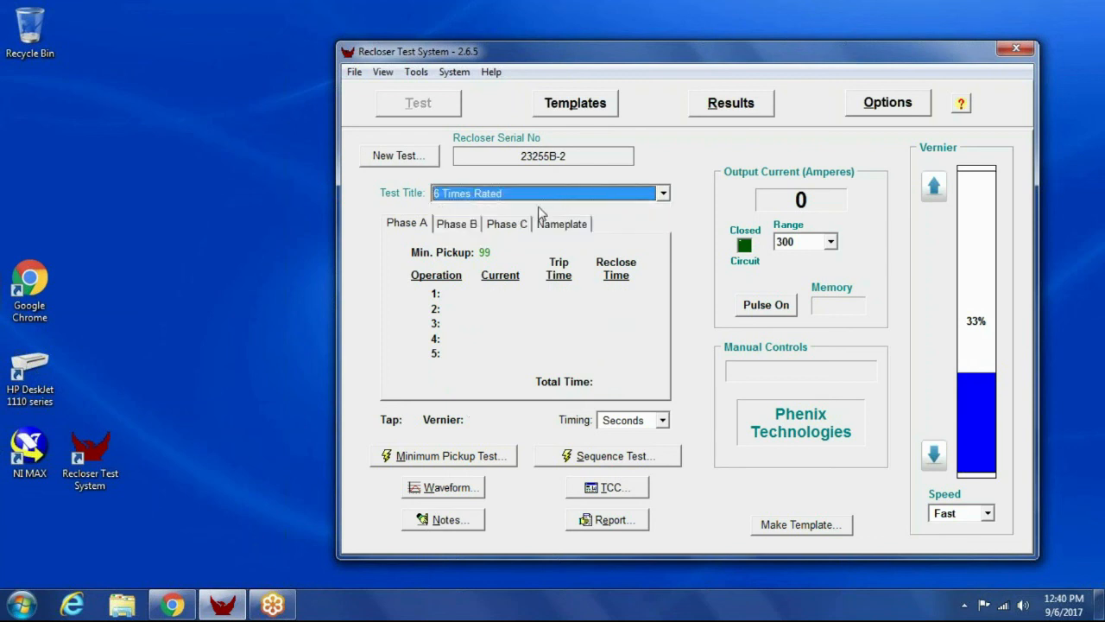
mouse_move(493, 241)
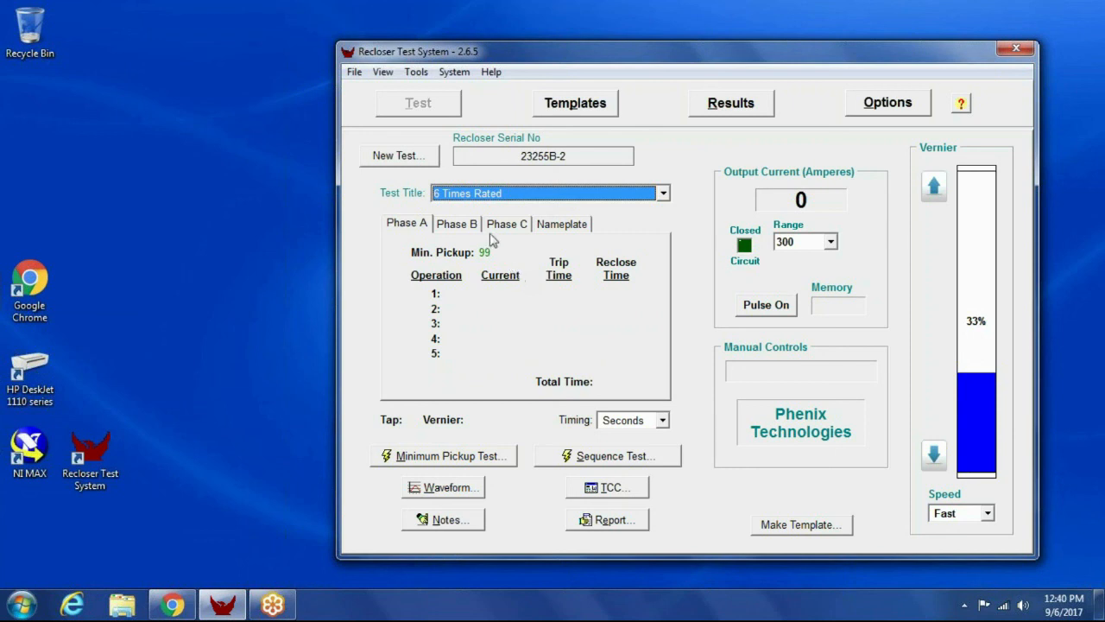
mouse_move(525, 262)
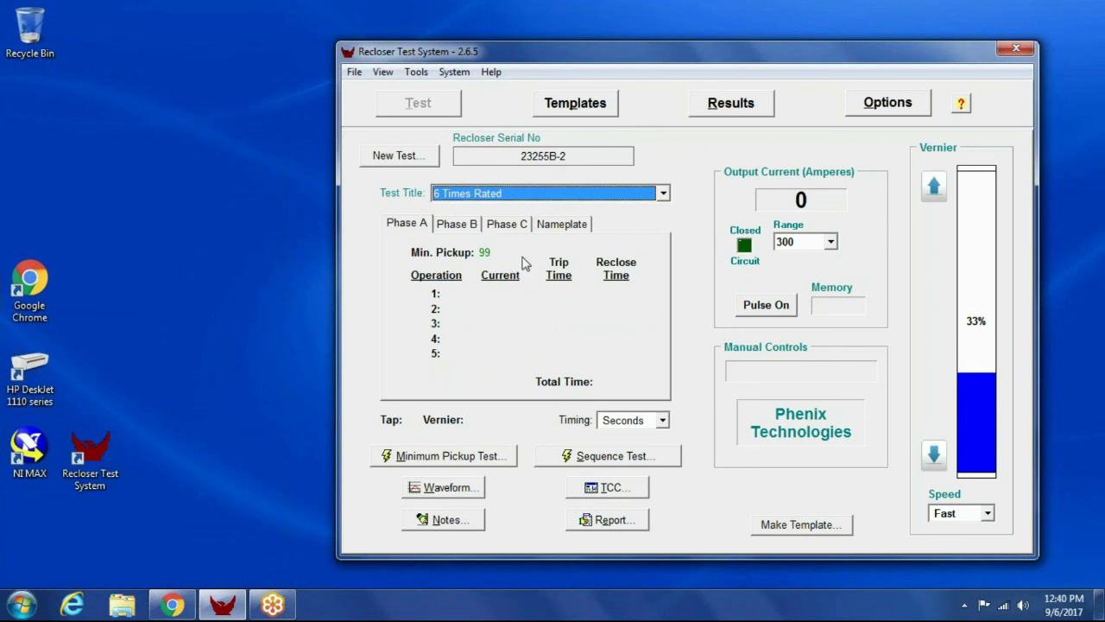